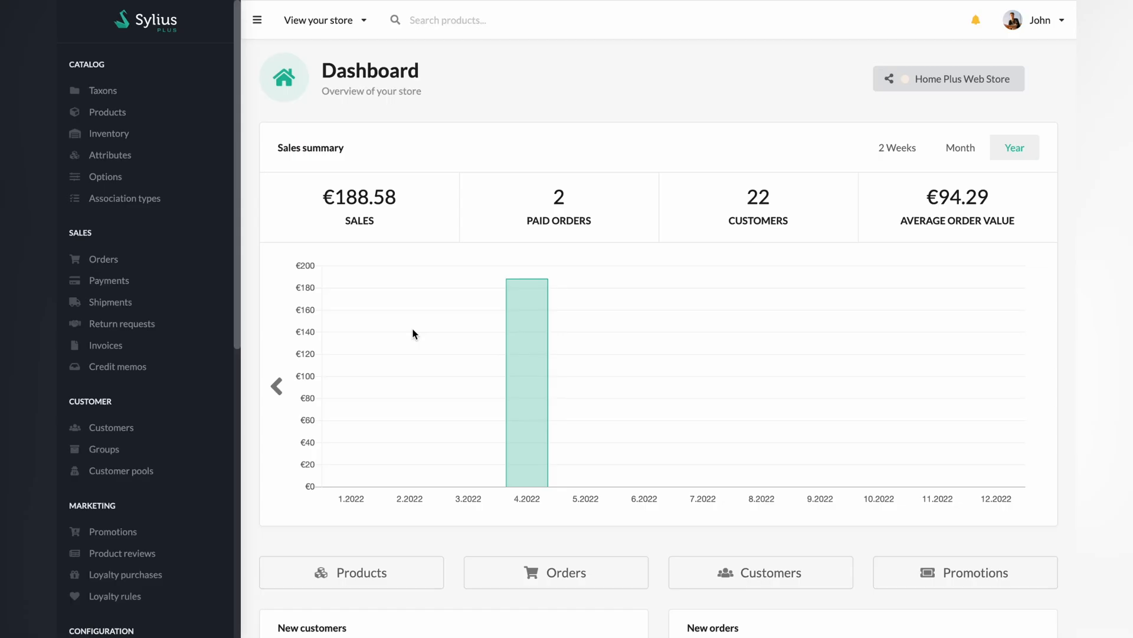
mouse_move(211, 191)
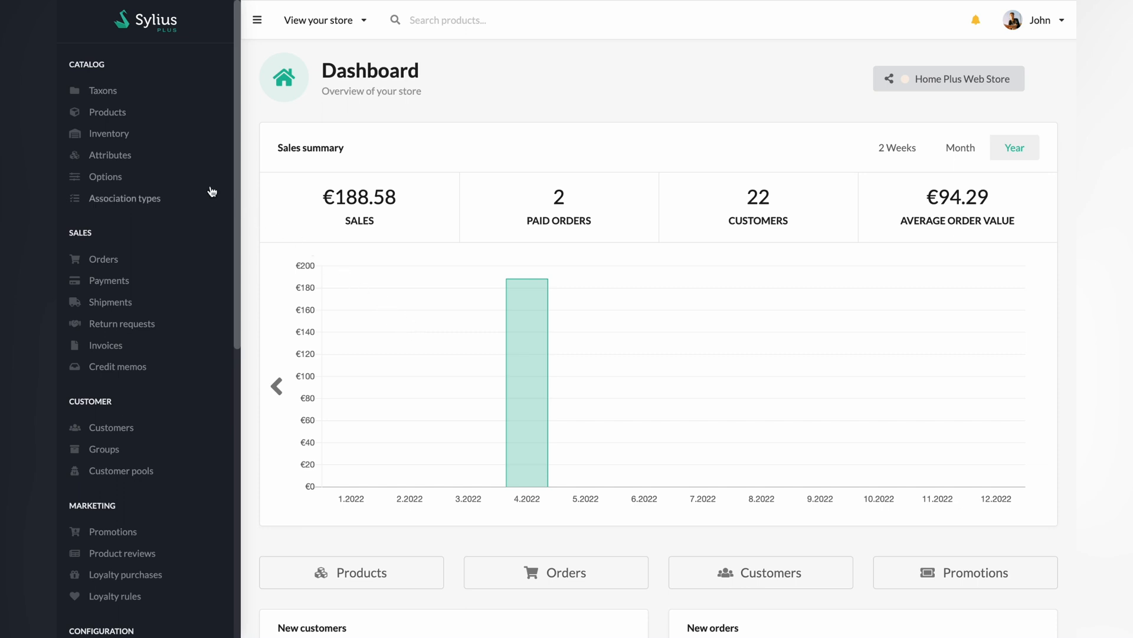
Show the product attributes list and the type choices for a new attribute
left_click(111, 155)
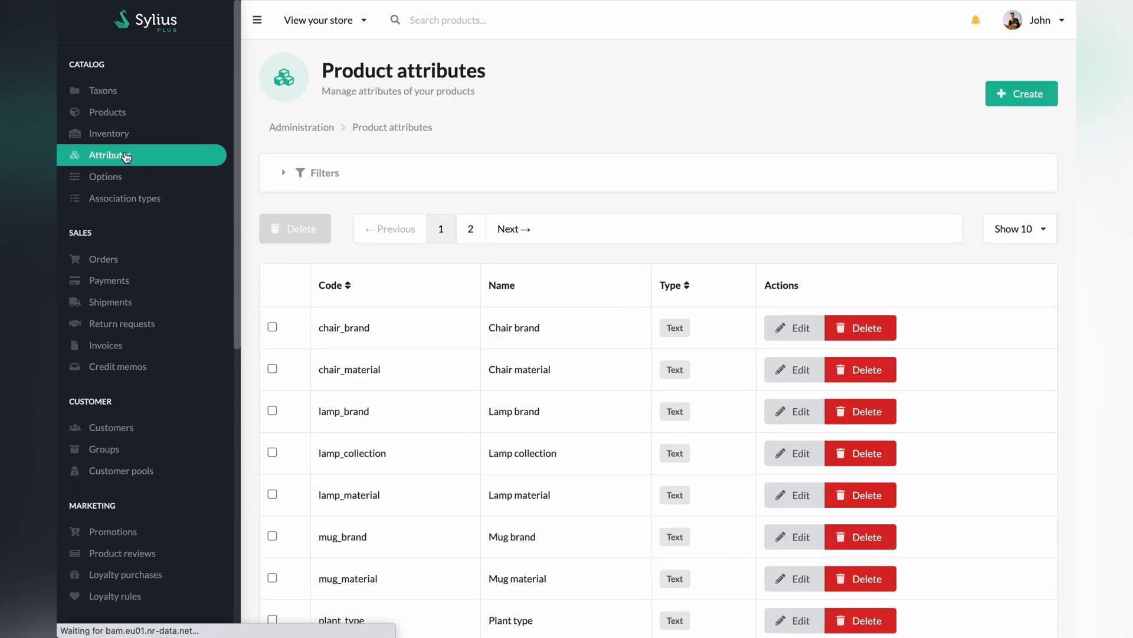
scroll("down", 3)
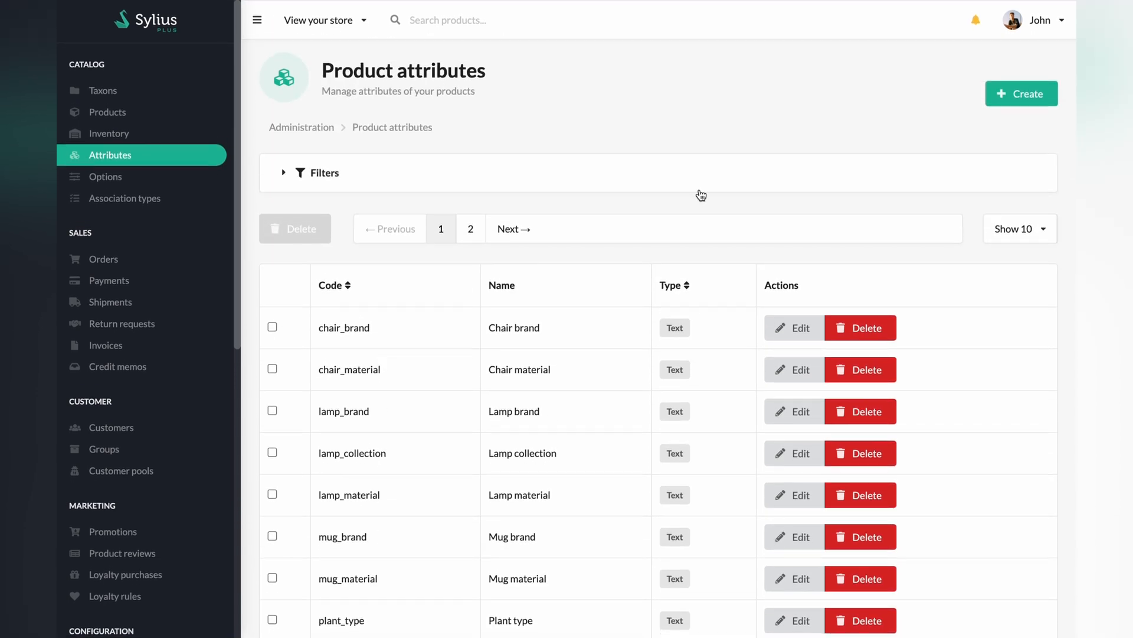
left_click(1021, 93)
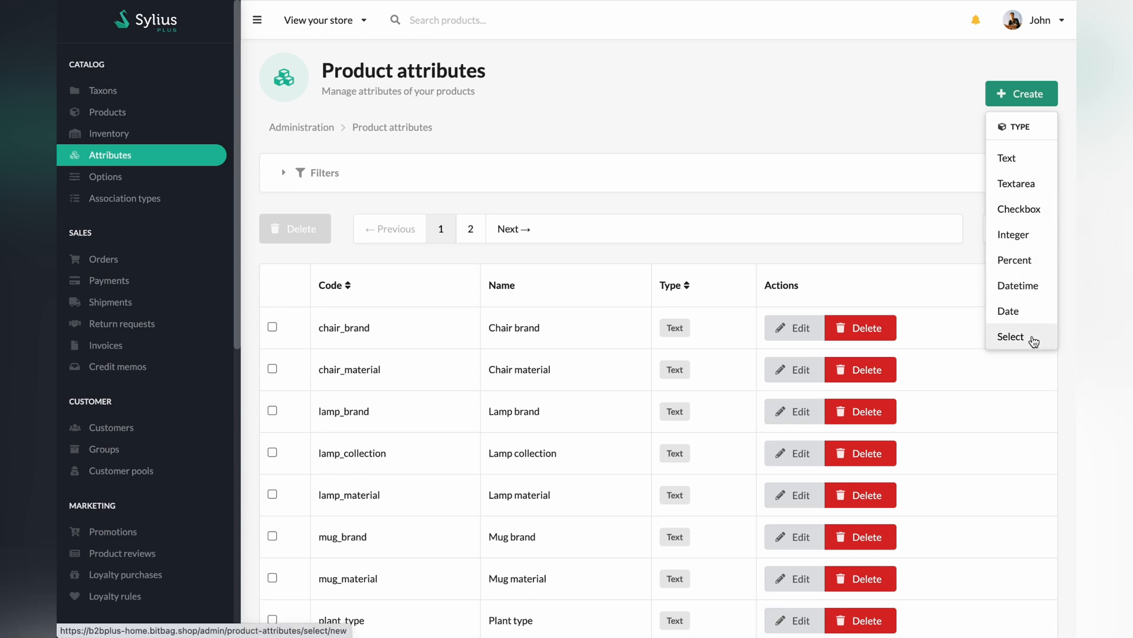
Start a Text attribute with code t_shirt_designer, position 1, min length 1 and max length 15
left_click(1006, 158)
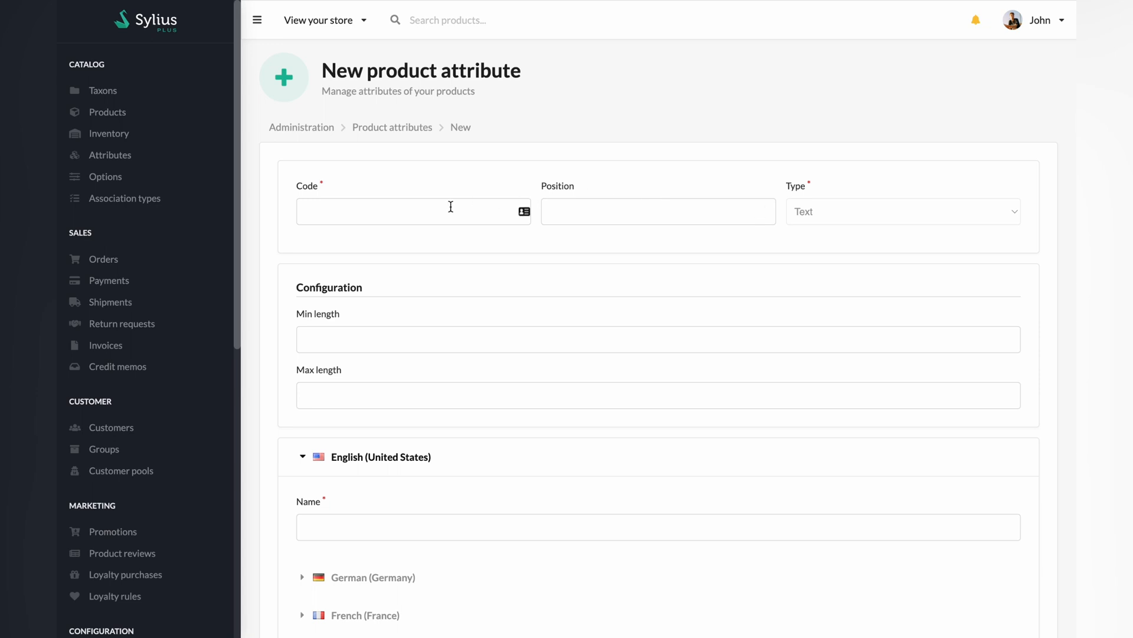
type("t")
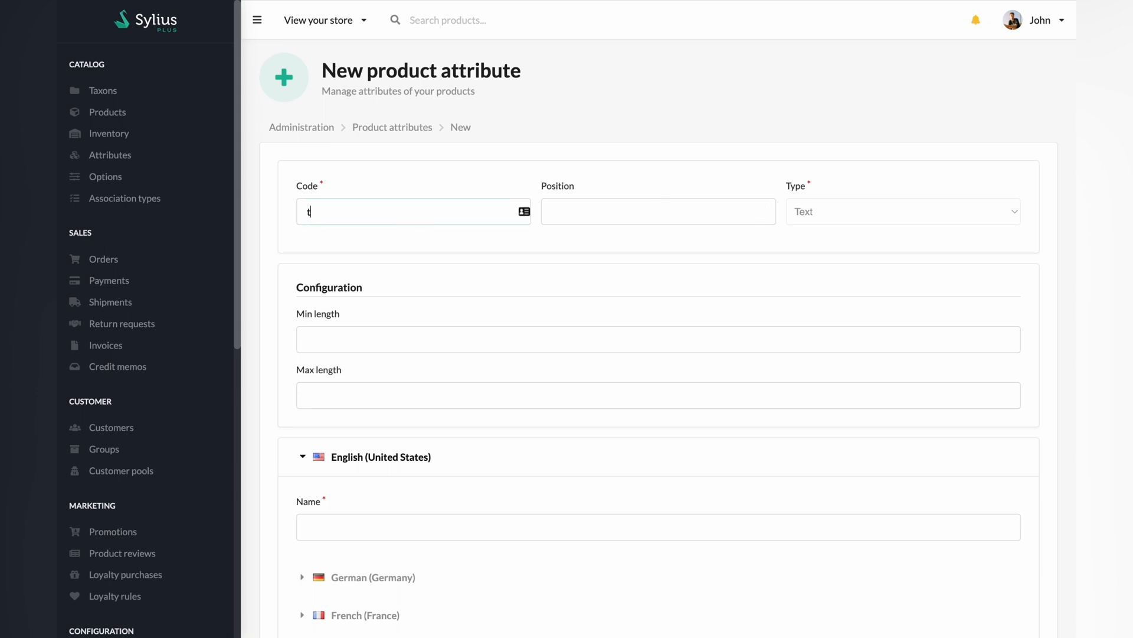
type("_shirt")
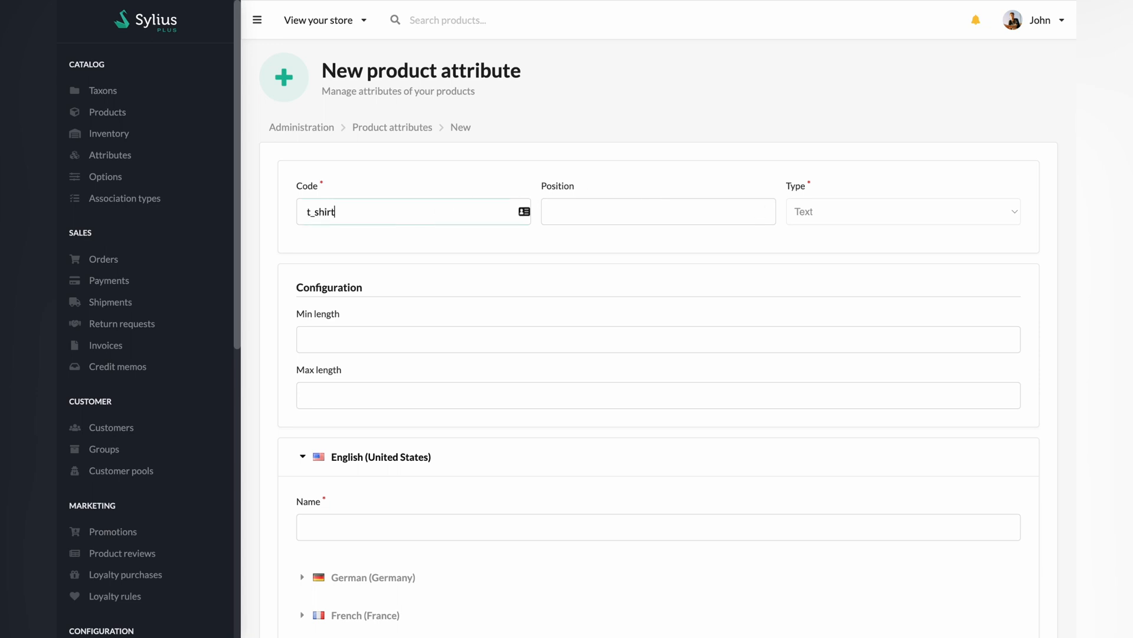
type("_designer")
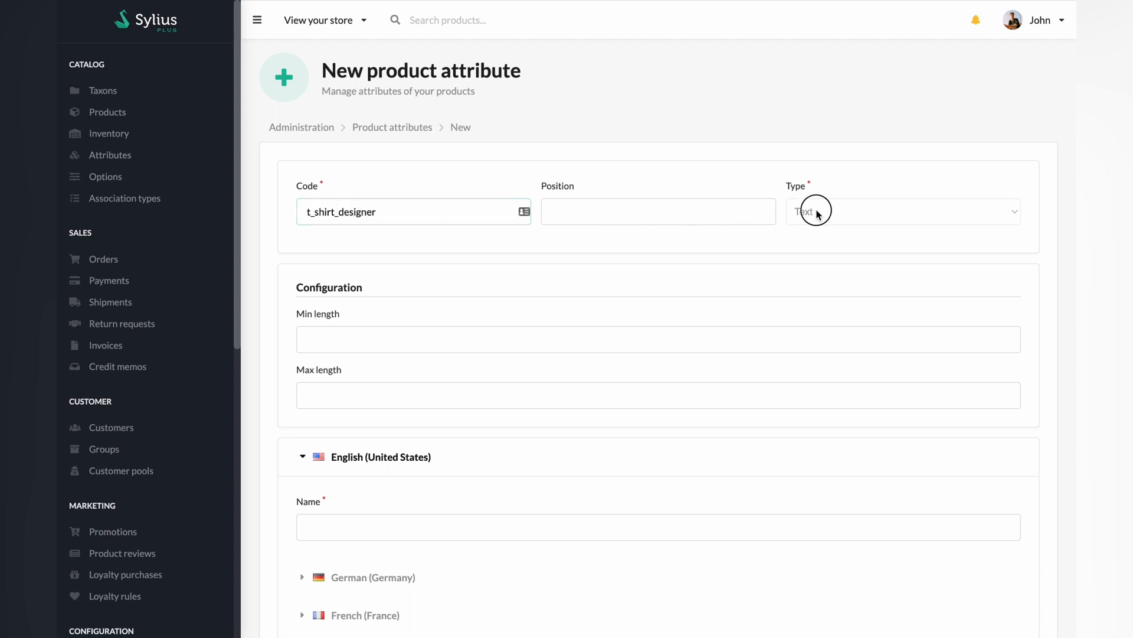
left_click(658, 211)
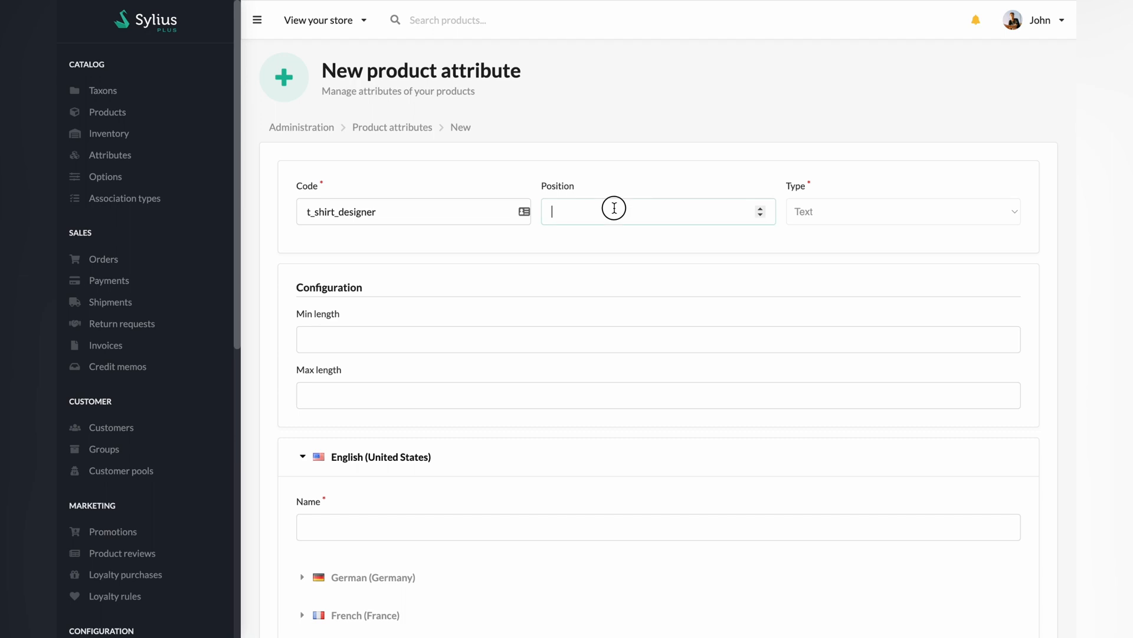
type("1")
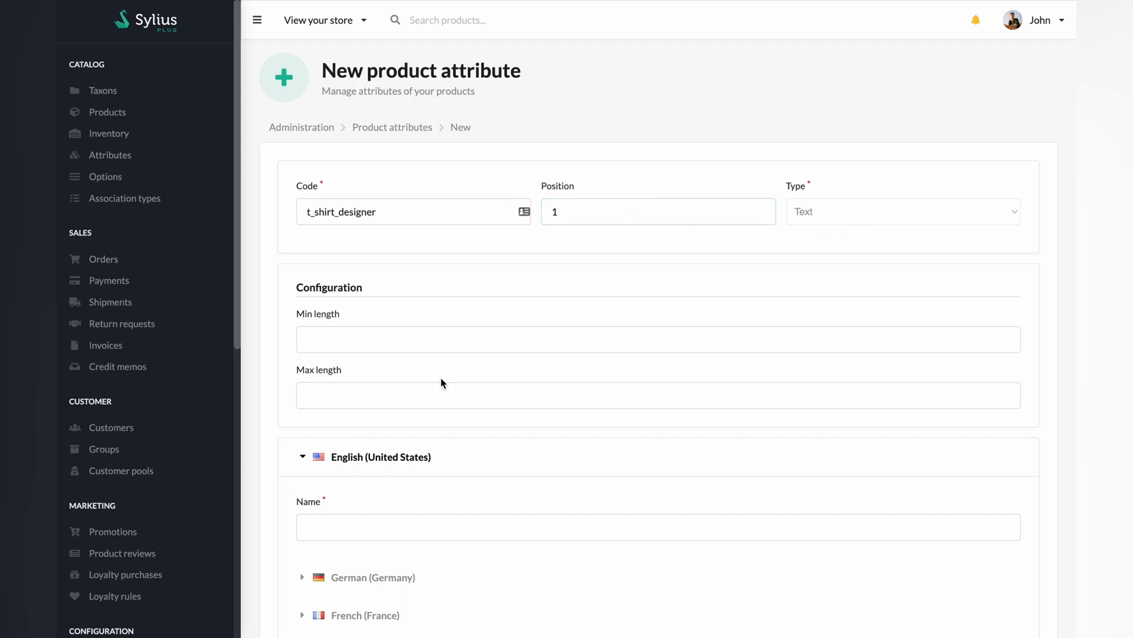
type("1")
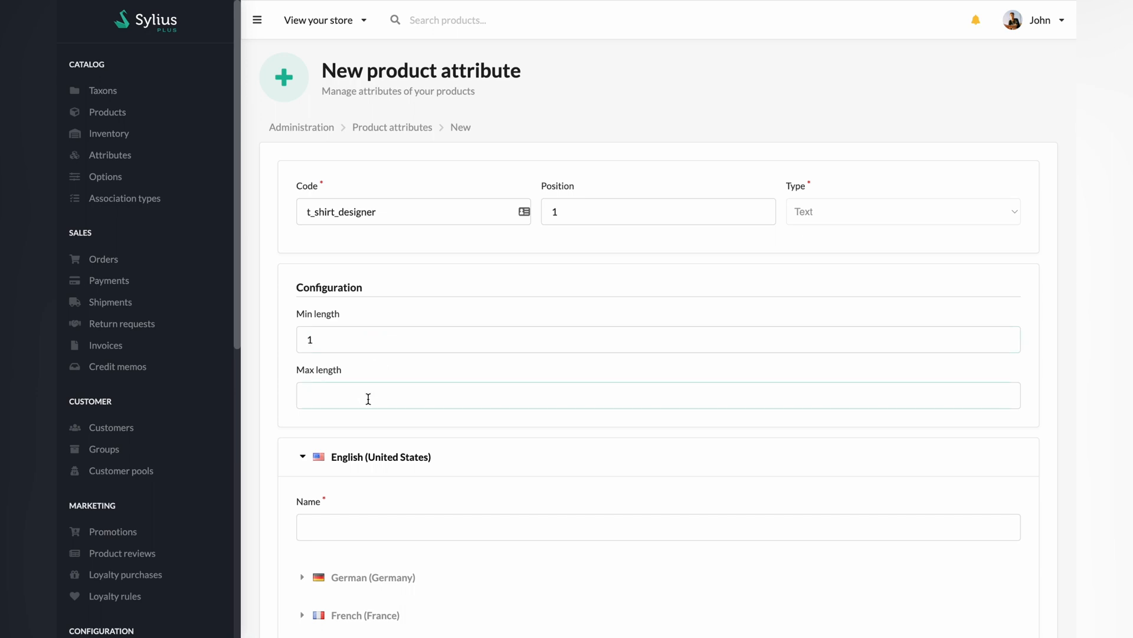
type("15")
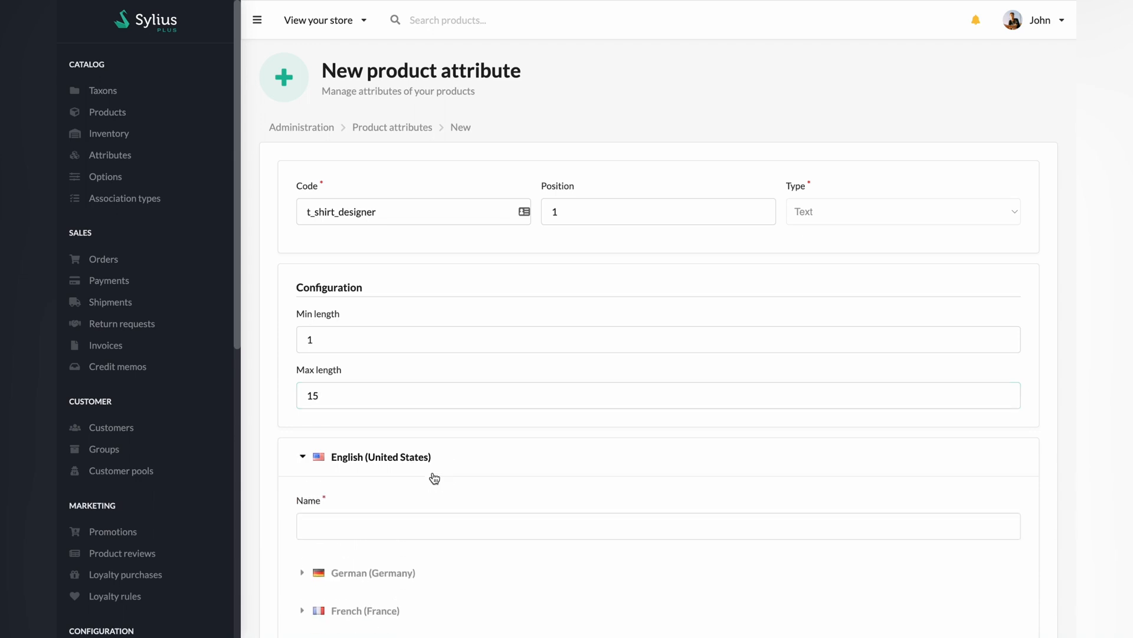
Name the attribute 'T-shirt Designer' in English
scroll("down", 3)
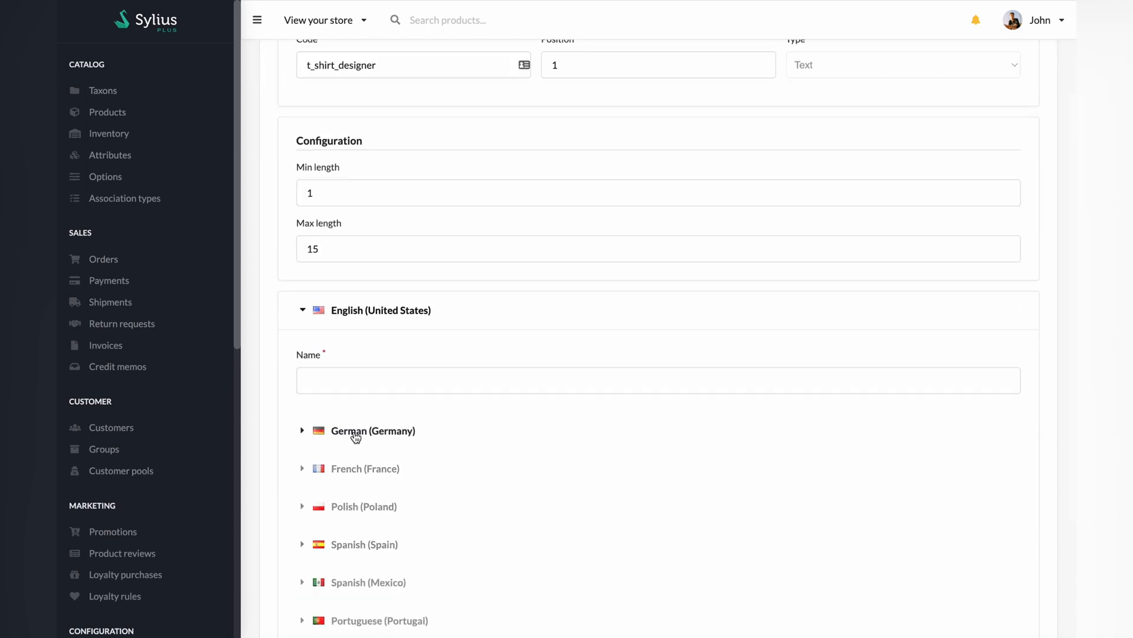
type("T")
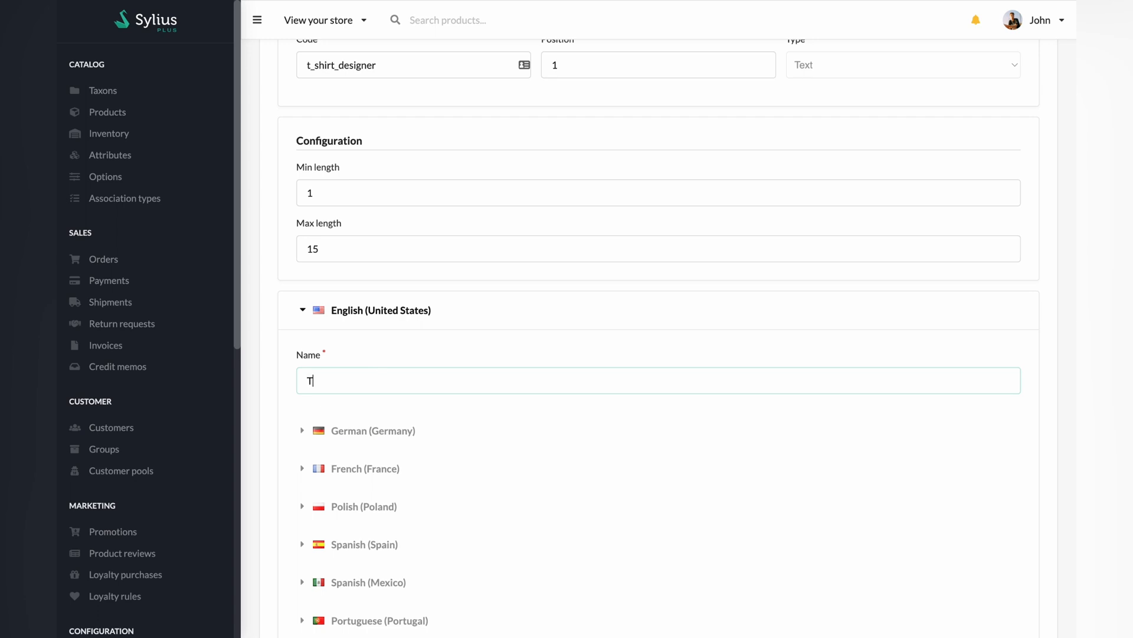
type("-")
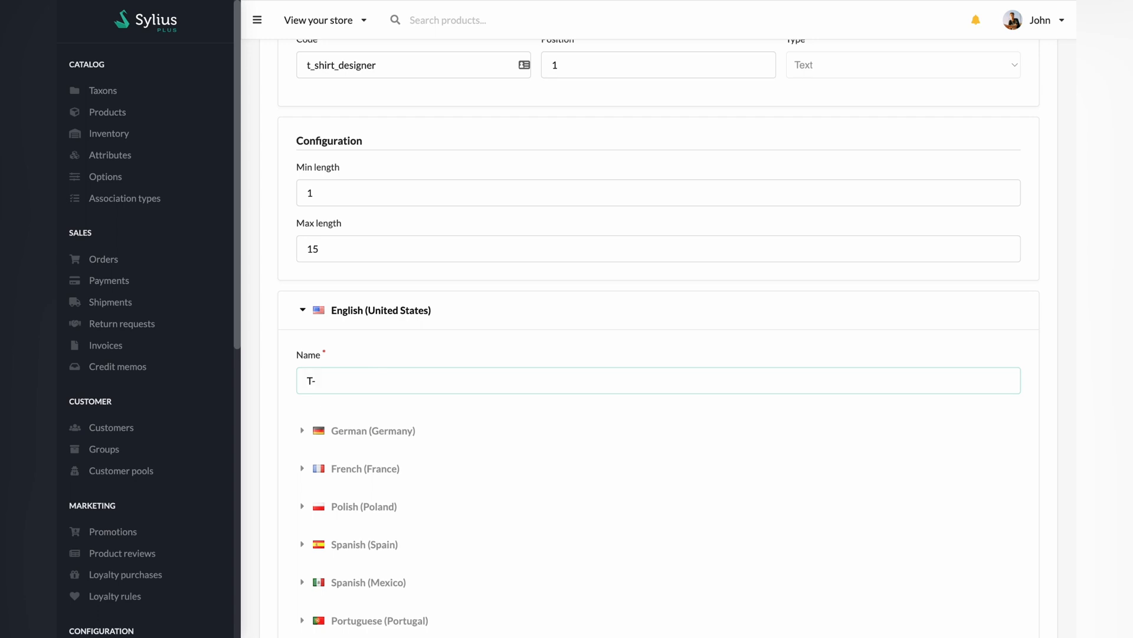
type("shirt")
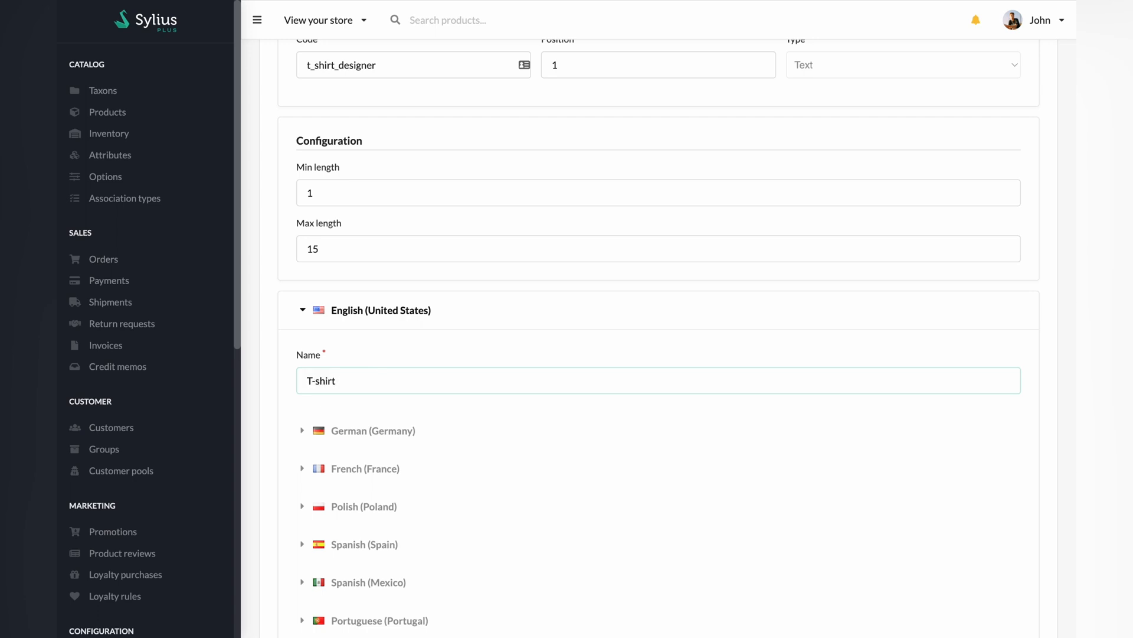
type("Designer")
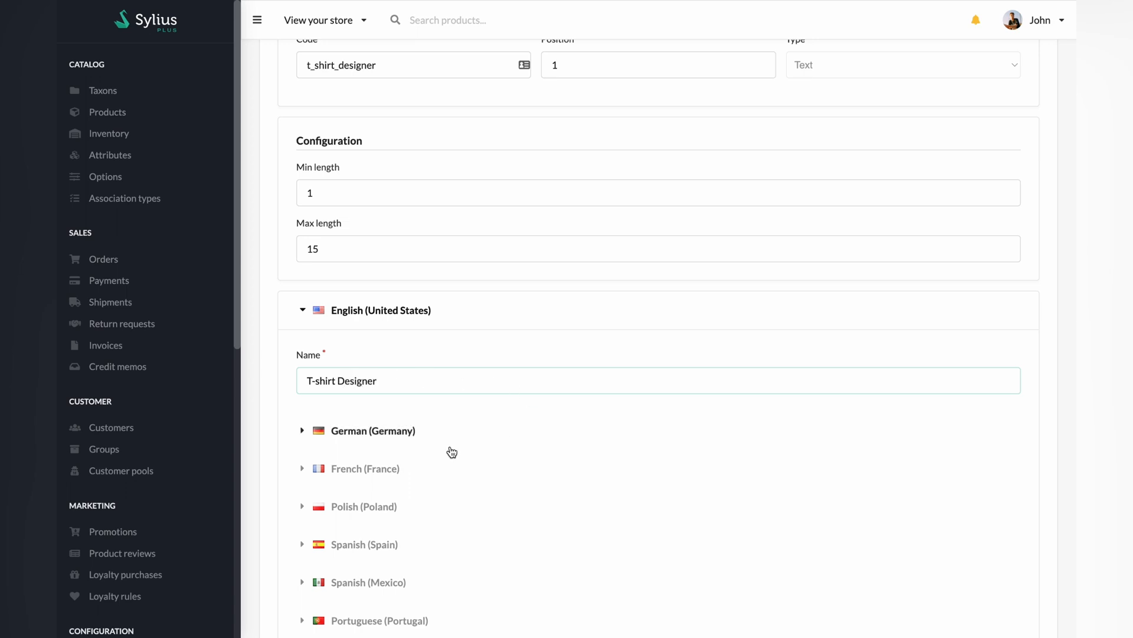
scroll("down", 3)
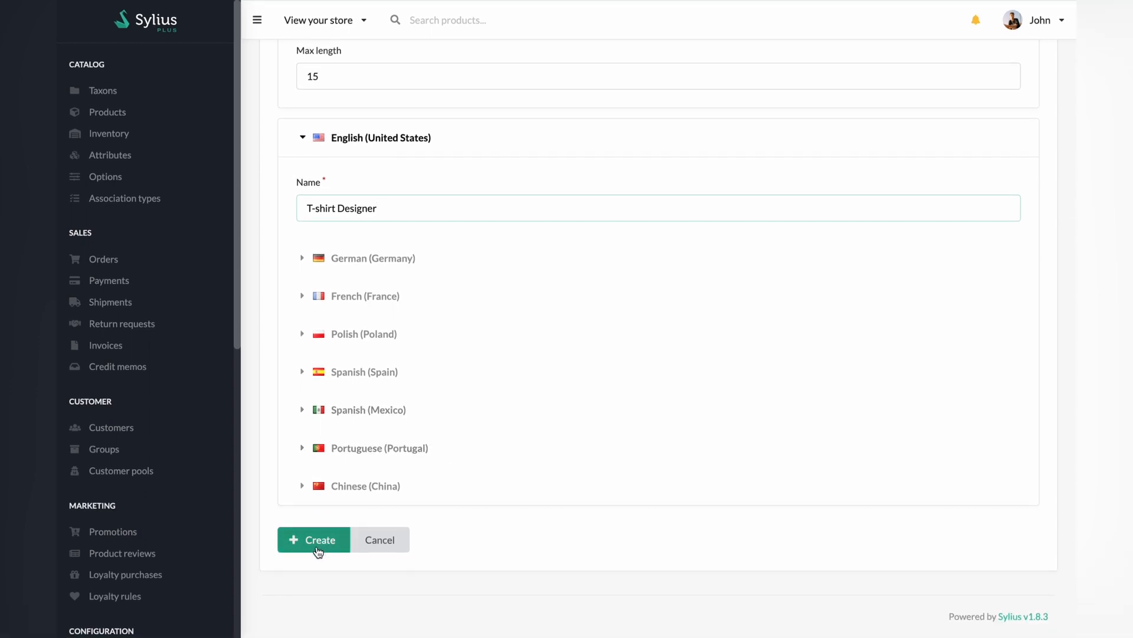
Save the T-shirt Designer attribute and filter the product catalog to the T-Shirts taxon
left_click(313, 540)
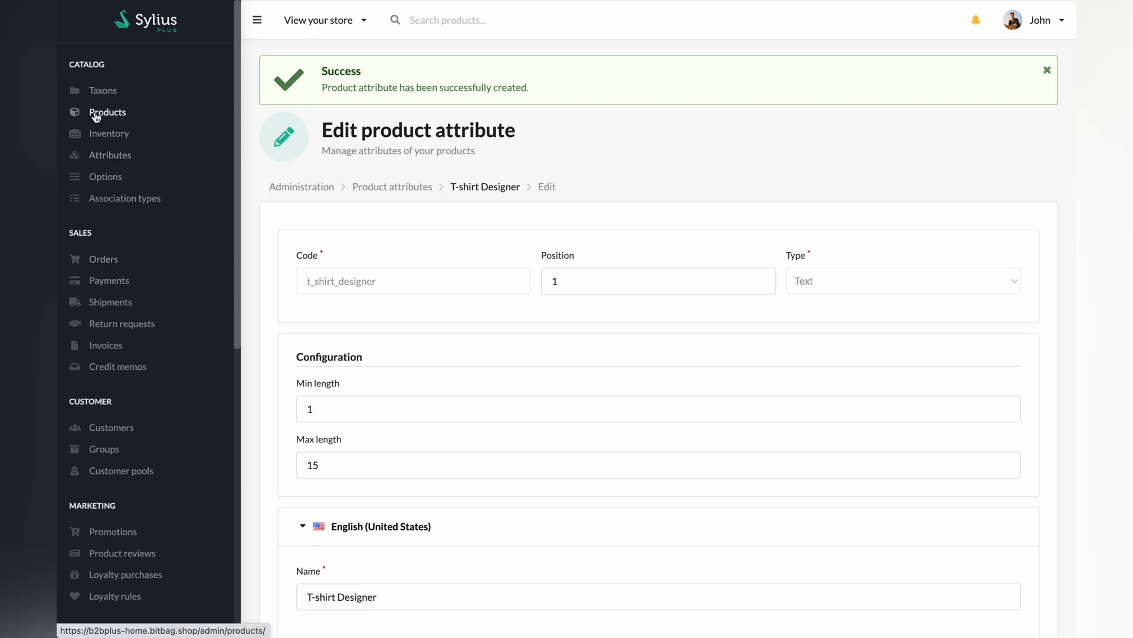
left_click(108, 112)
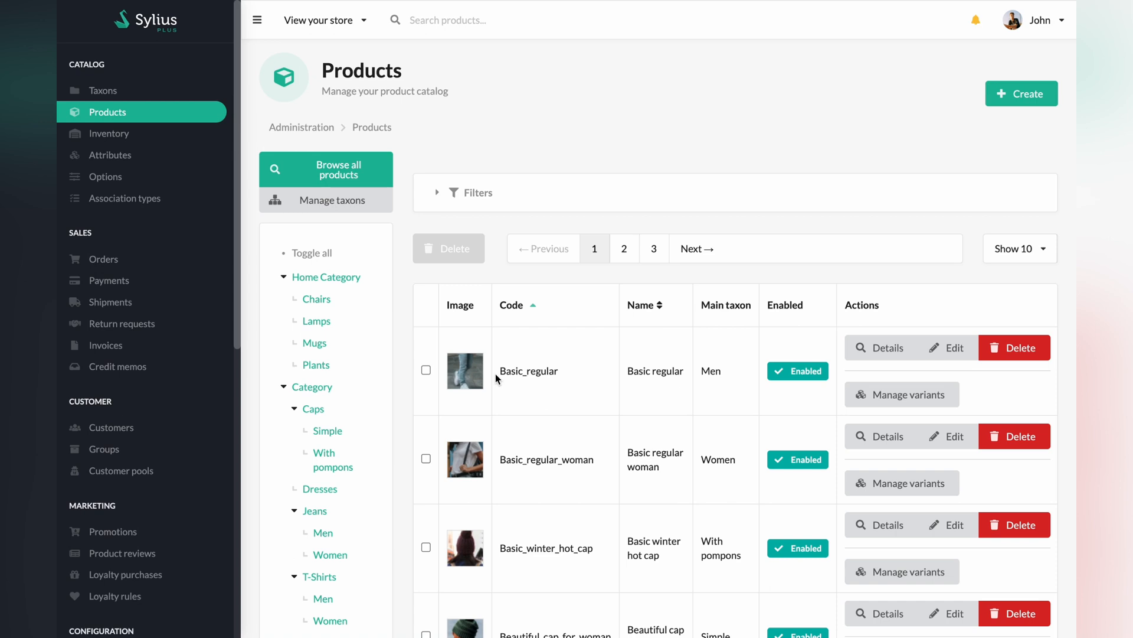
scroll("down", 3)
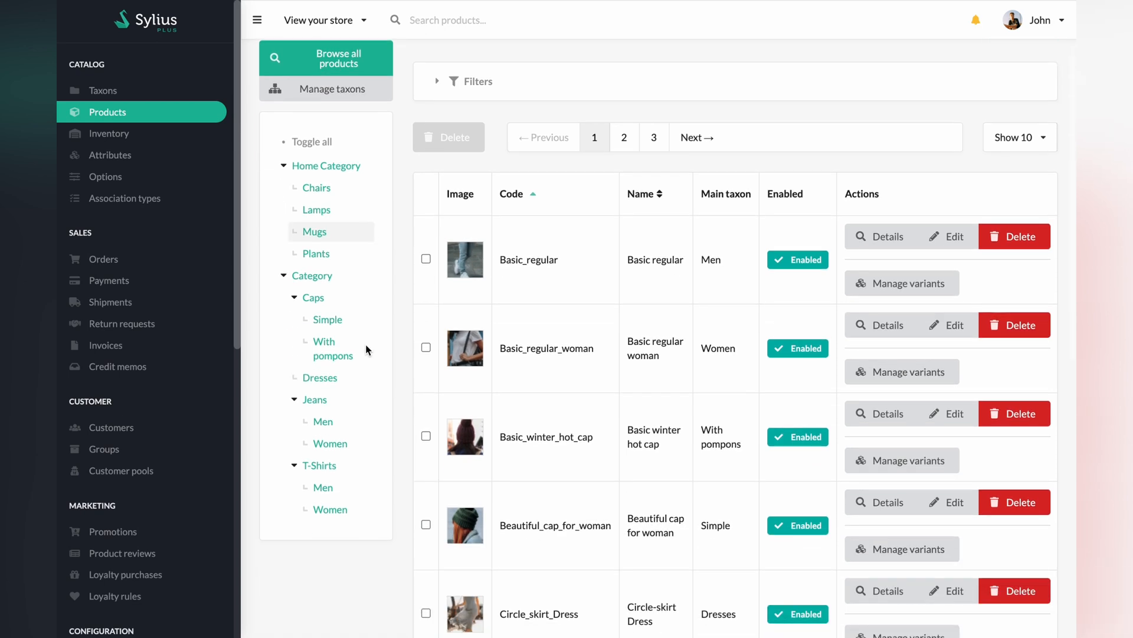
left_click(320, 465)
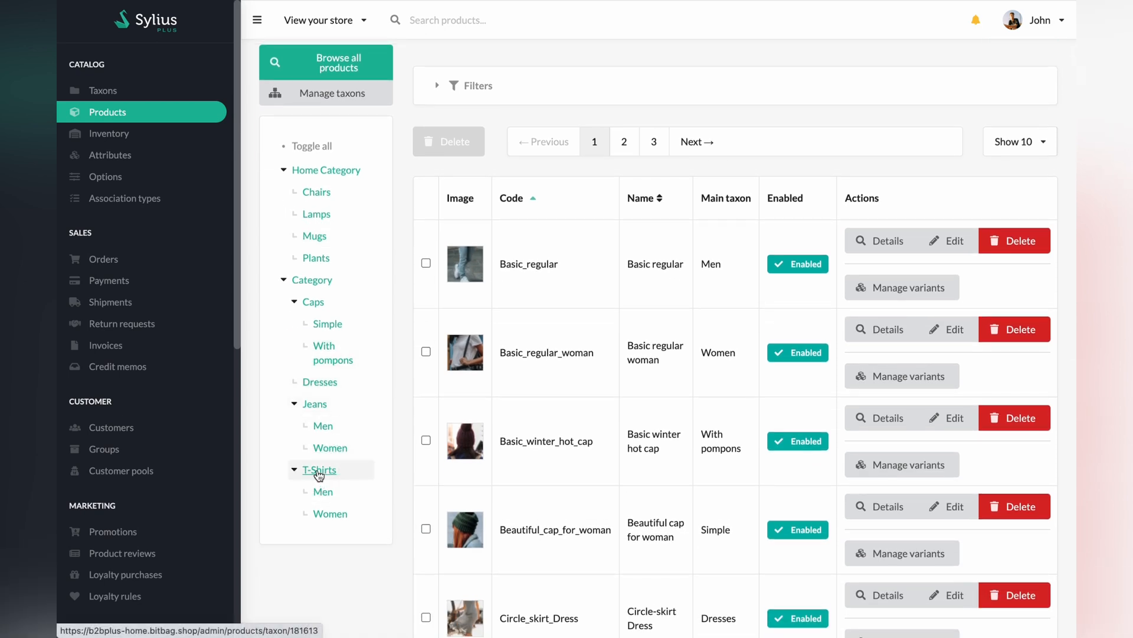
left_click(319, 468)
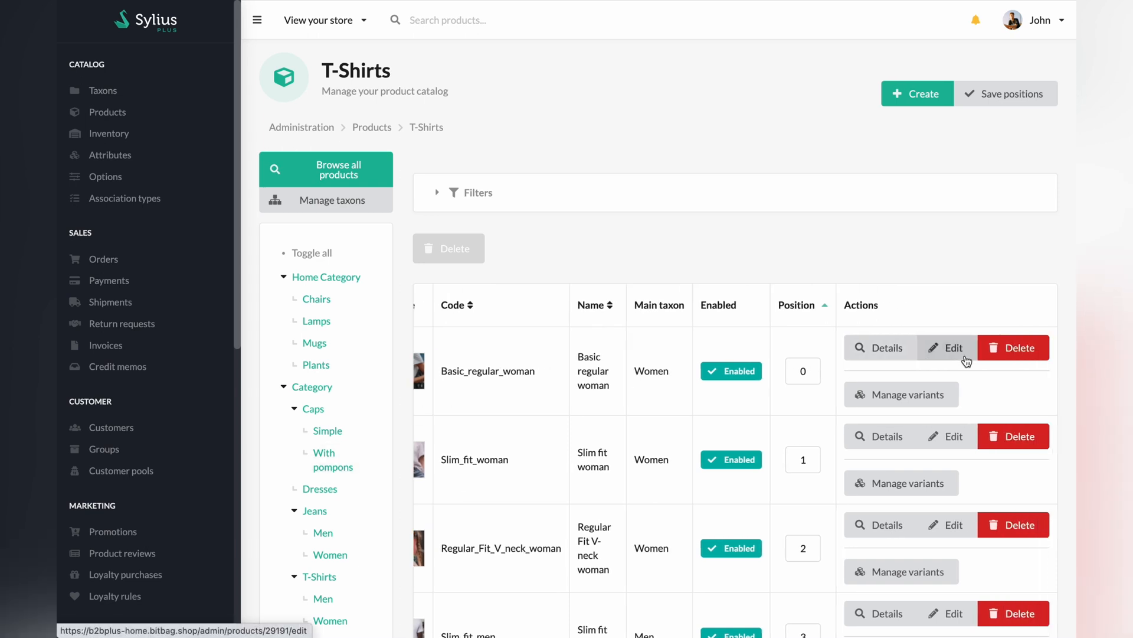
Add the T-shirt Designer attribute to the Basic regular woman product
left_click(947, 347)
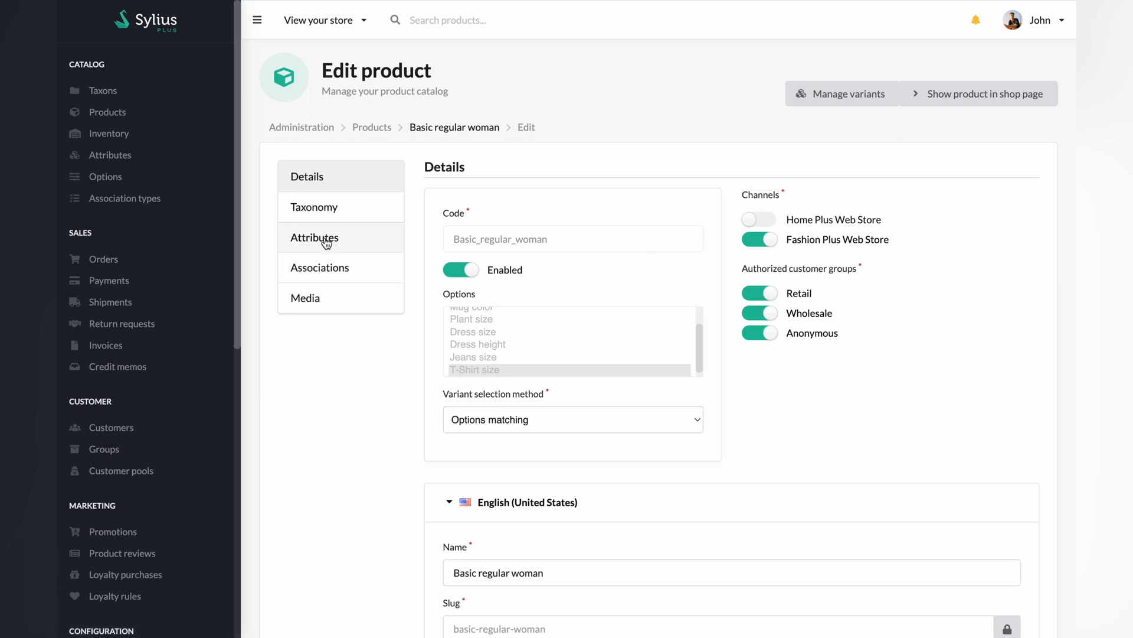
left_click(314, 237)
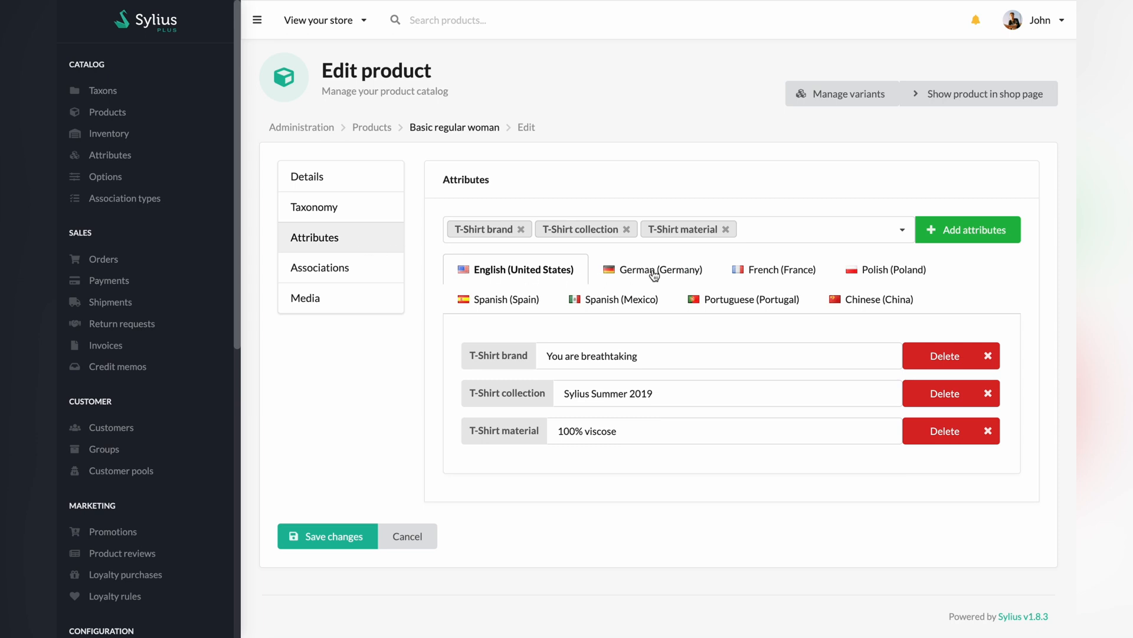
left_click(817, 229)
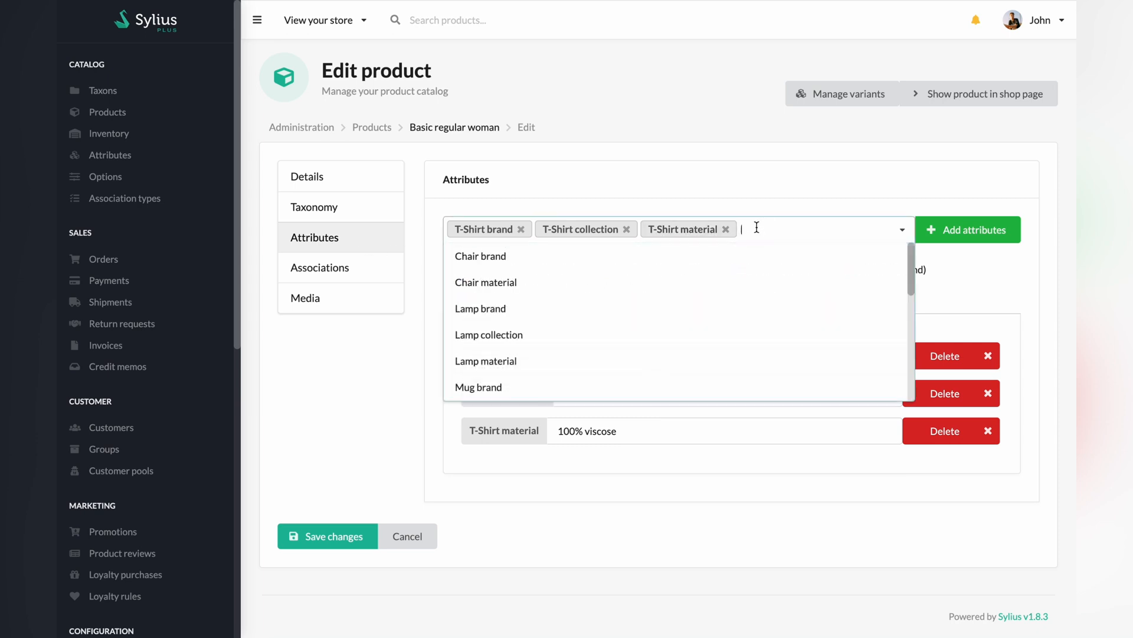
type("t")
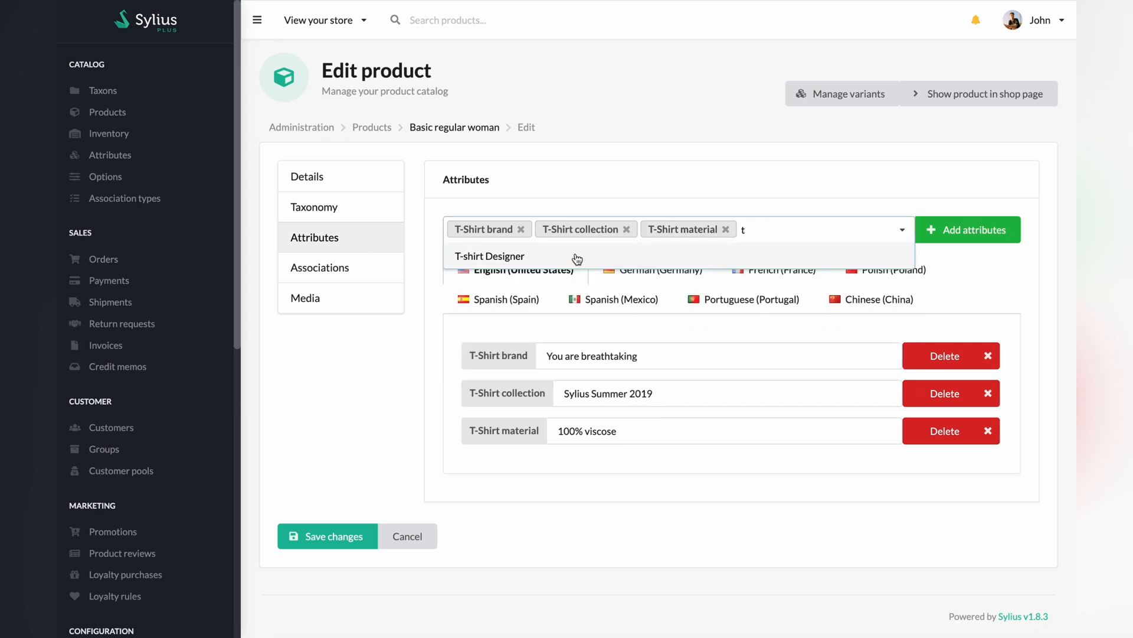
left_click(490, 255)
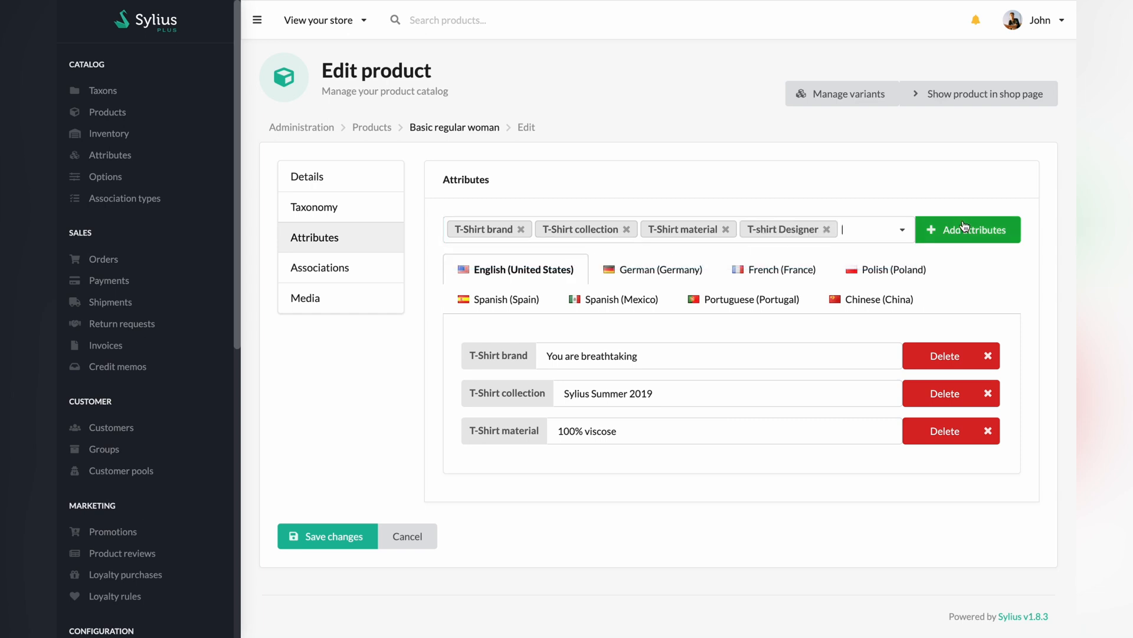
left_click(967, 230)
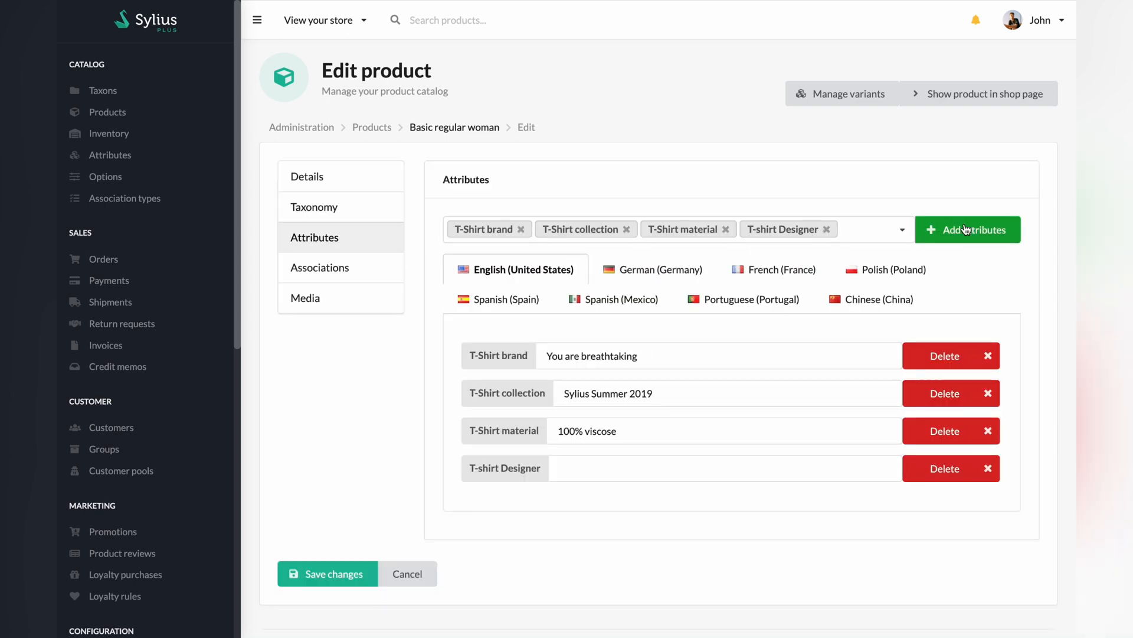
Set T-shirt Designer to 'Ludovic XXX', save the product and view it in the shop
left_click(722, 467)
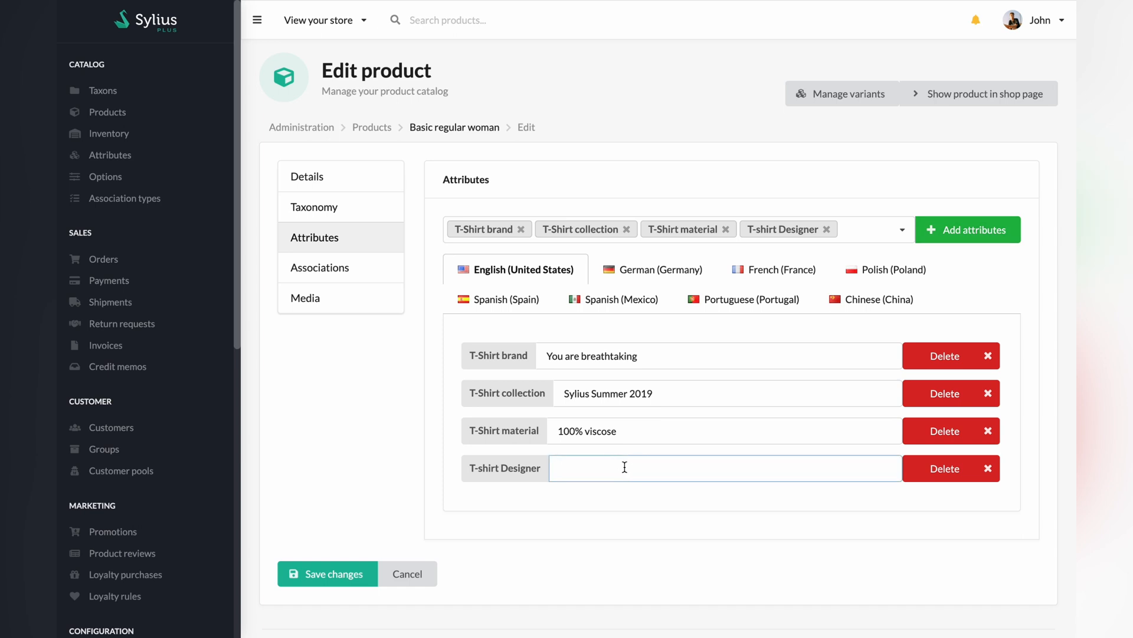
type("Ludovic XXX")
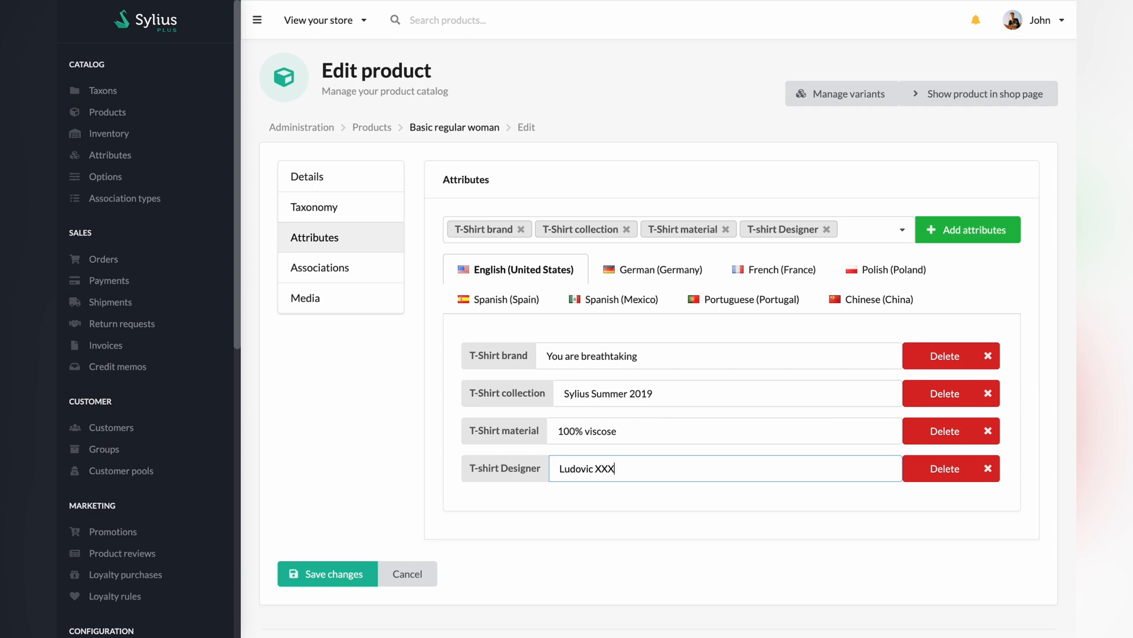
mouse_move(641, 488)
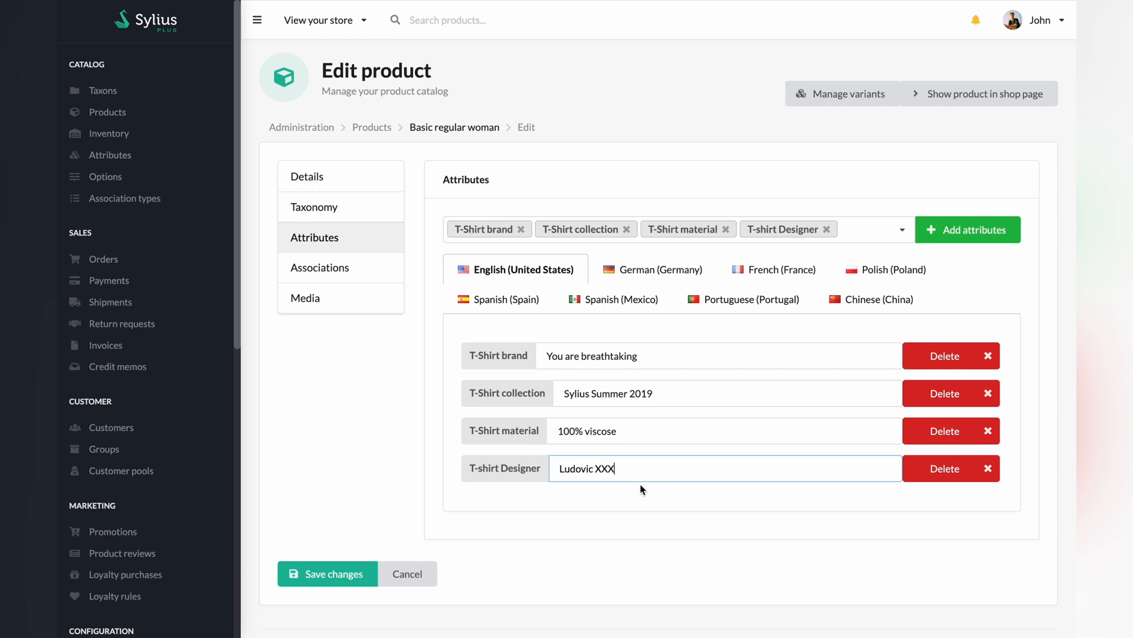
mouse_move(327, 573)
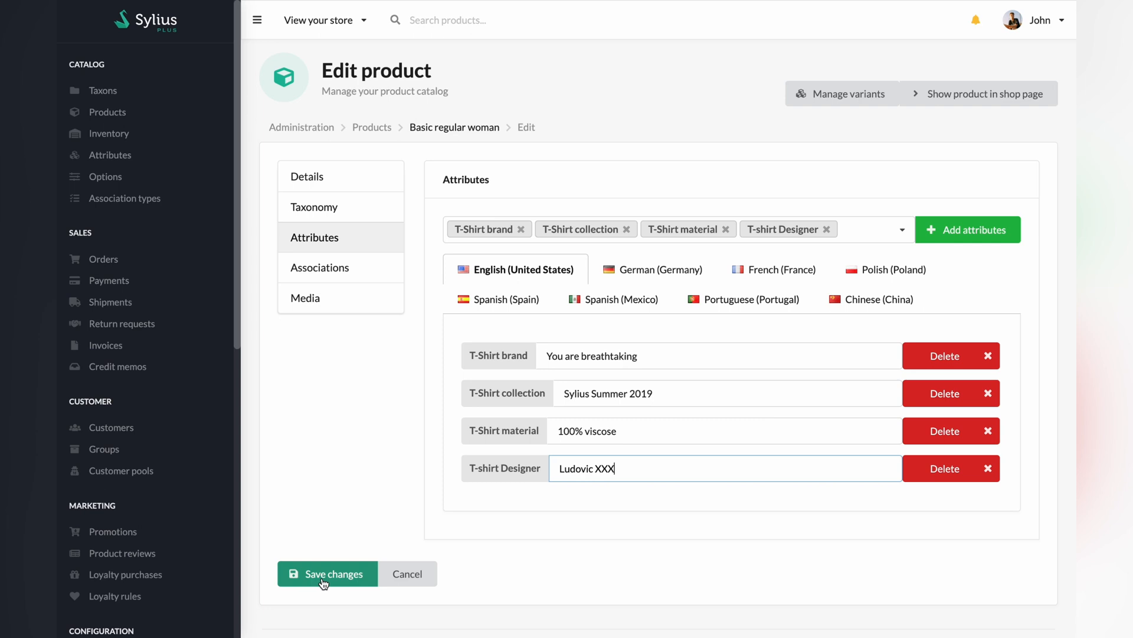
left_click(327, 574)
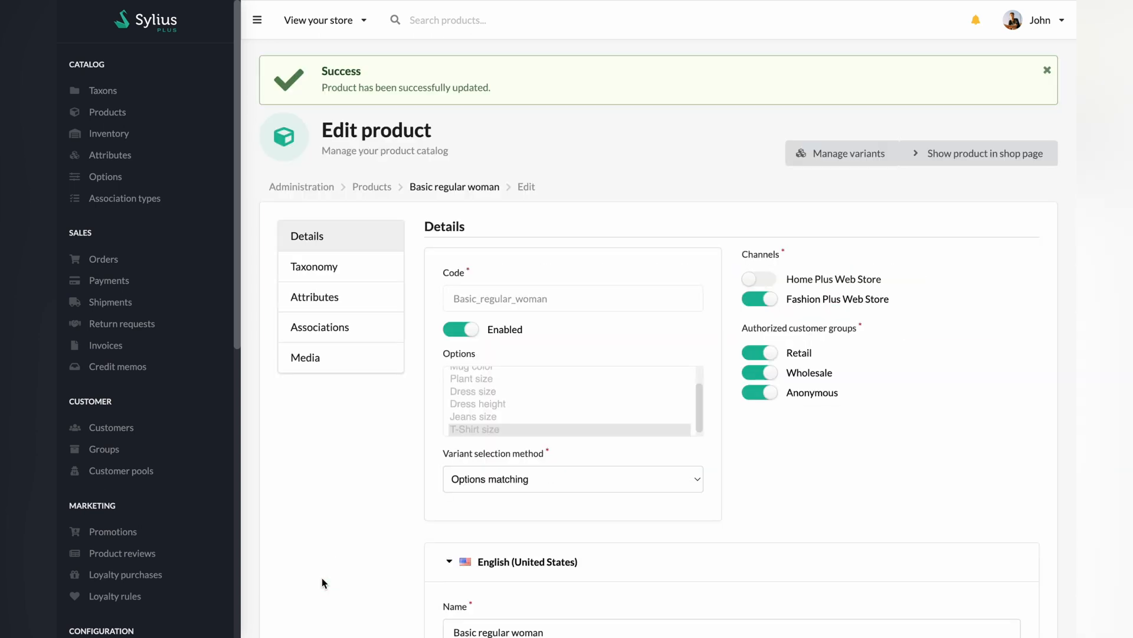
mouse_move(833, 233)
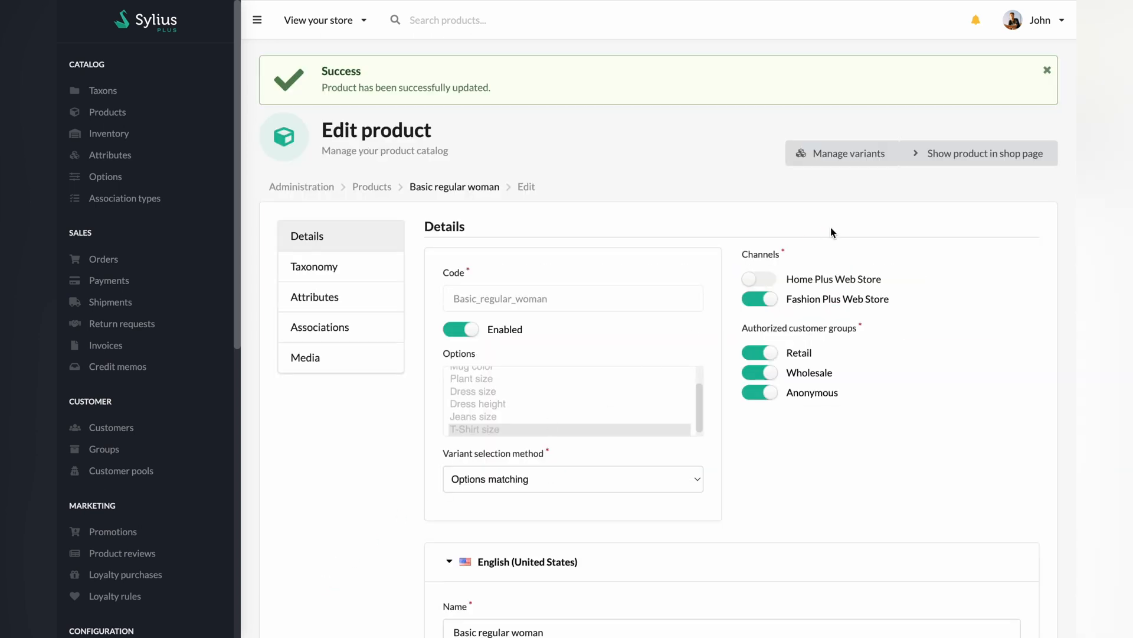
left_click(985, 153)
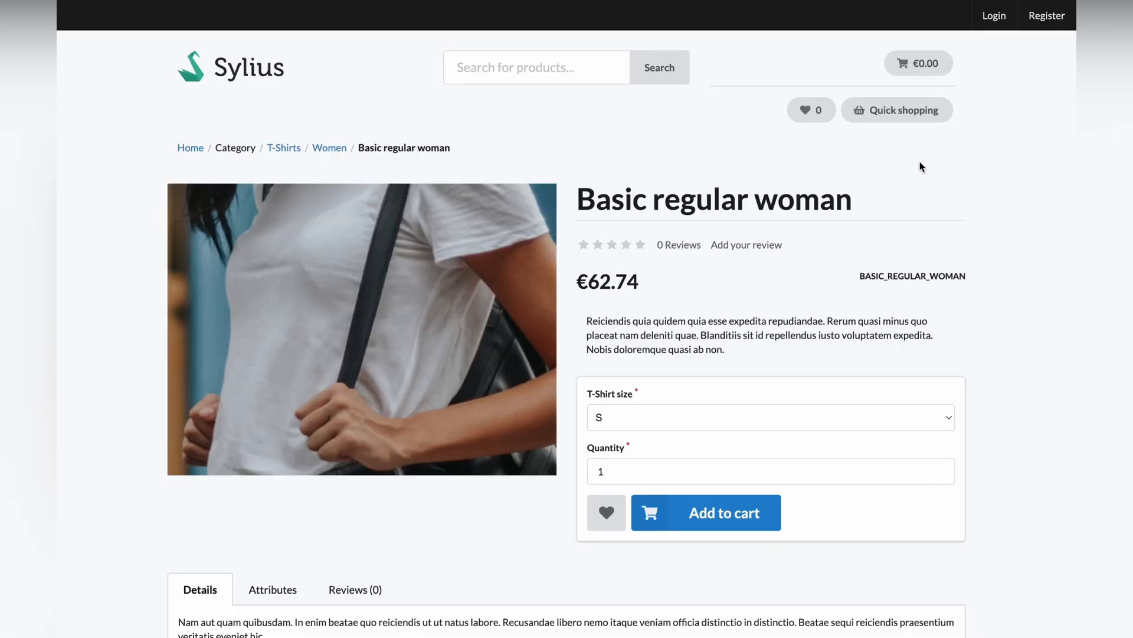
Show the storefront Attributes tab listing T-shirt Designer as Ludovic XXX
scroll("down", 3)
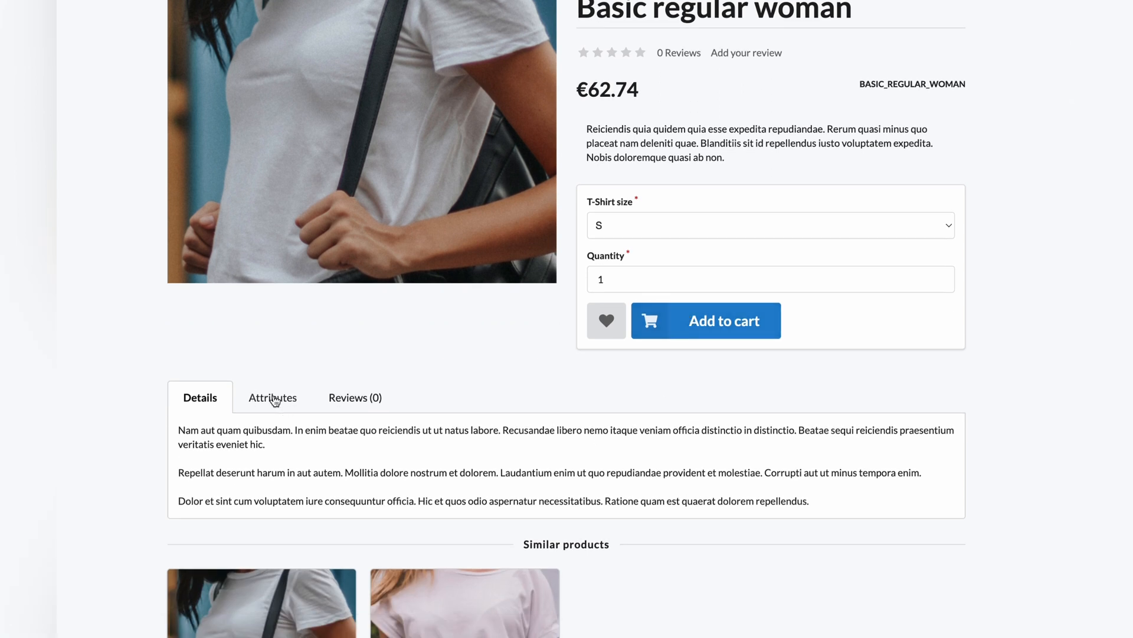
left_click(273, 397)
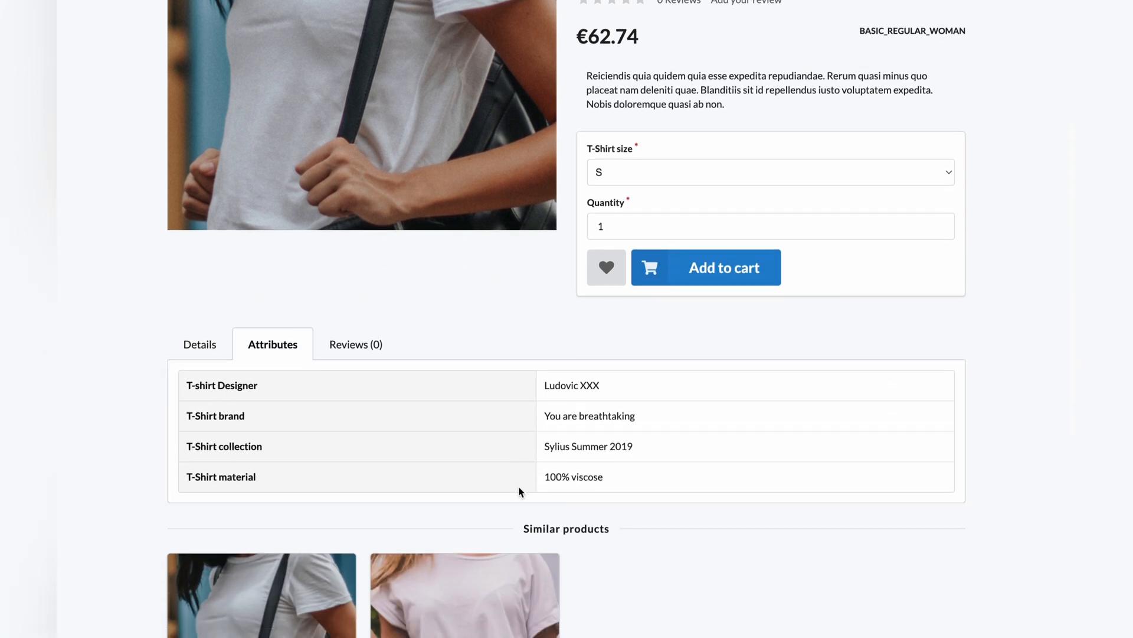
double_click(571, 385)
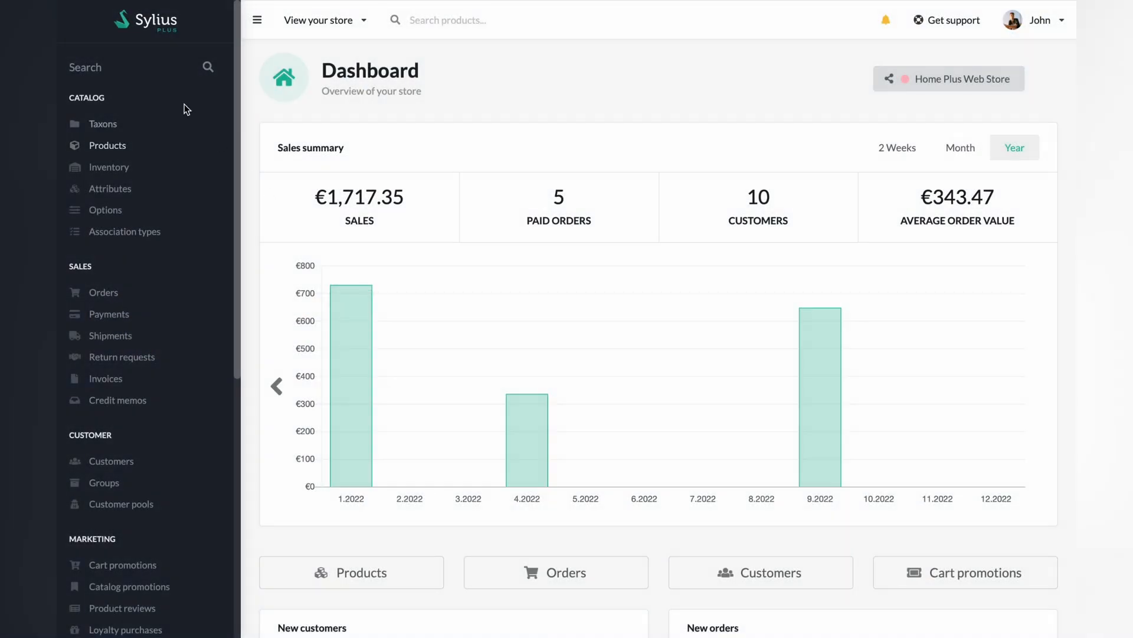
Find Channels via sidebar search and list Fashion Plus and Home Plus Web Stores
type("chann")
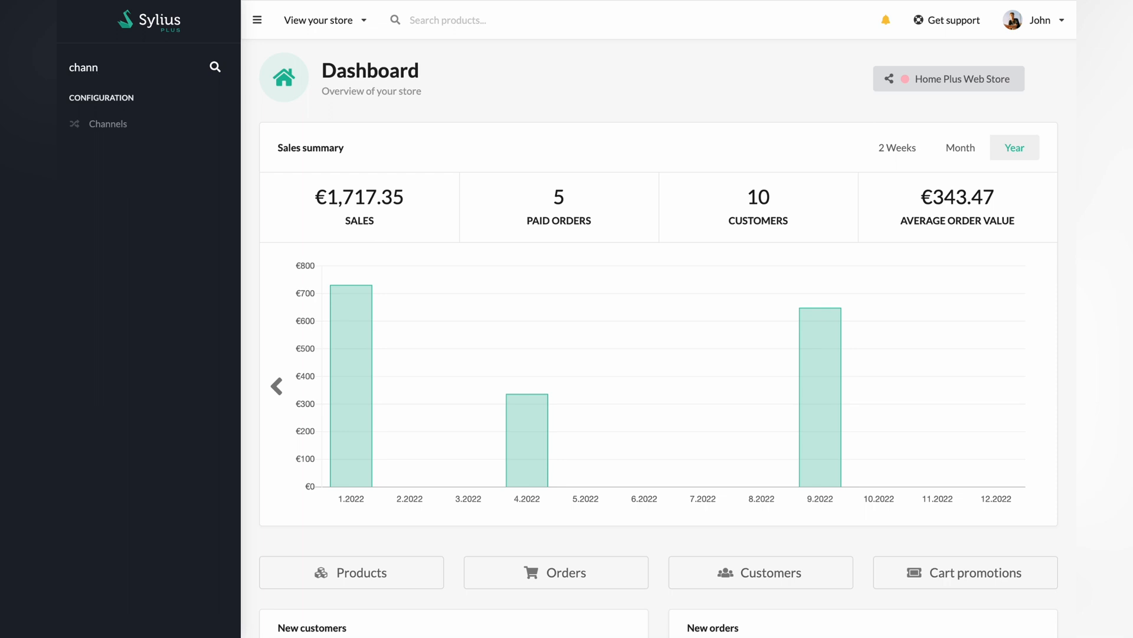
left_click(107, 124)
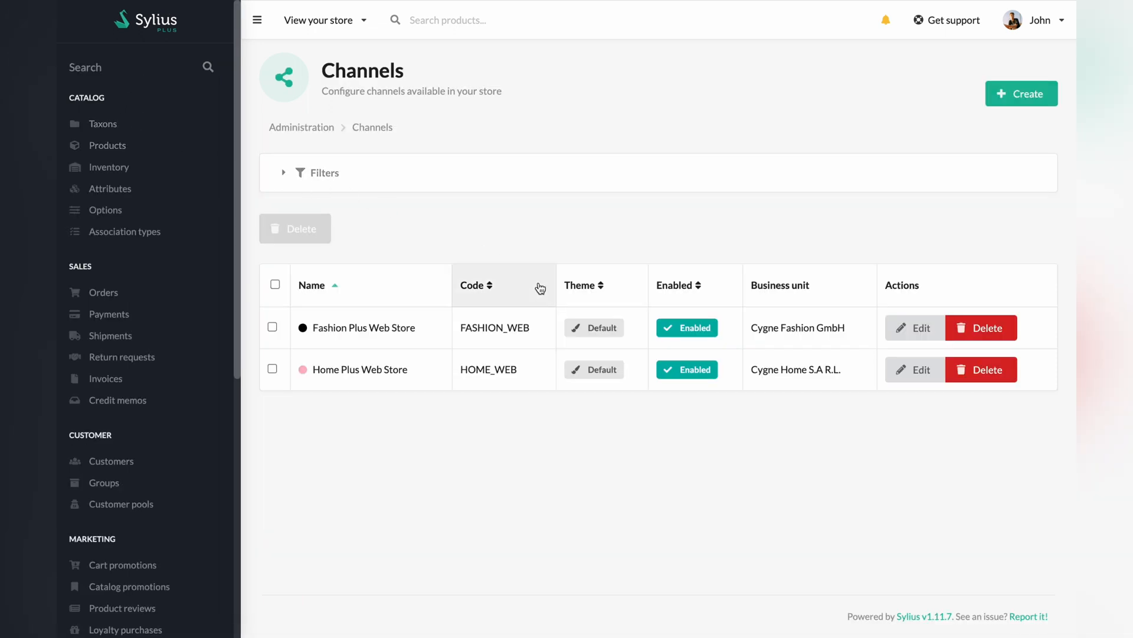
Add Polish locale and Polish Zloty currency to Fashion Plus Web Store and save
left_click(913, 327)
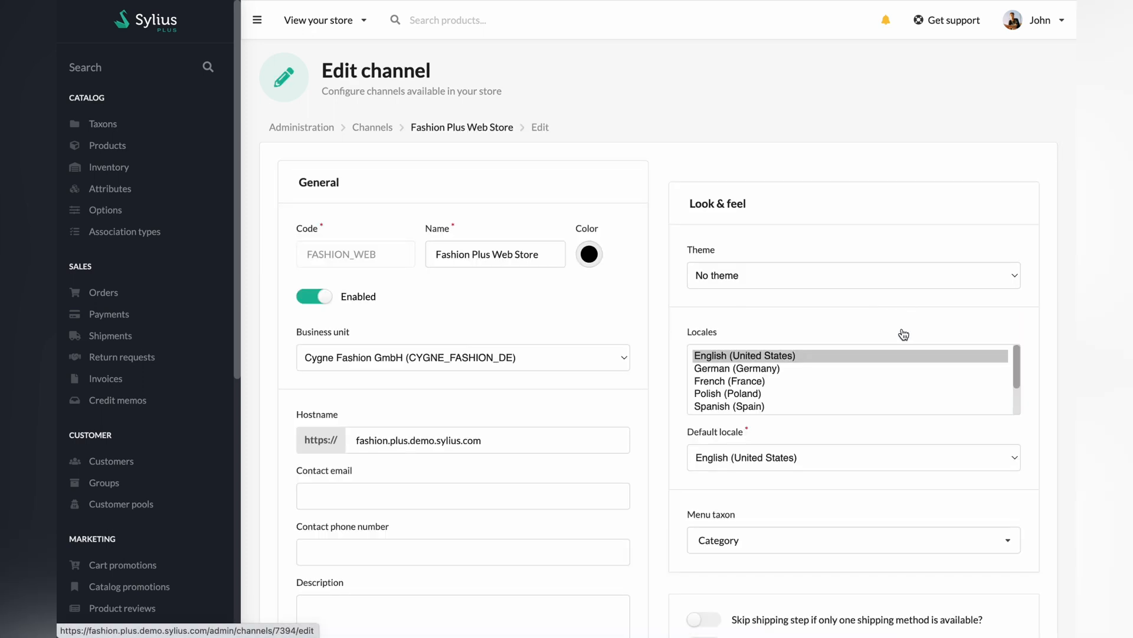
scroll("down", 3)
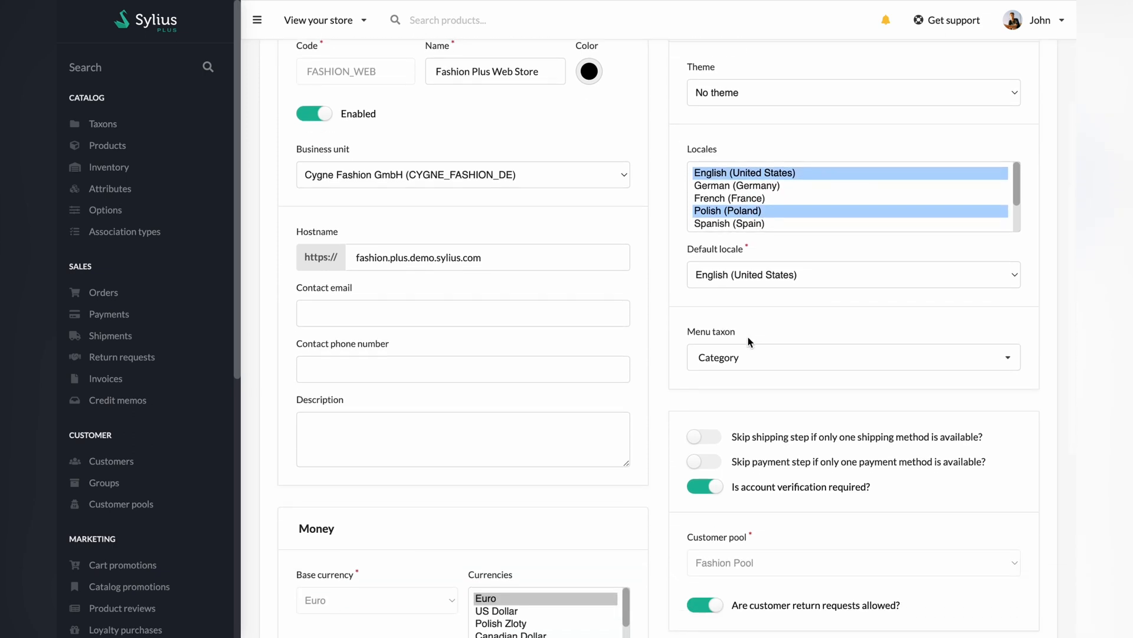
scroll("down", 3)
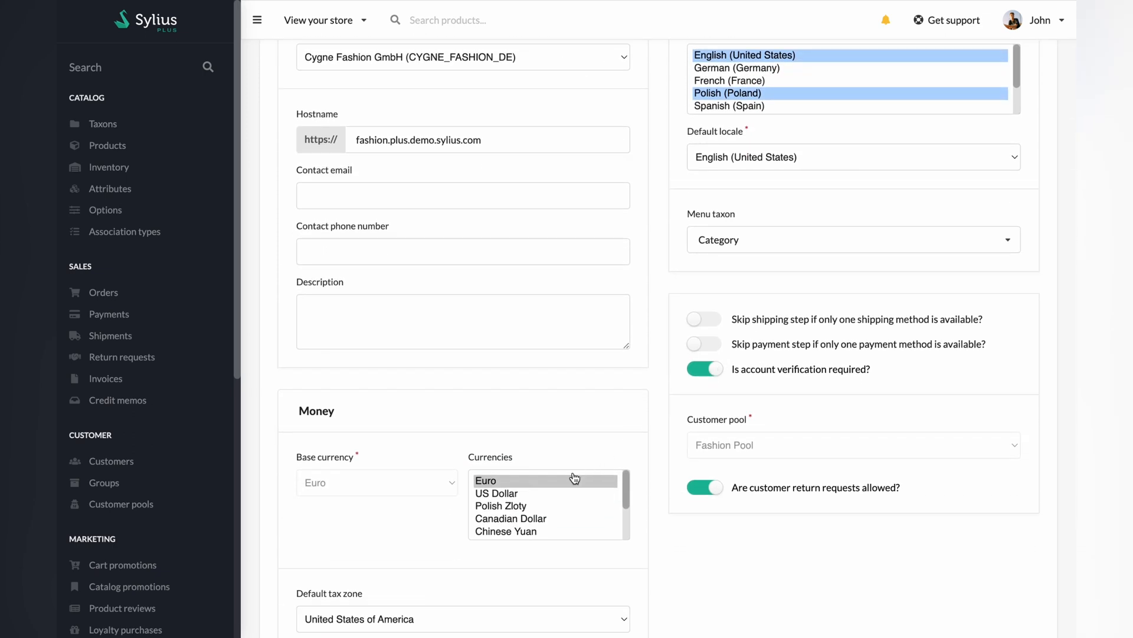
left_click(500, 506)
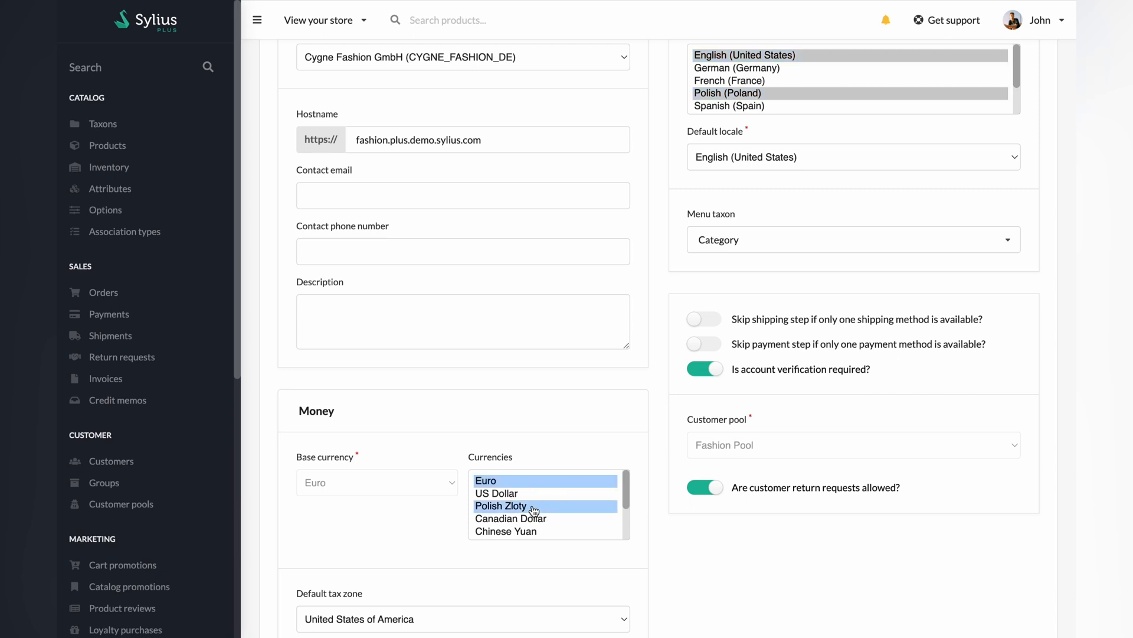
scroll("down", 3)
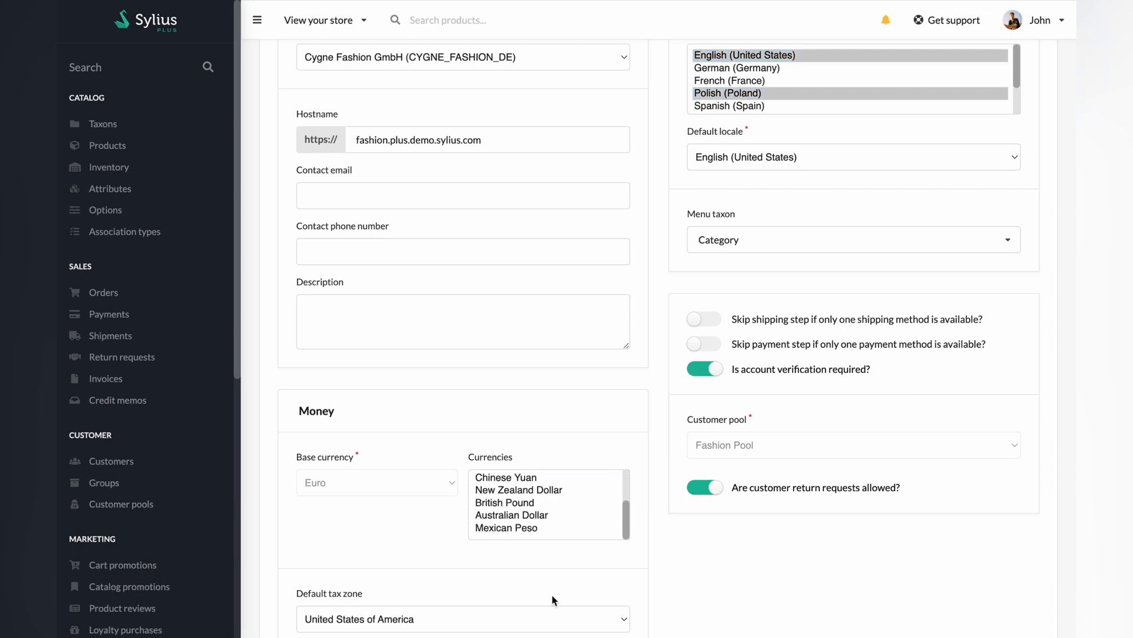
scroll("down", 3)
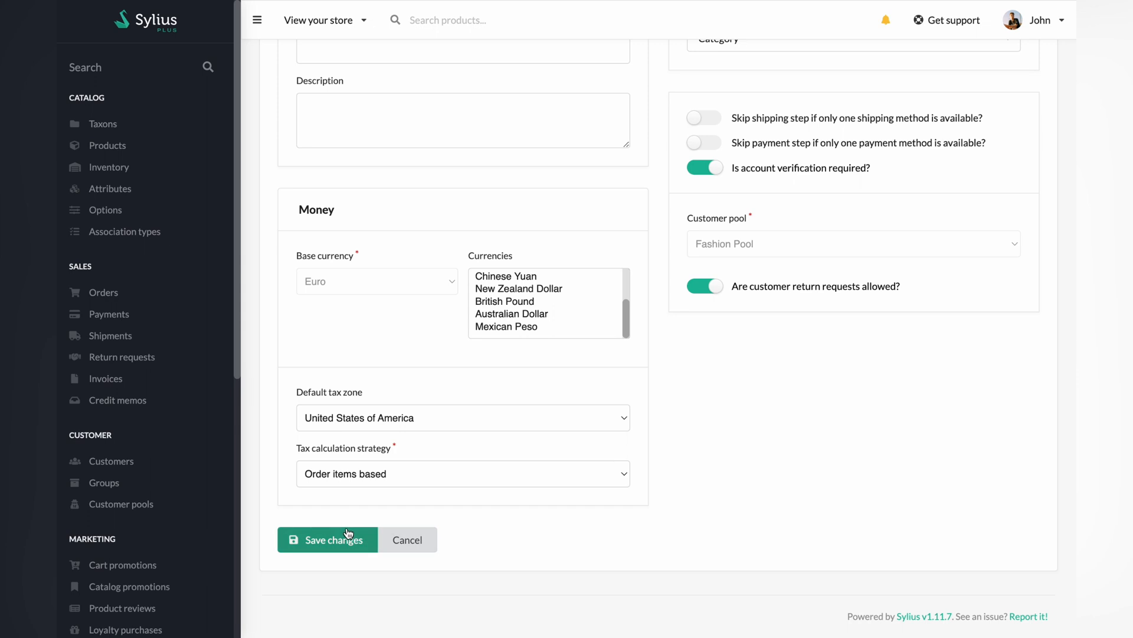
left_click(334, 539)
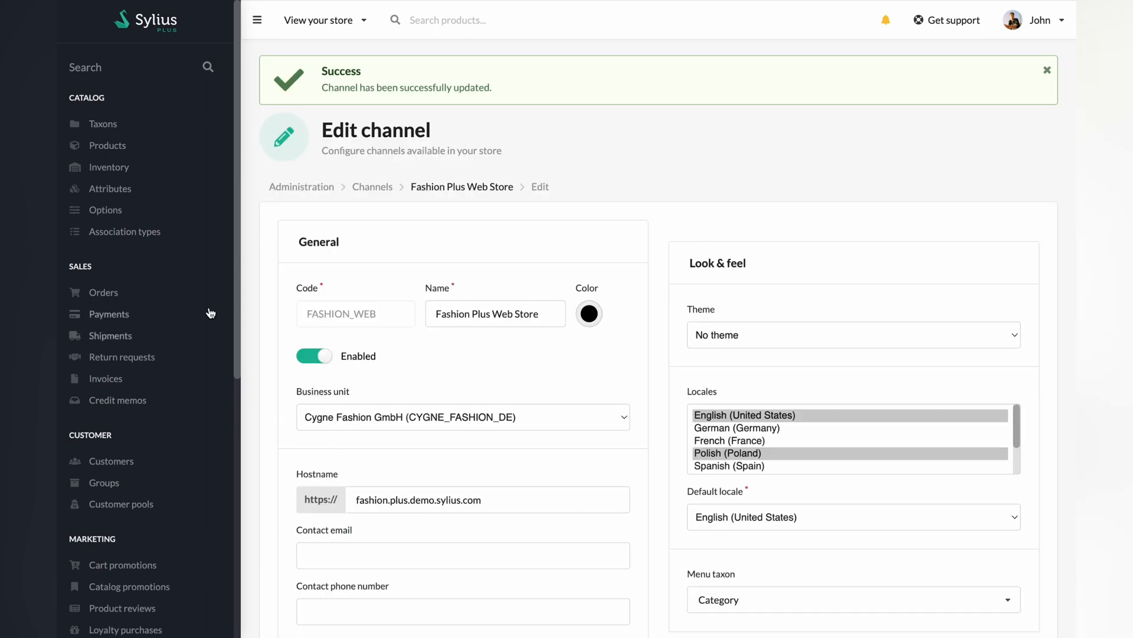
Return to the product attributes list and offer the new-attribute type choices
left_click(111, 189)
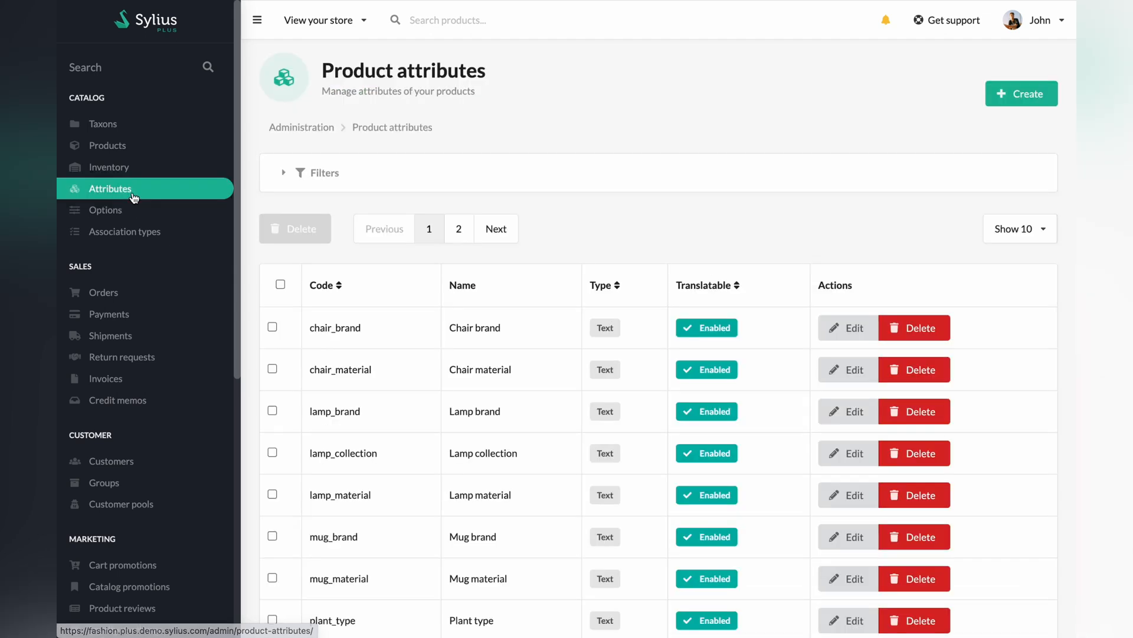
mouse_move(433, 333)
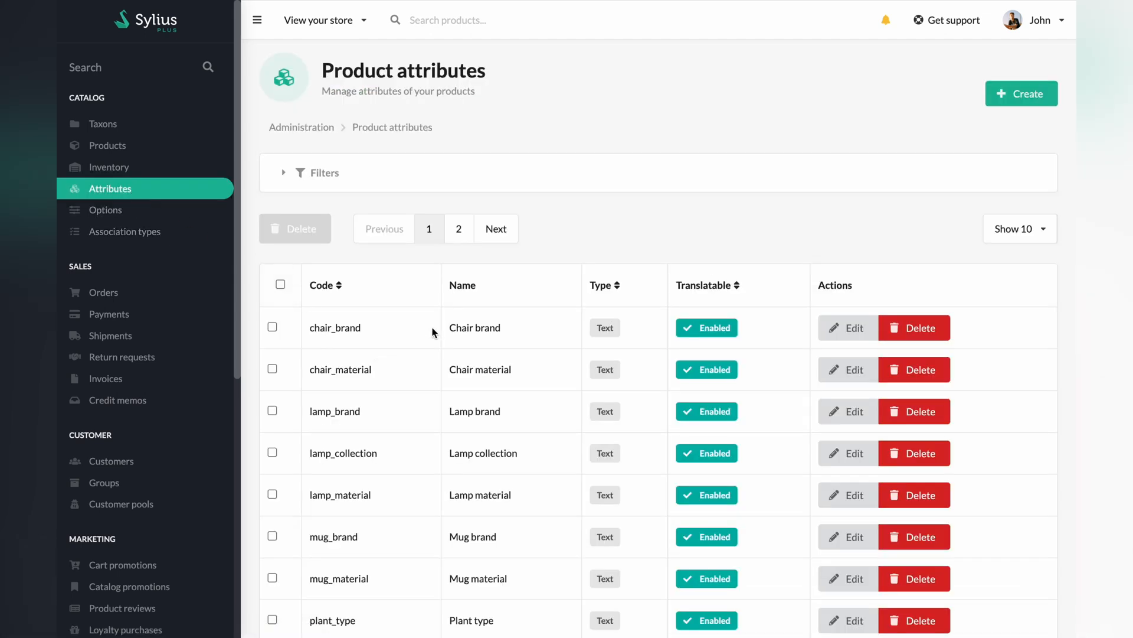
left_click(1021, 93)
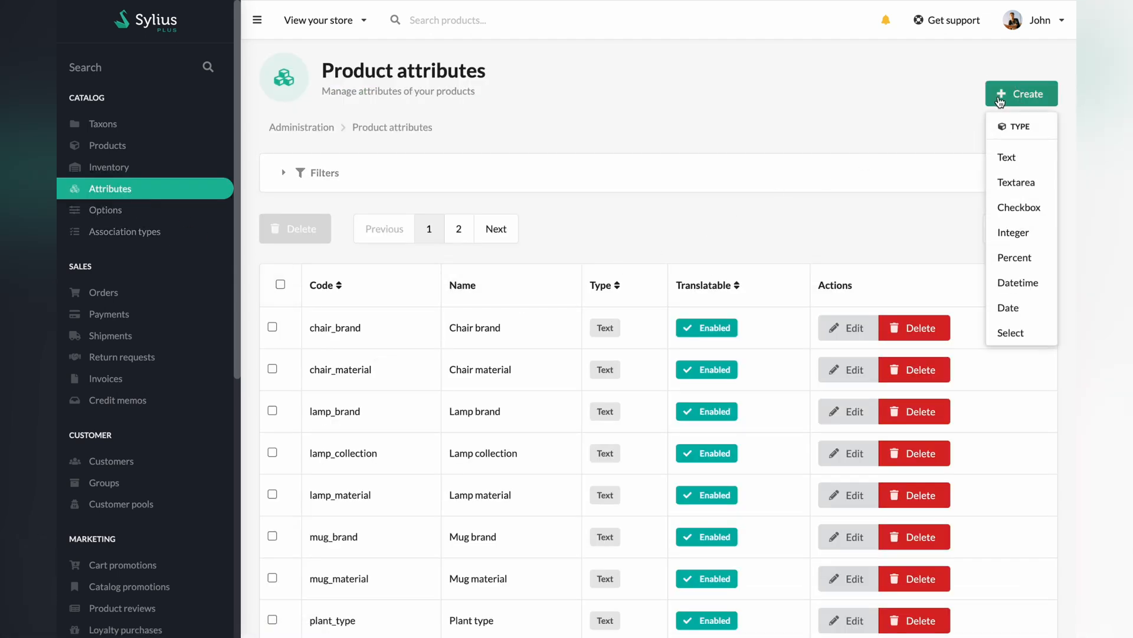
mouse_move(1021, 310)
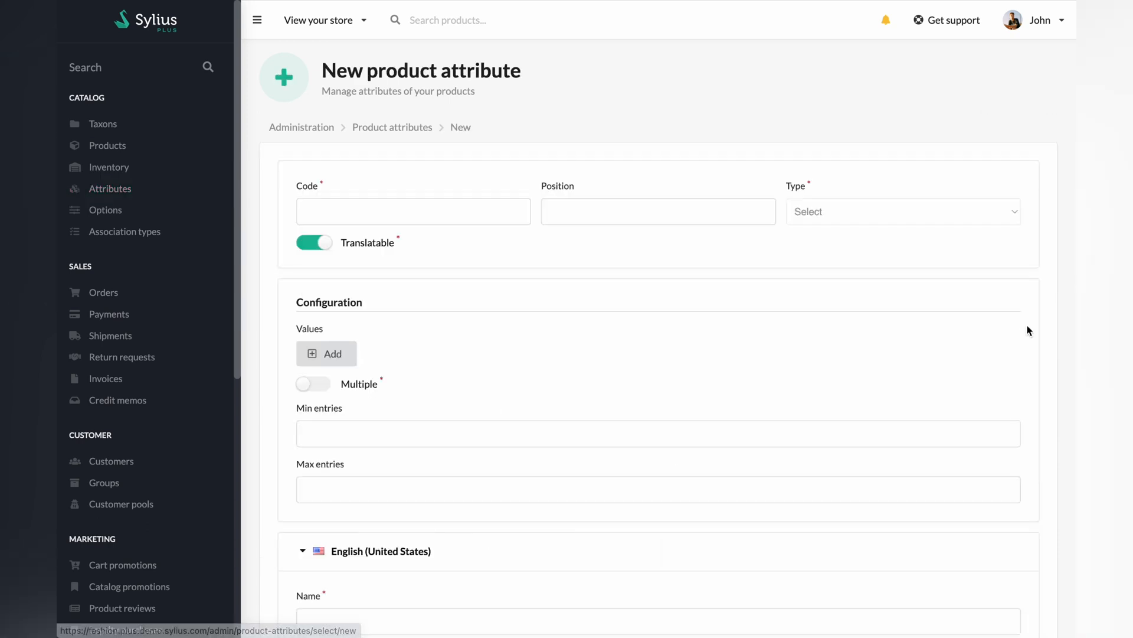
Give the select attribute code certificate, position 100, entries 1–100 and multiple selection
left_click(413, 211)
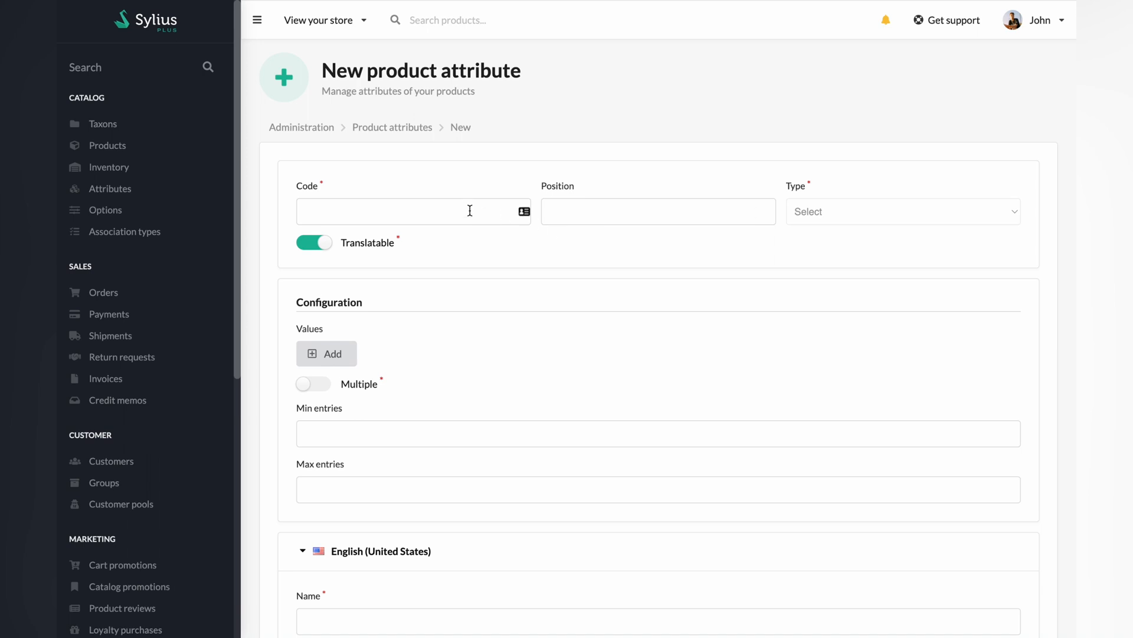
type("certificate")
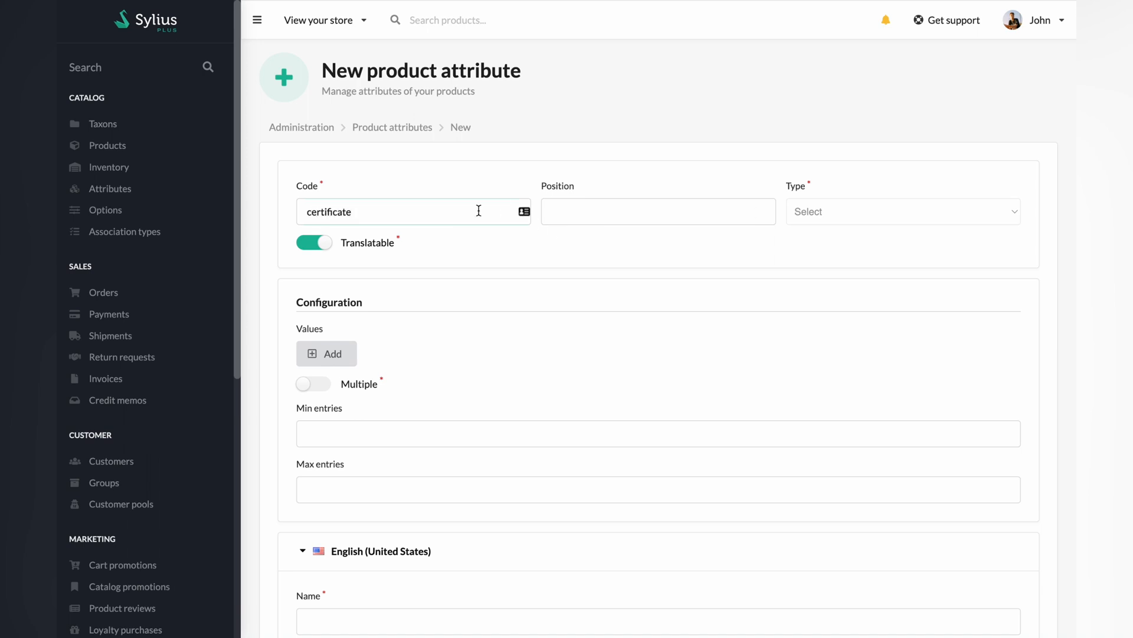
type("100")
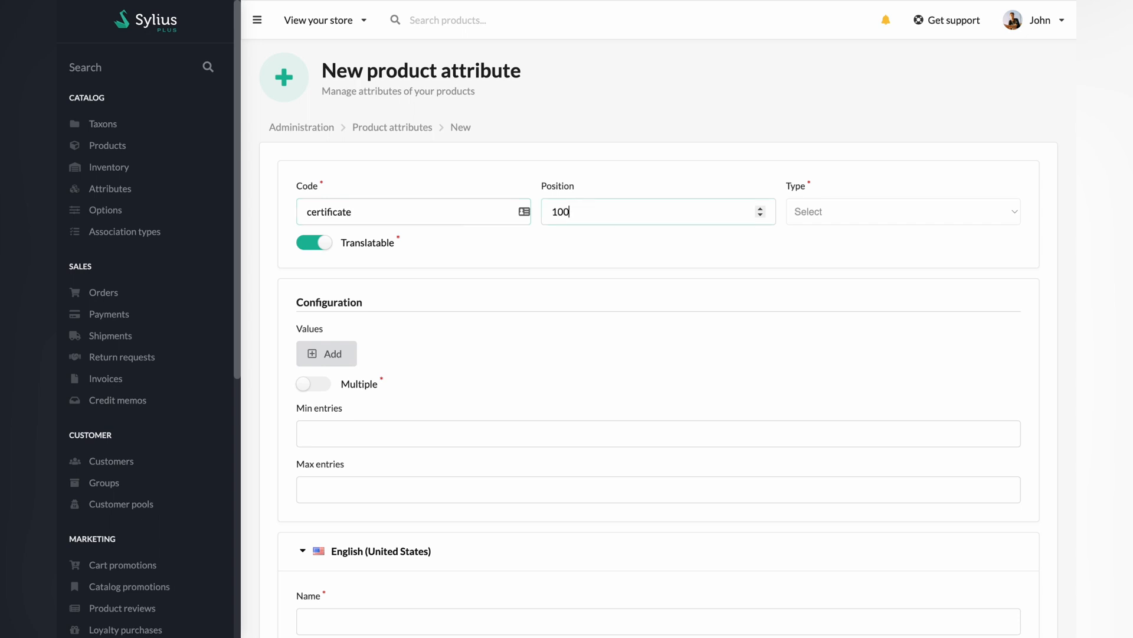
mouse_move(476, 320)
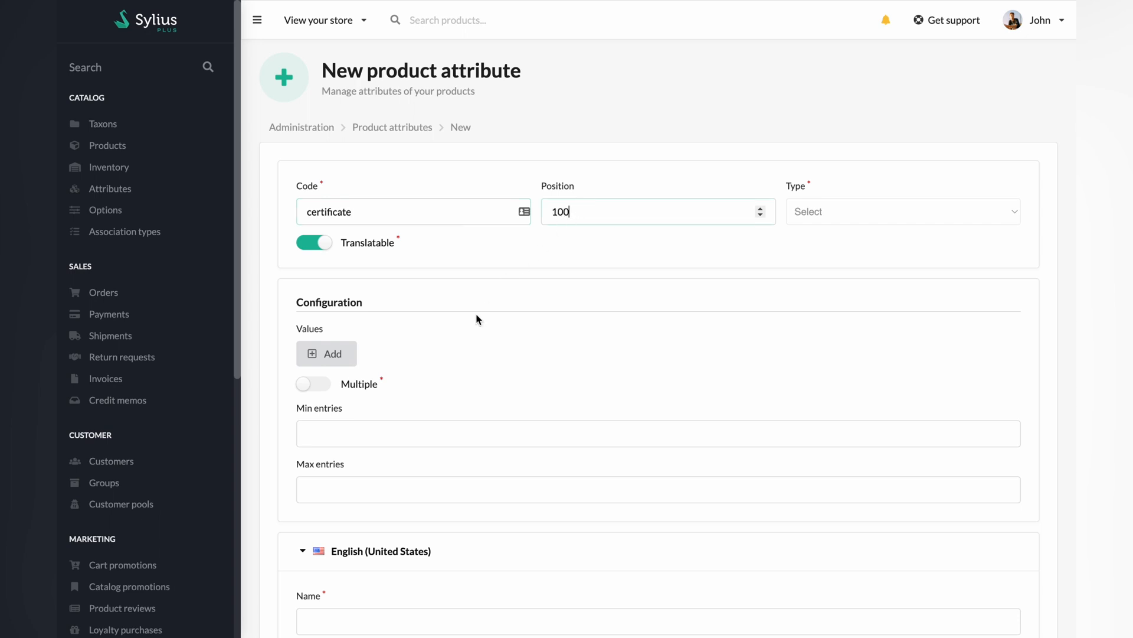
type("1")
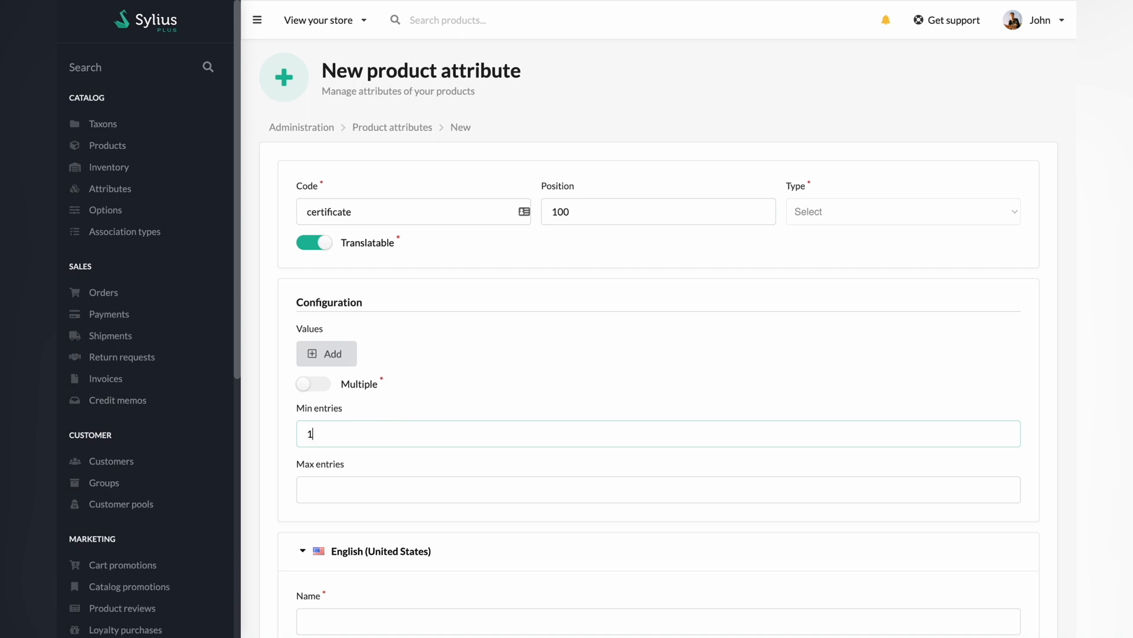
type("100")
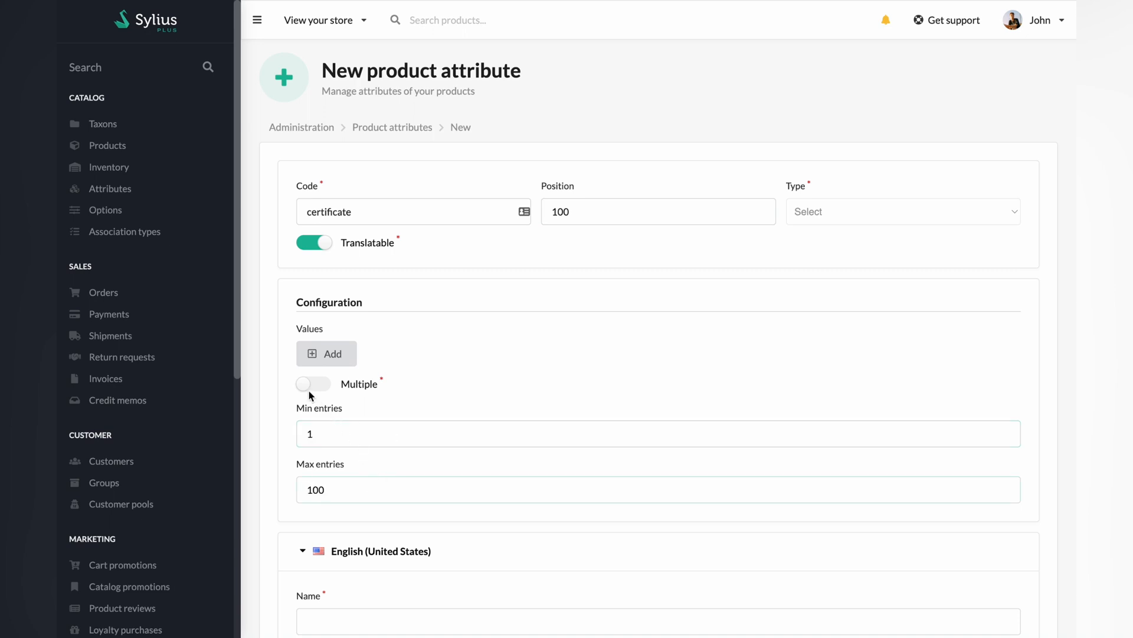
left_click(314, 383)
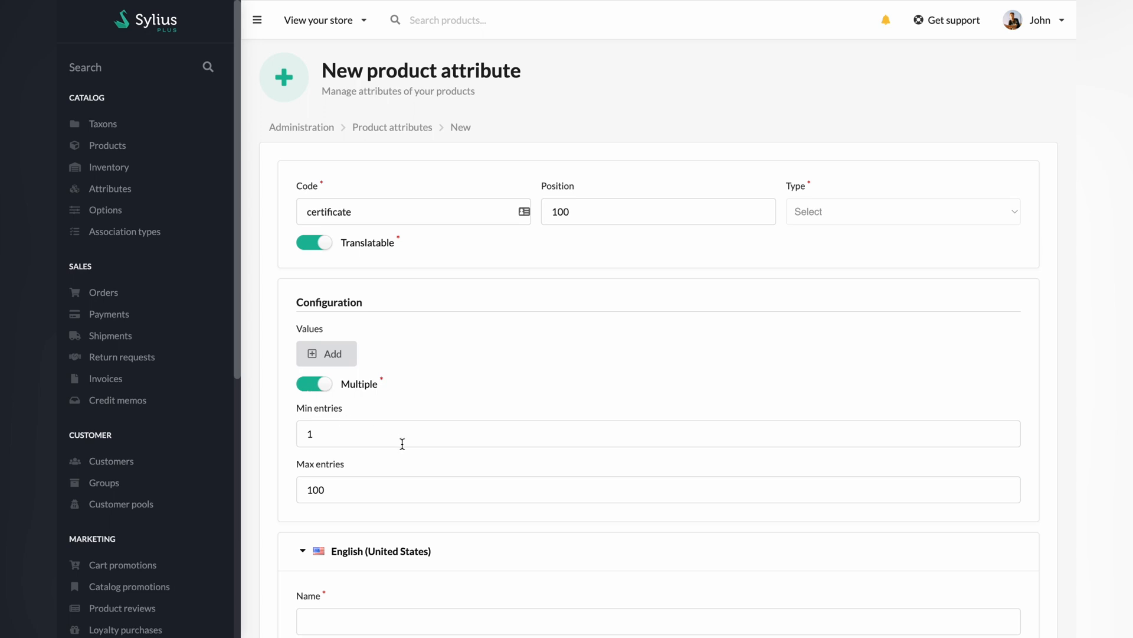
Name the attribute 'Certificate' in English and 'Certyfikat' in Polish
scroll("down", 3)
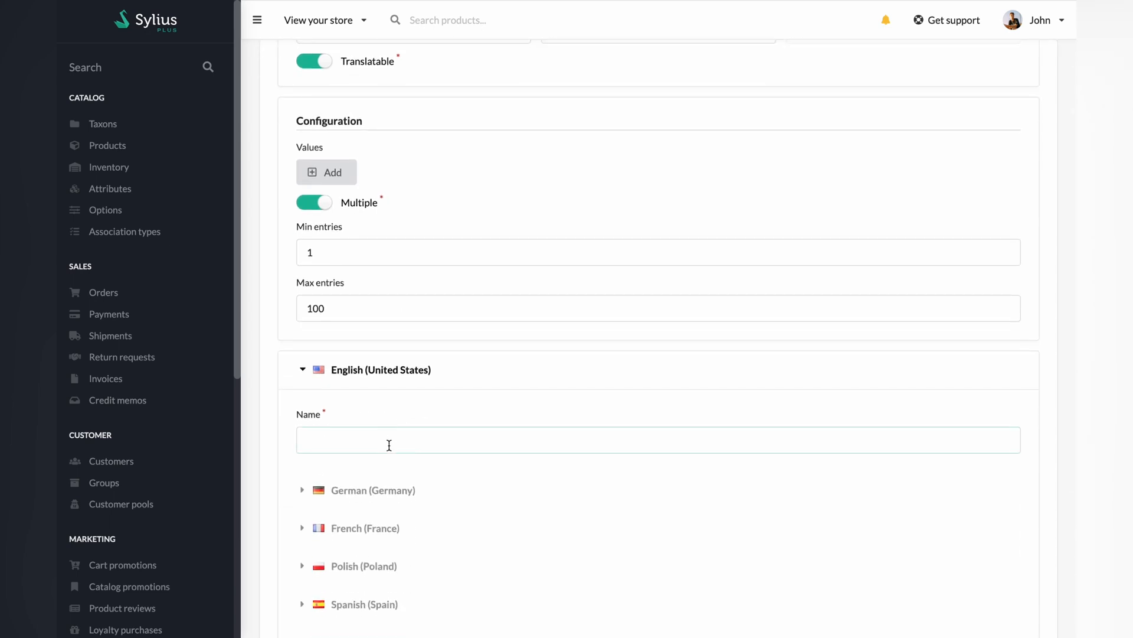
type("Certificate")
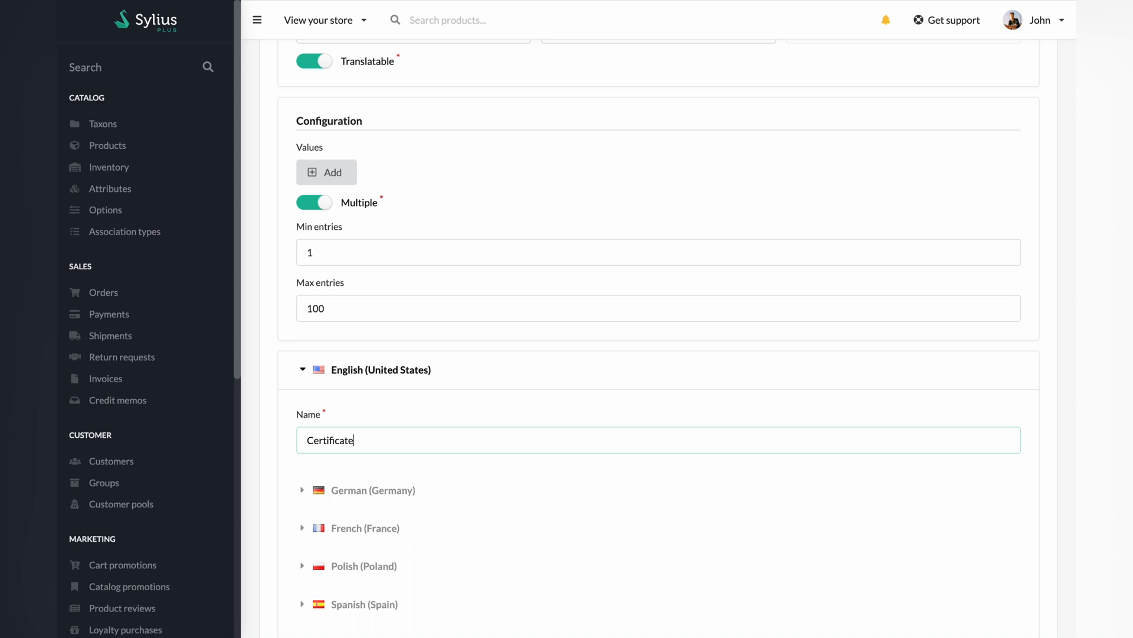
scroll("down", 3)
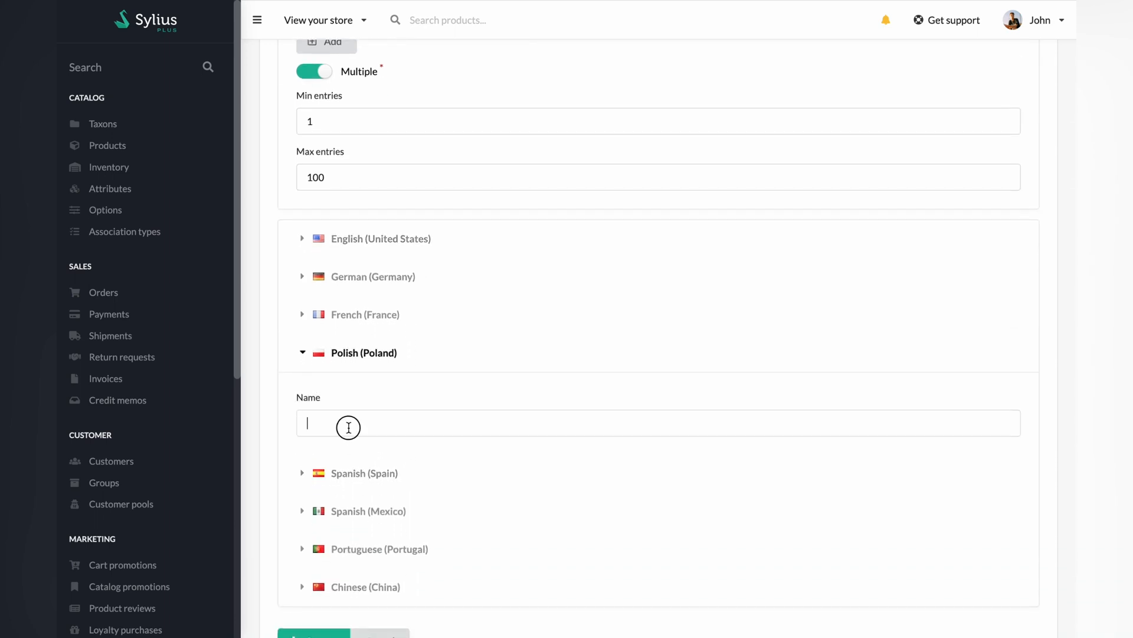
type("Cert")
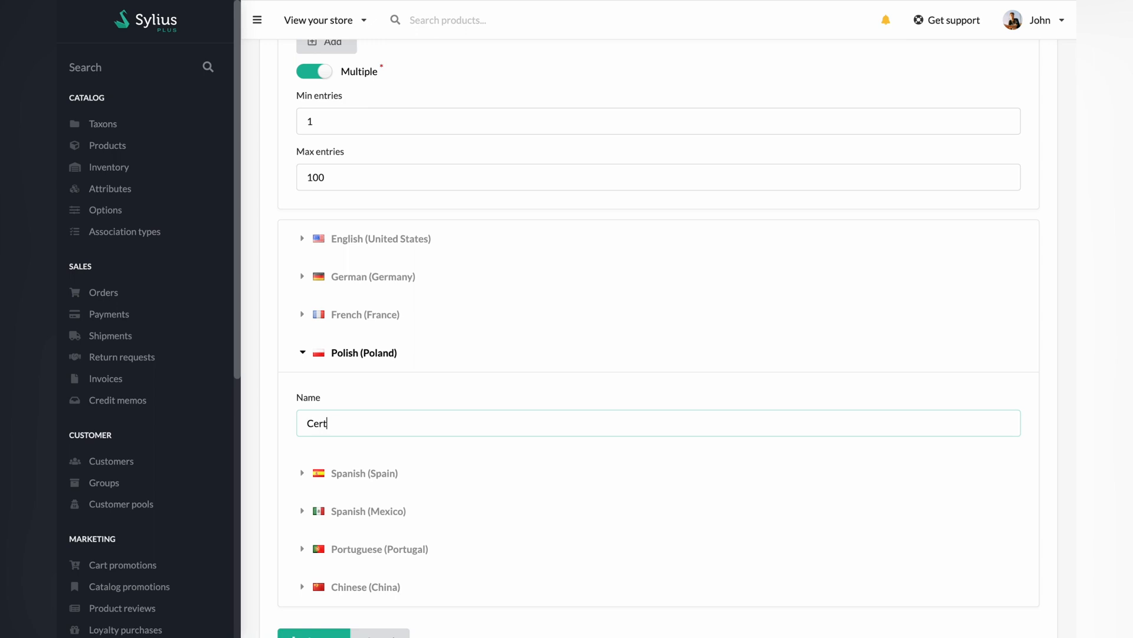
type("yfikat")
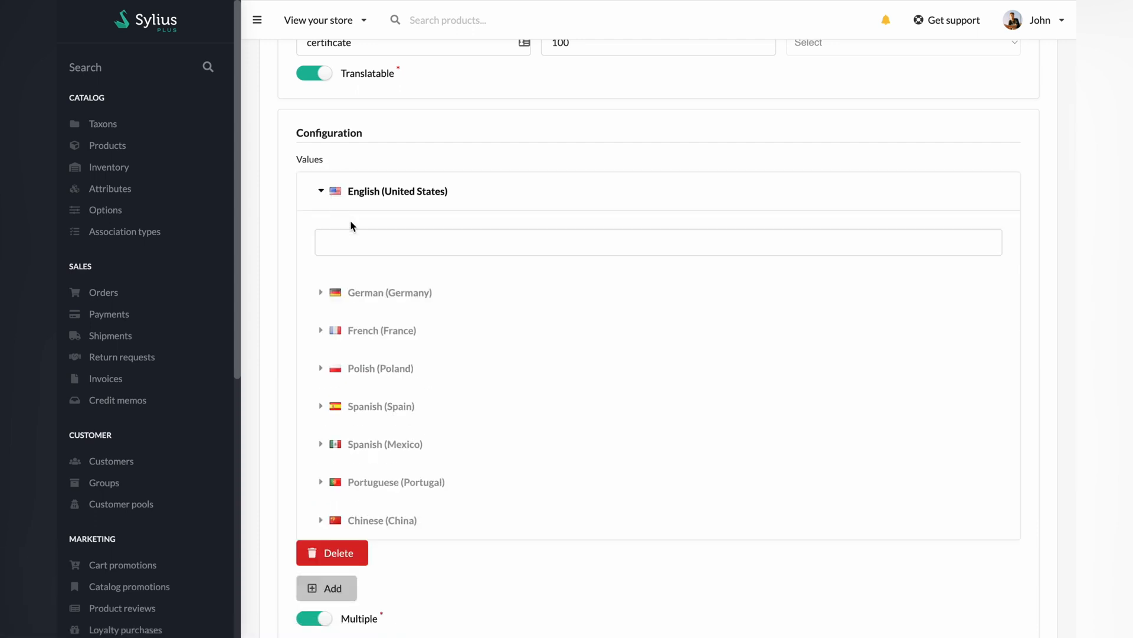
Enter certificate values ISO-123 for English and Polish, then AAA-123 and SSS-123
type("ISO")
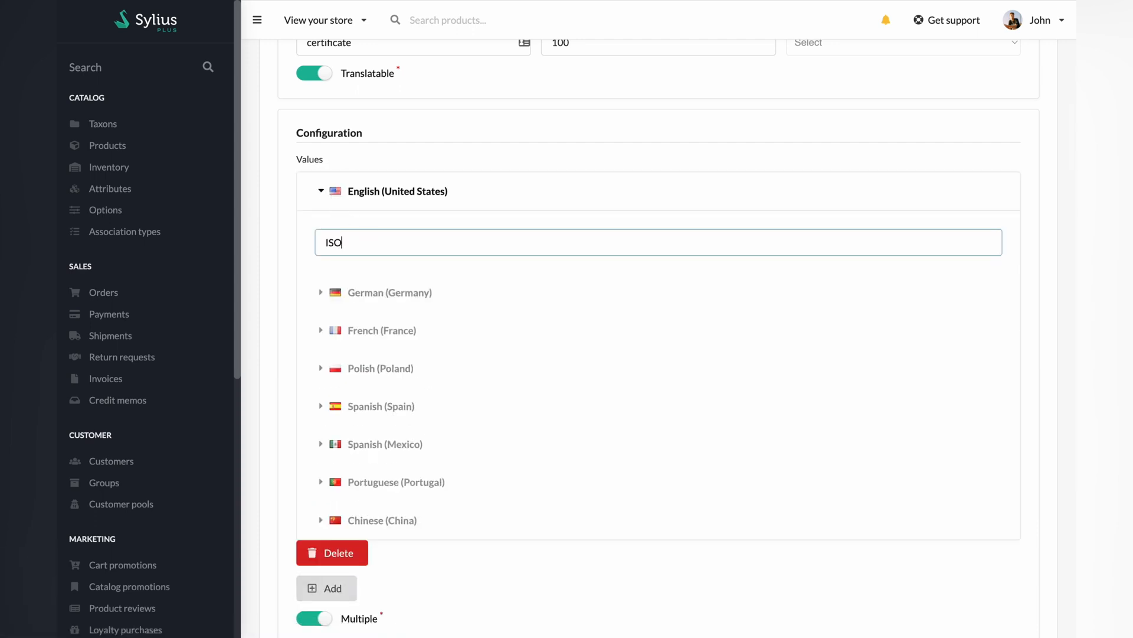
type("-123")
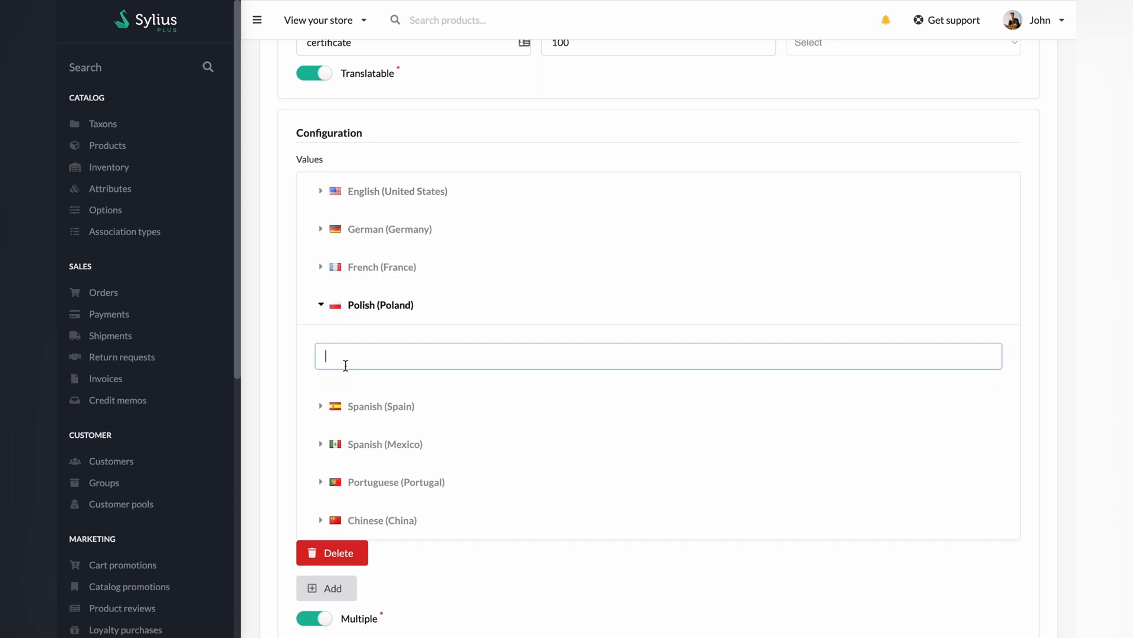
type("ISO-123")
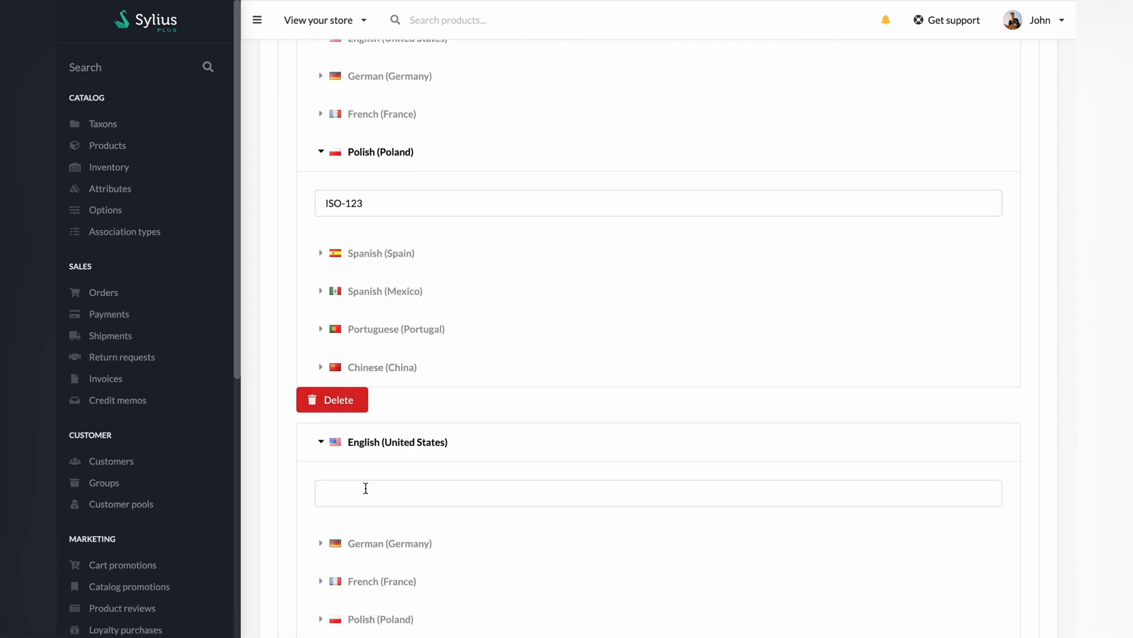
type("AAA")
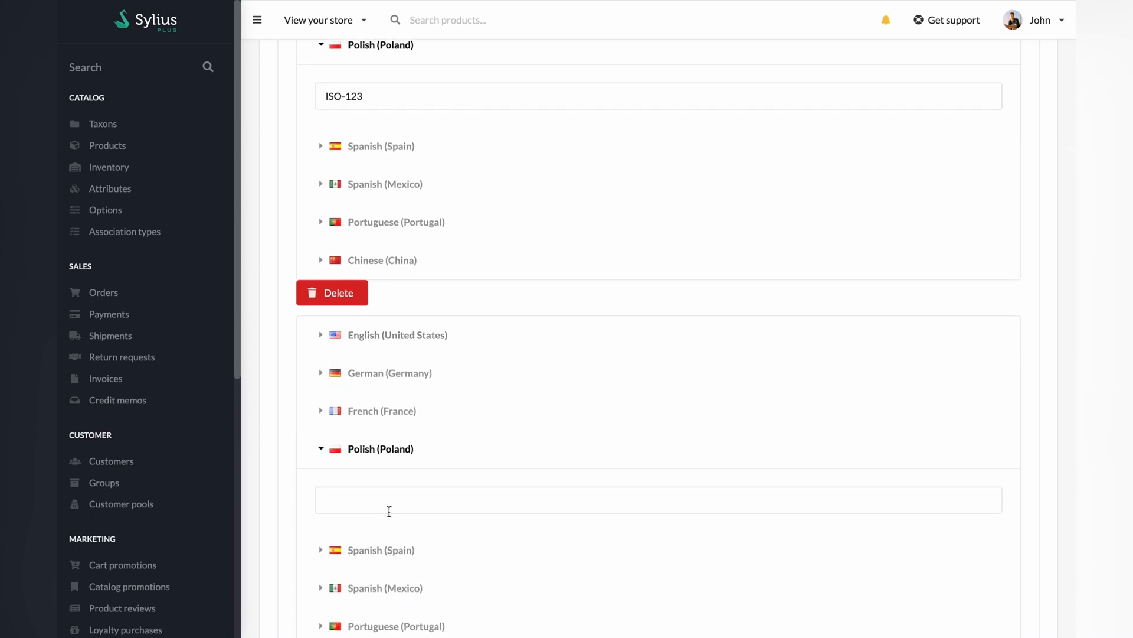
type("AAA-123")
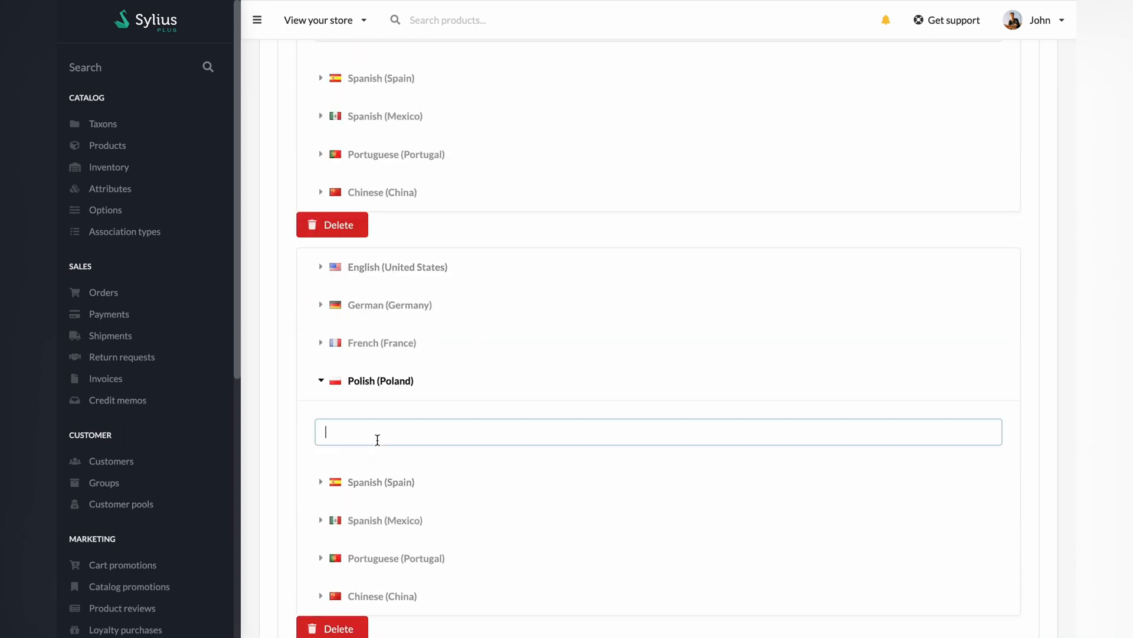
type("SSS-123")
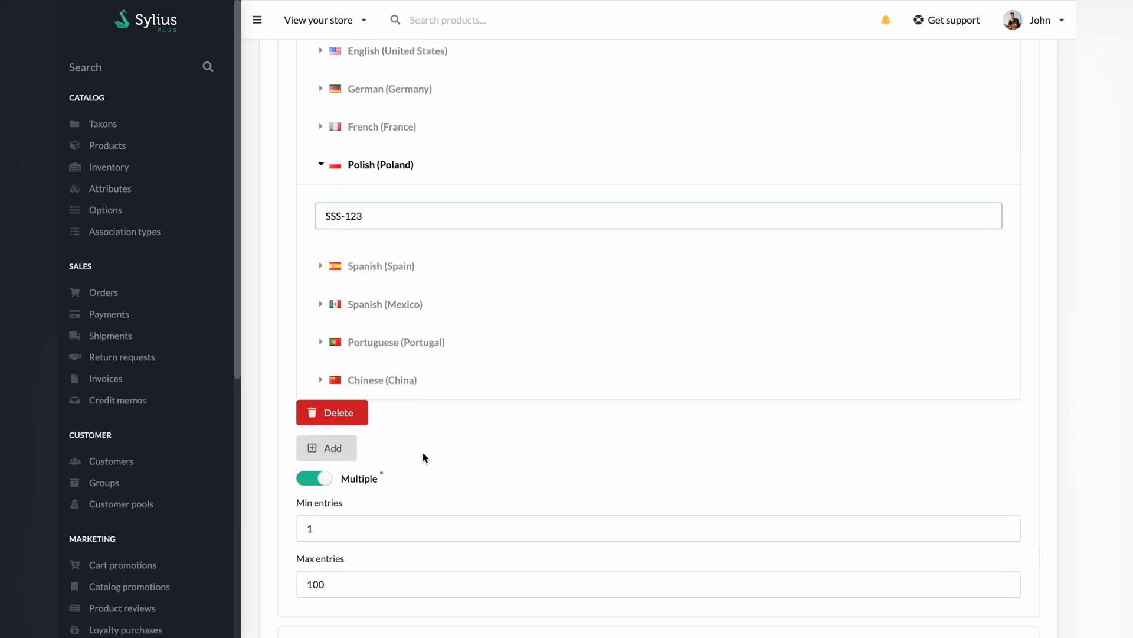
Add a further Polish value BQW-123 and create the certificate attribute
left_click(326, 447)
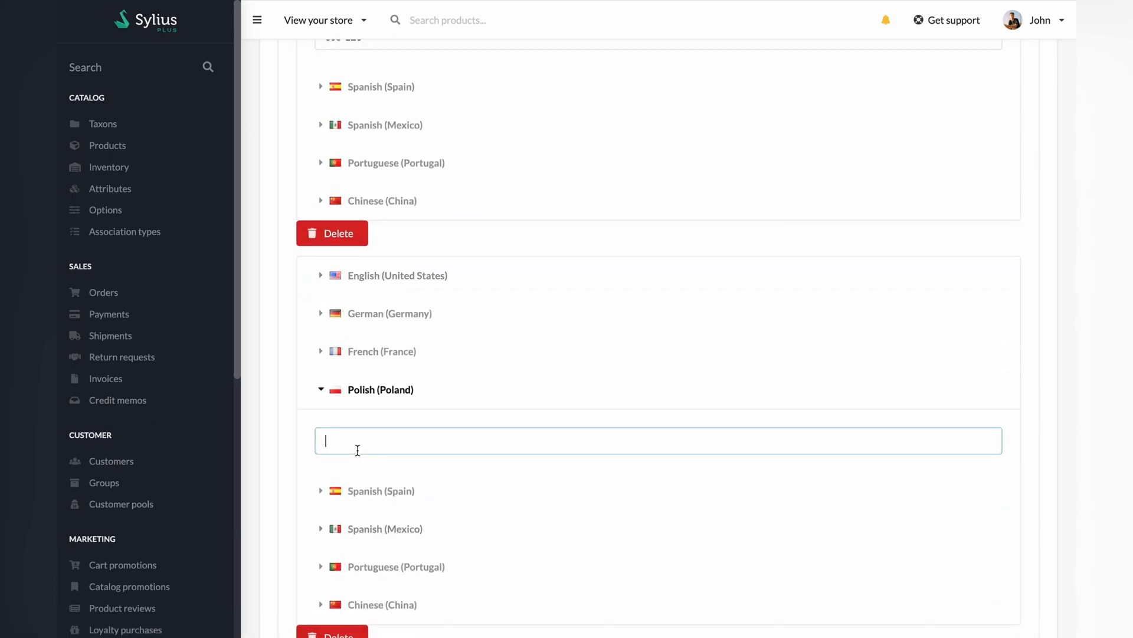
type("BQW-123")
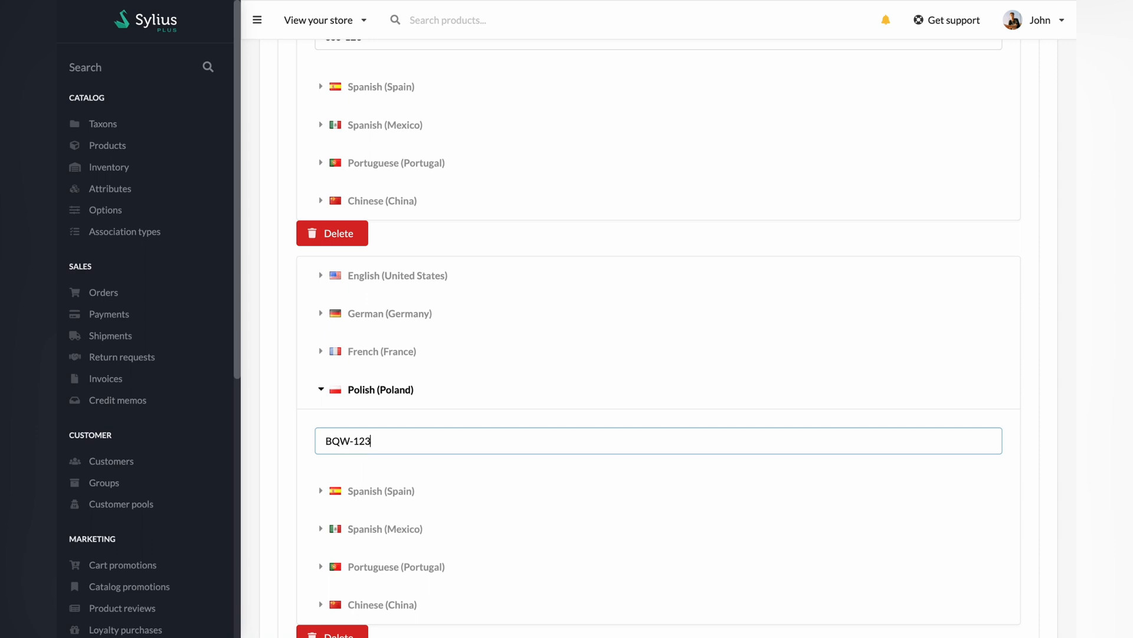
scroll("down", 3)
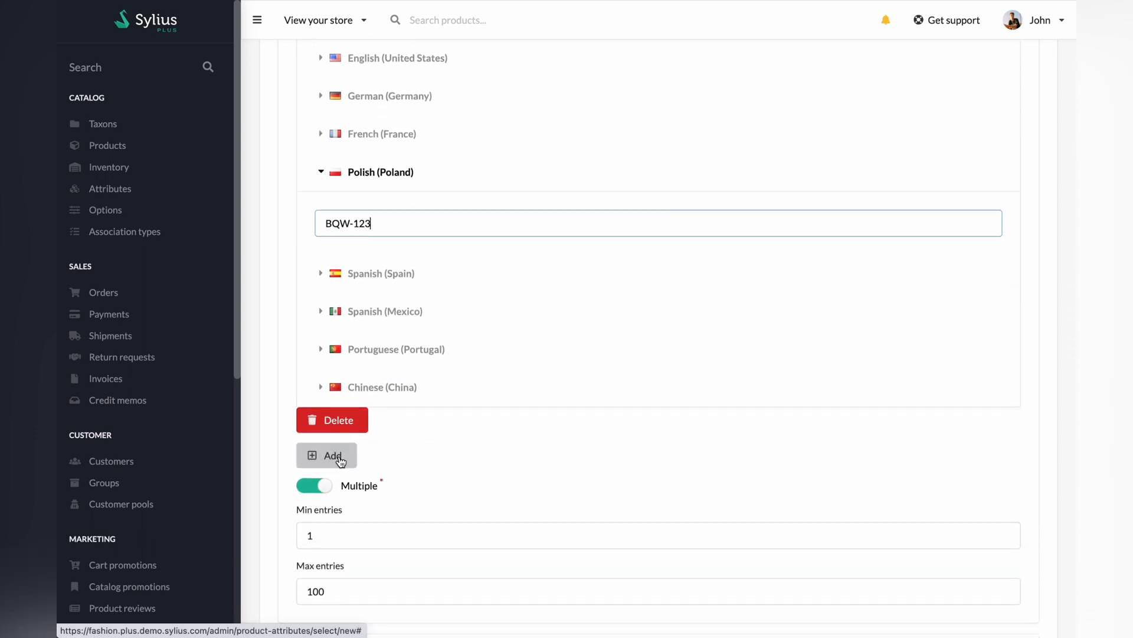
left_click(325, 454)
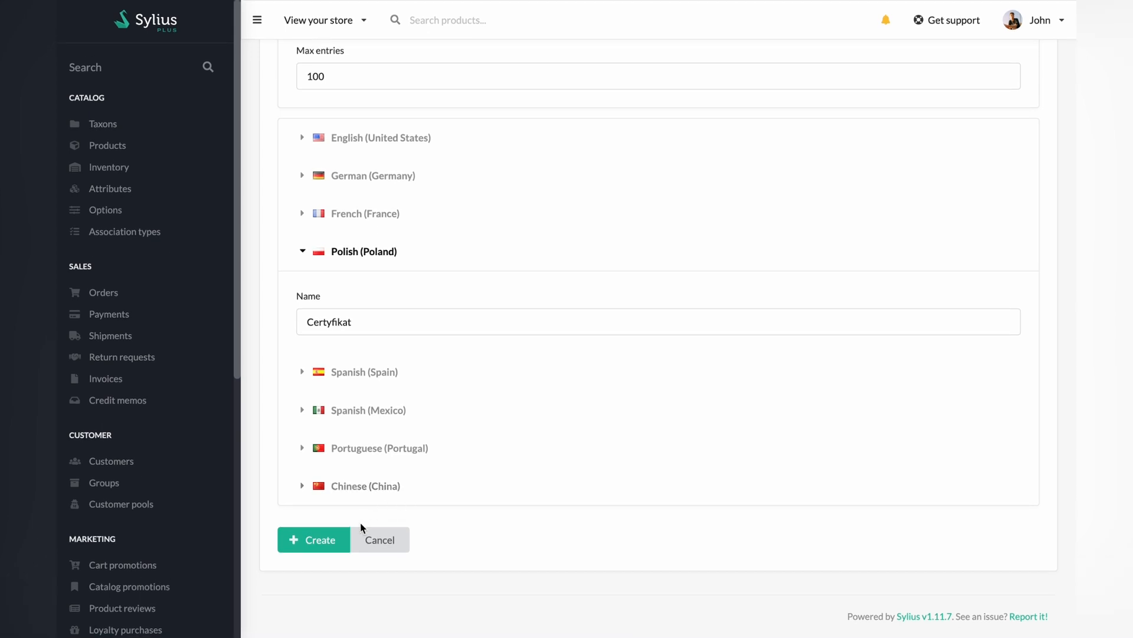
left_click(313, 540)
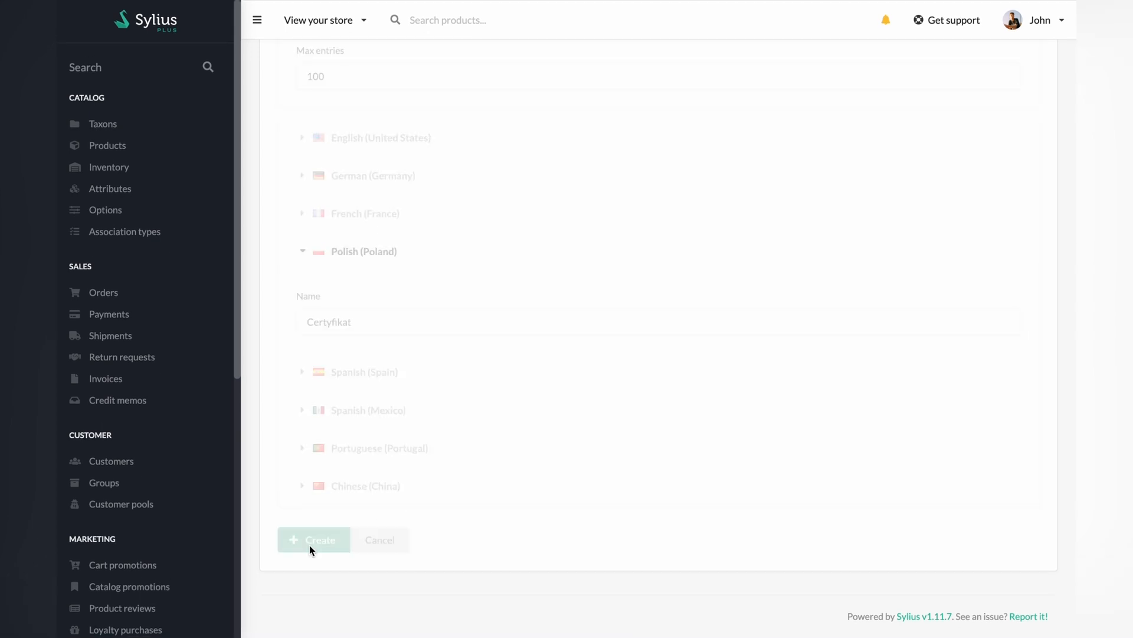
Filter the product catalogue by name 'cap' to list the four cap products
left_click(314, 540)
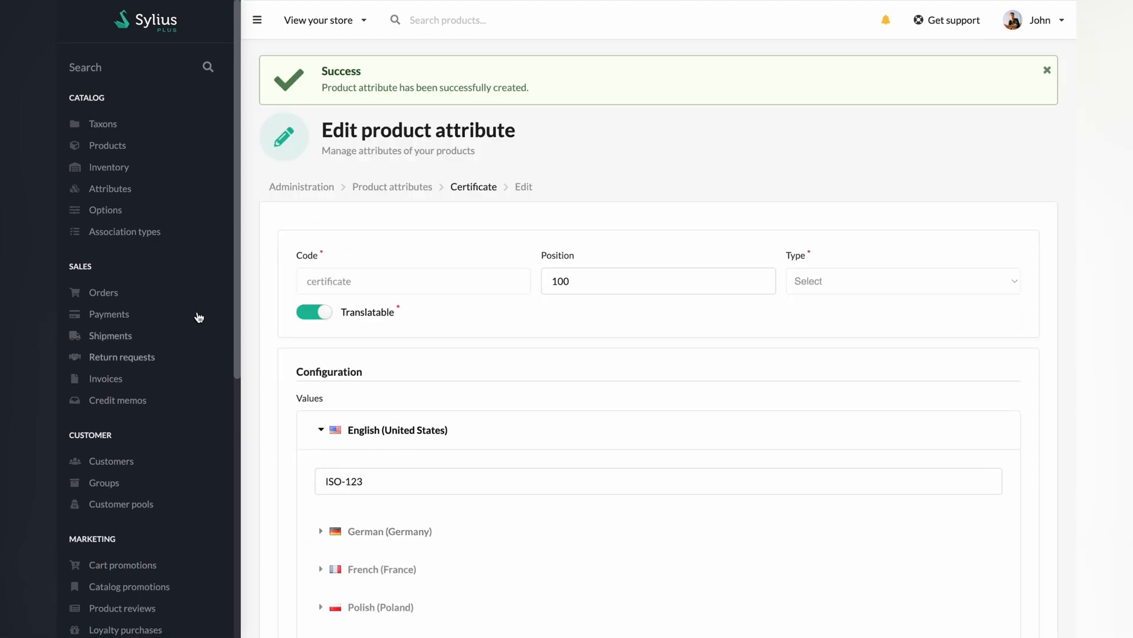
mouse_move(108, 146)
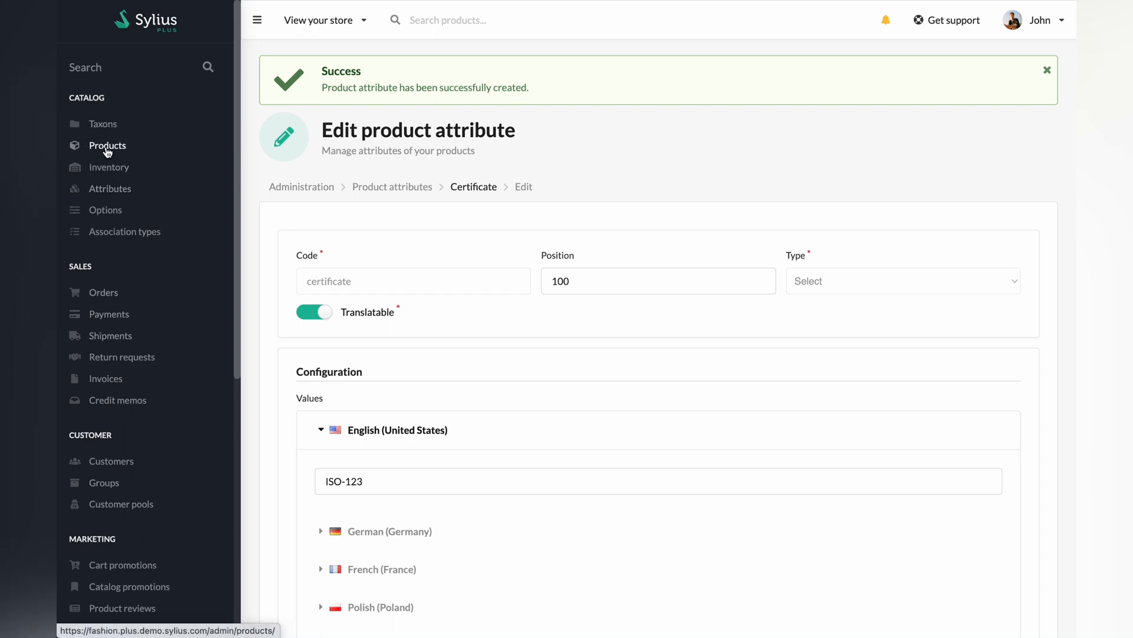
left_click(107, 145)
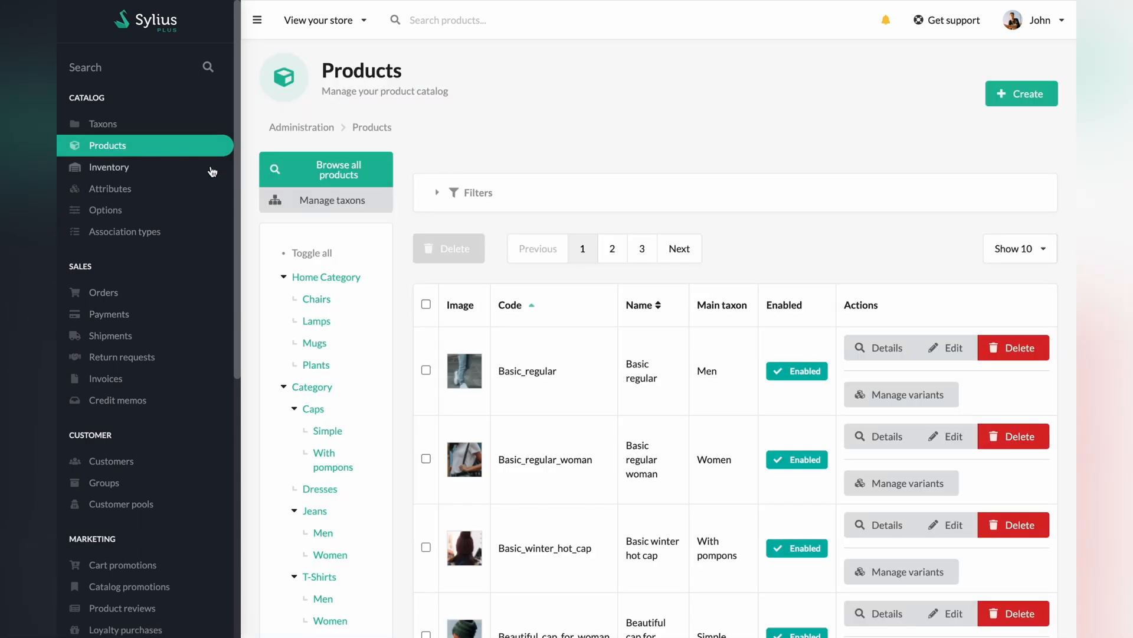
left_click(472, 192)
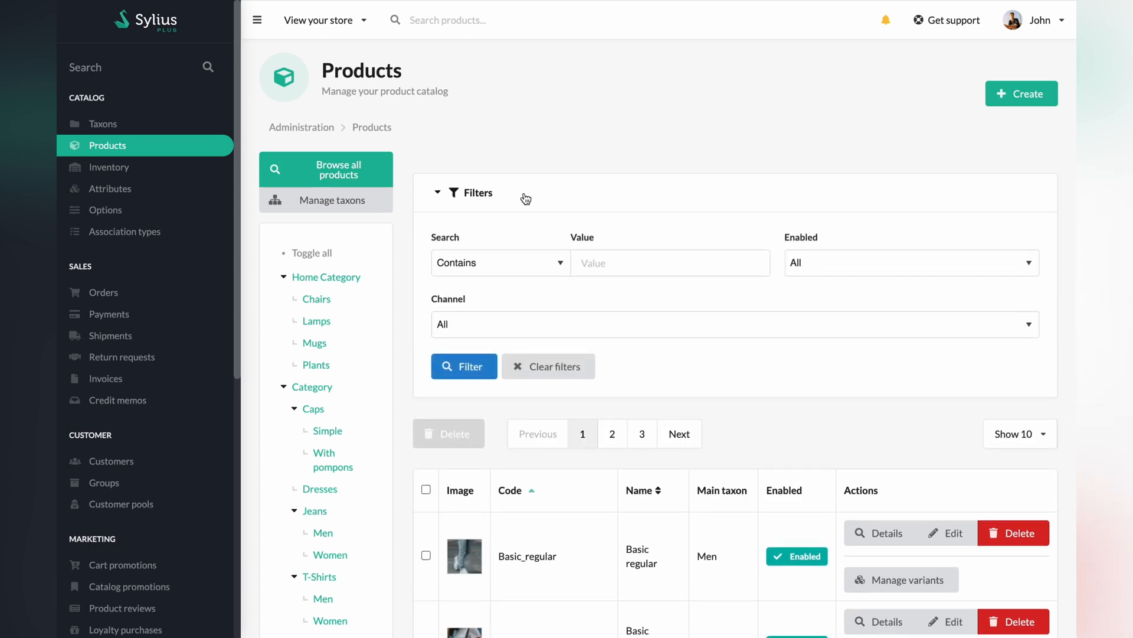
type("c")
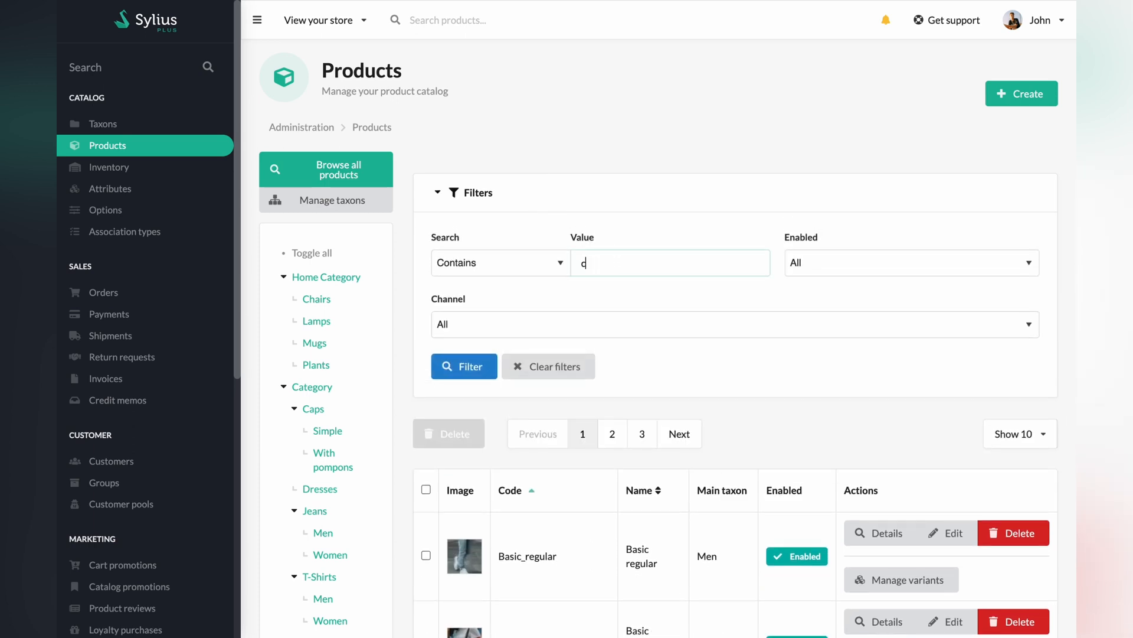
type("ap")
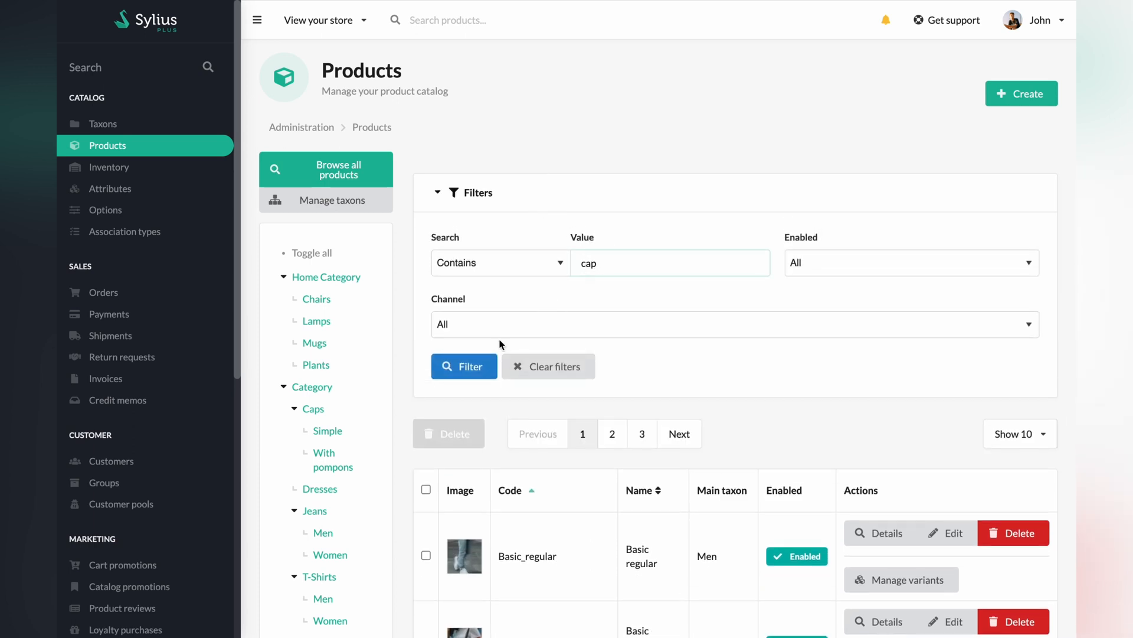
left_click(464, 366)
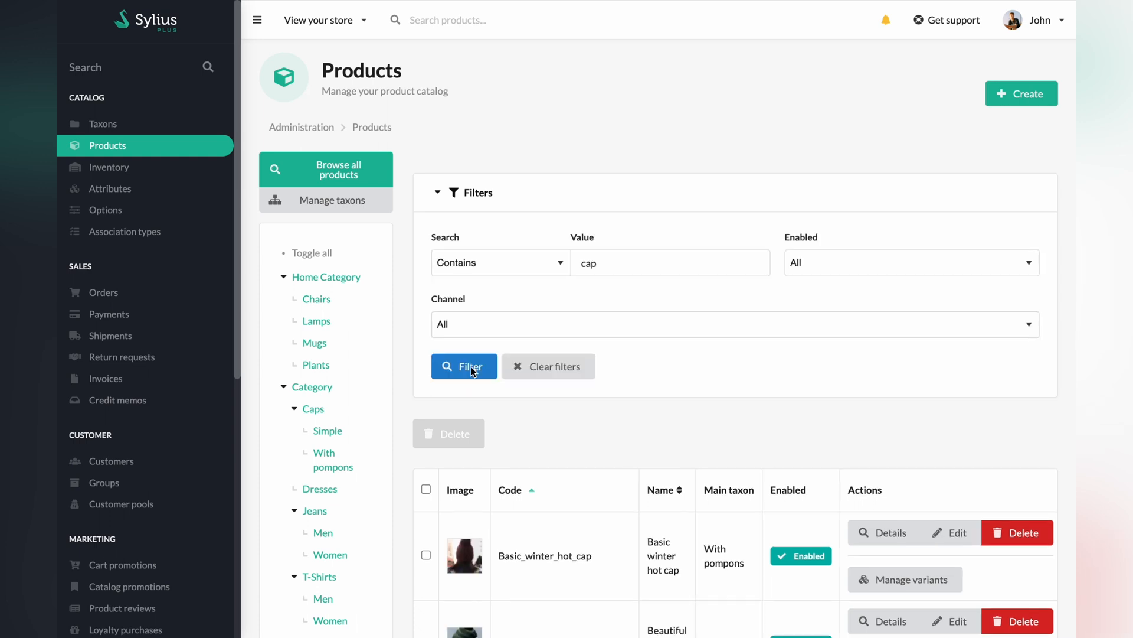
scroll("down", 3)
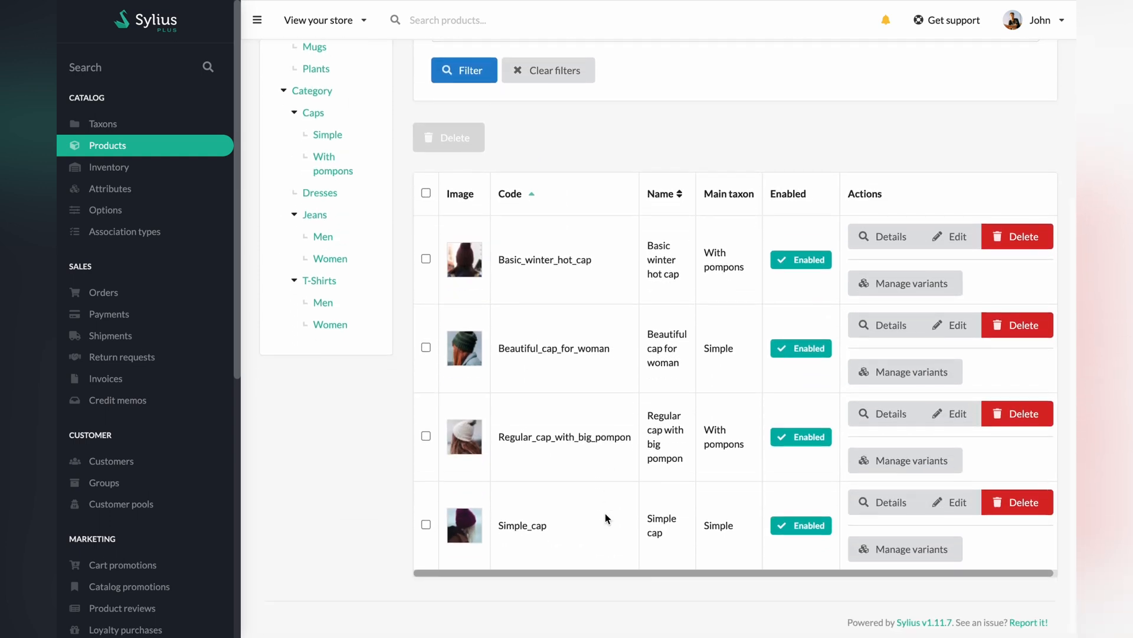
mouse_move(951, 413)
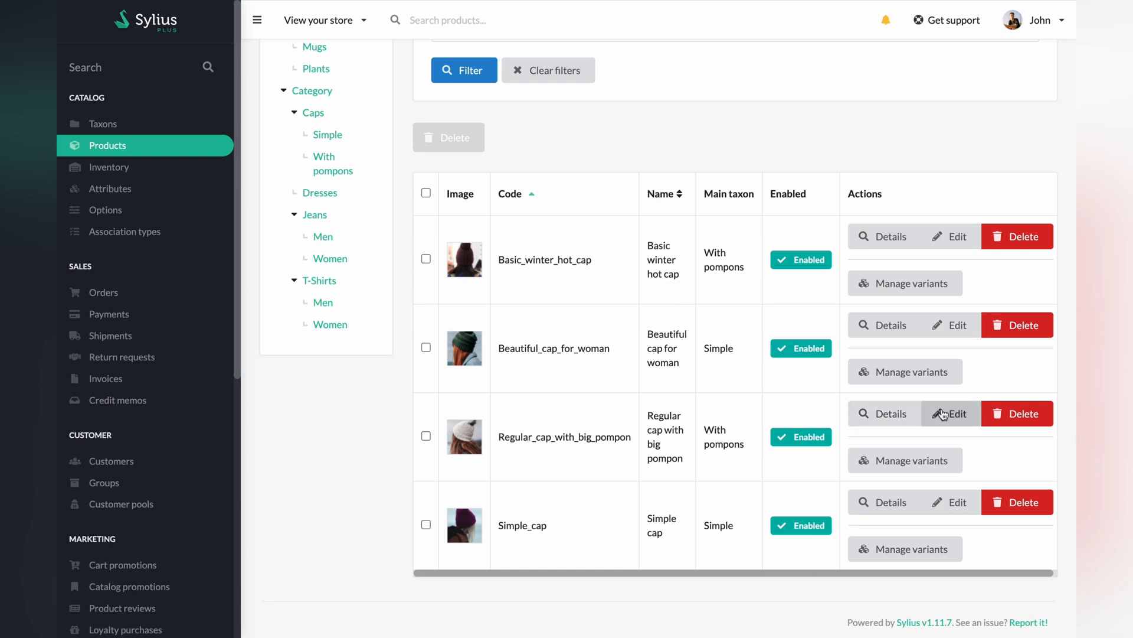
Edit Regular cap with big pompon and choose Certificate as an attribute to add
left_click(952, 413)
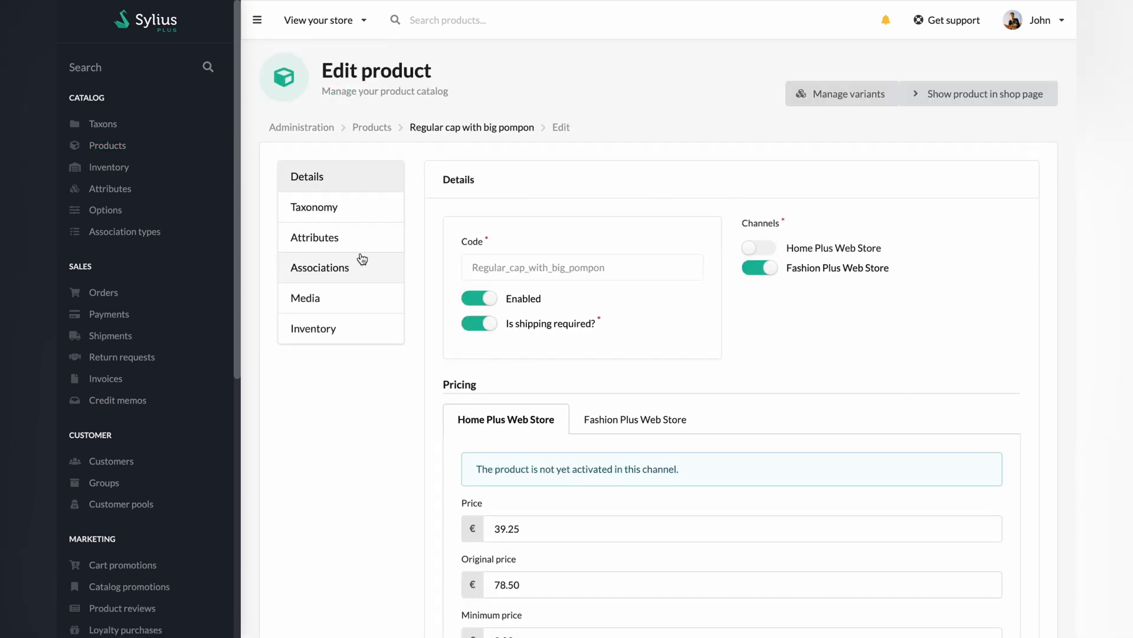
left_click(314, 237)
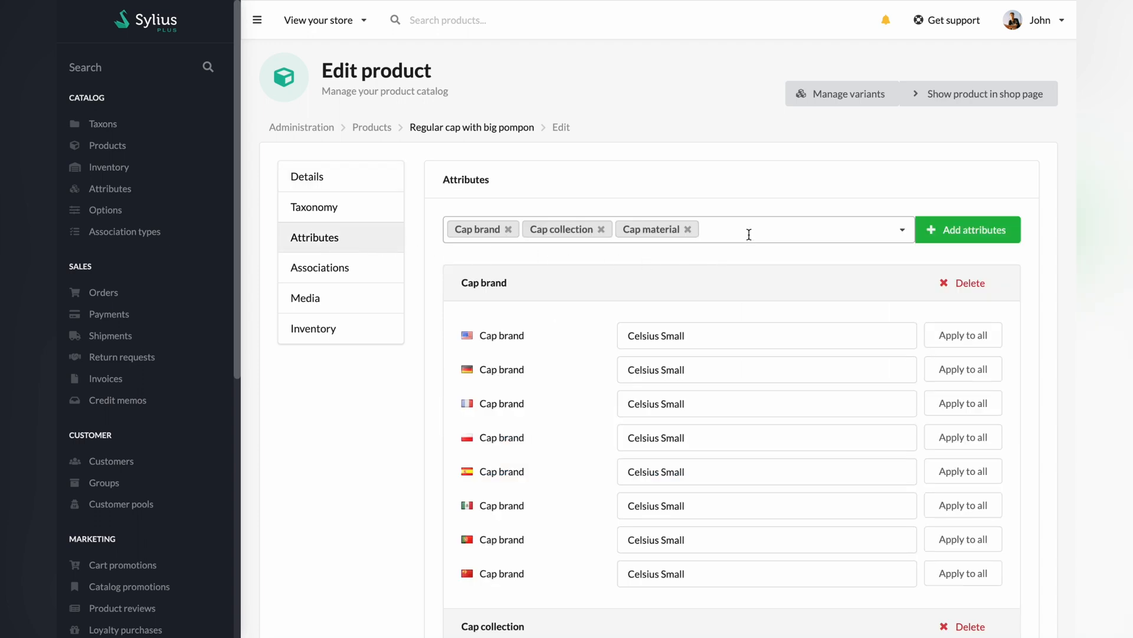
left_click(748, 229)
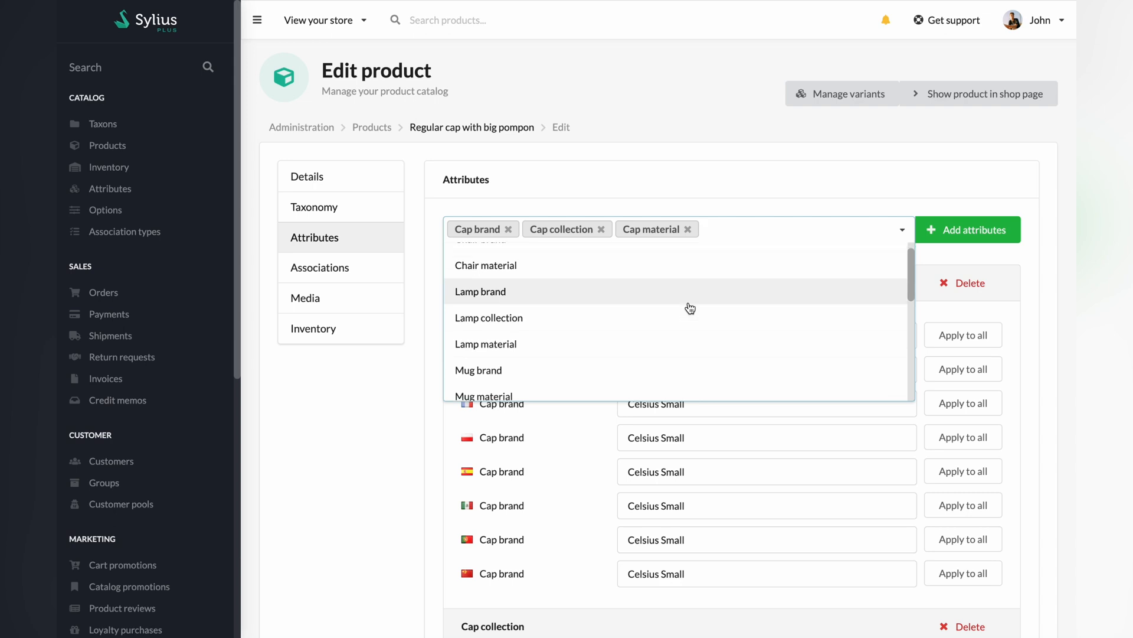
scroll("down", 3)
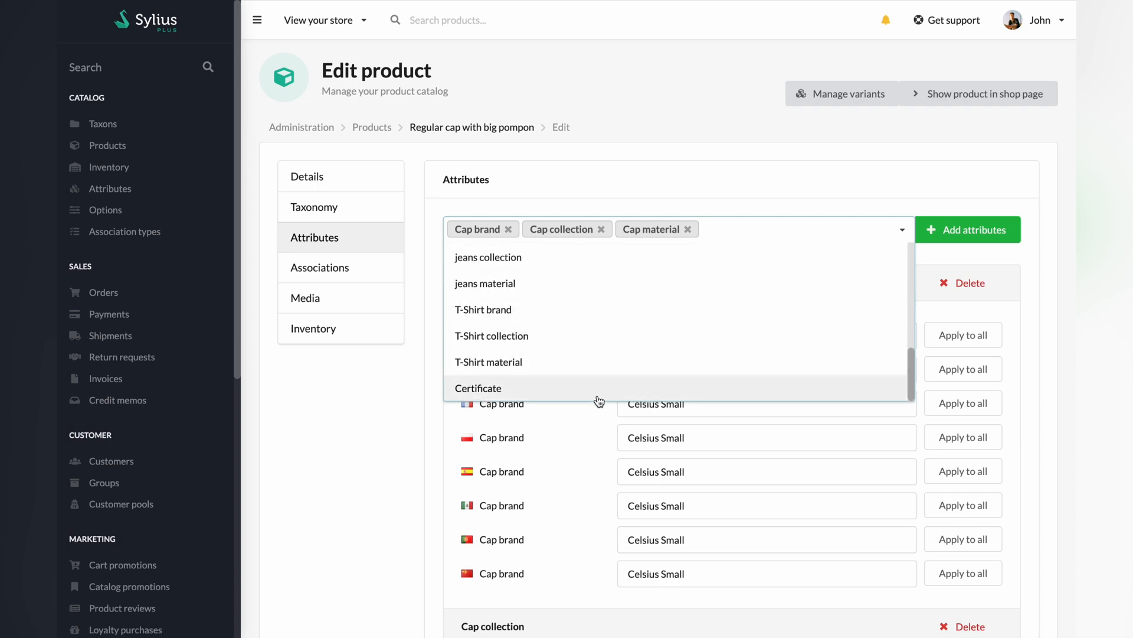
left_click(478, 388)
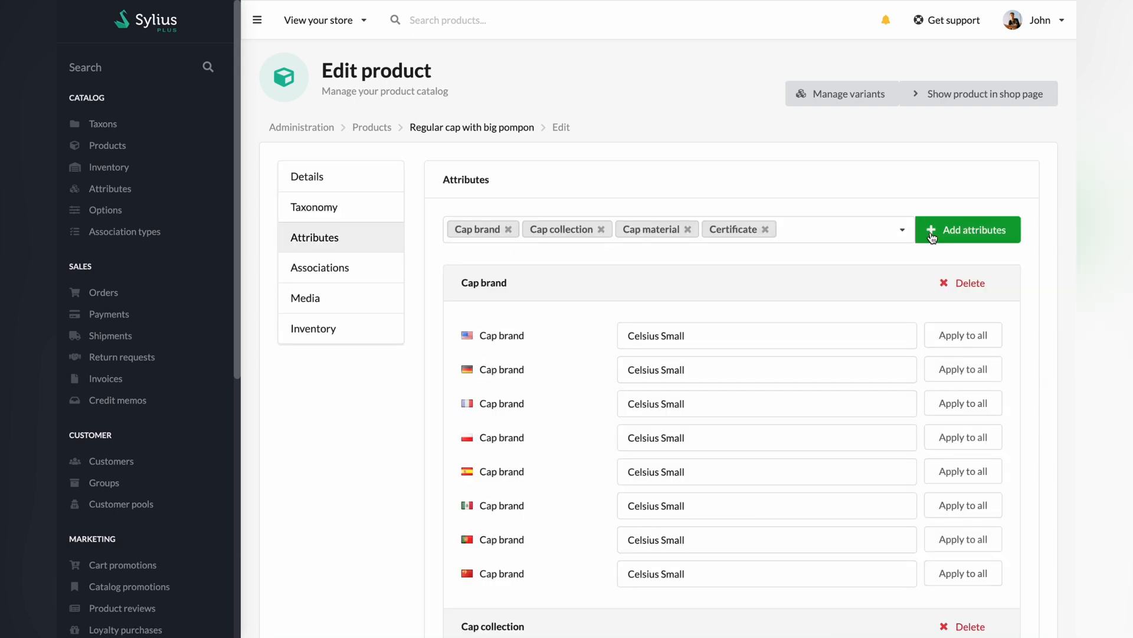
Select Polish certificates ISO-123, PPL-000 and SSS-123 and save the product
scroll("down", 3)
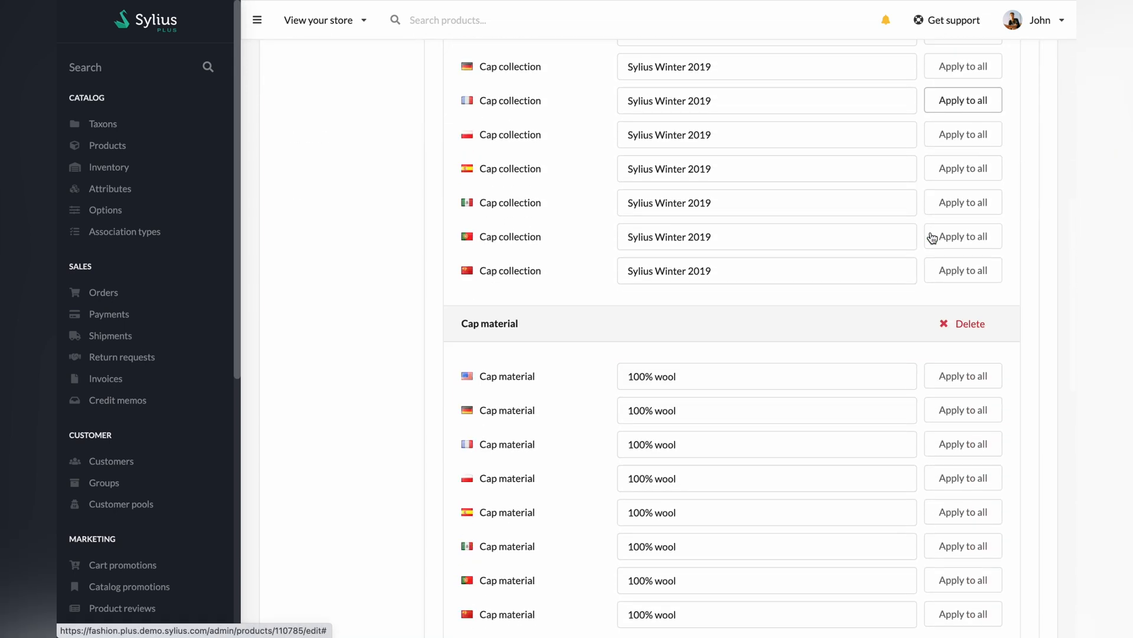
scroll("down", 3)
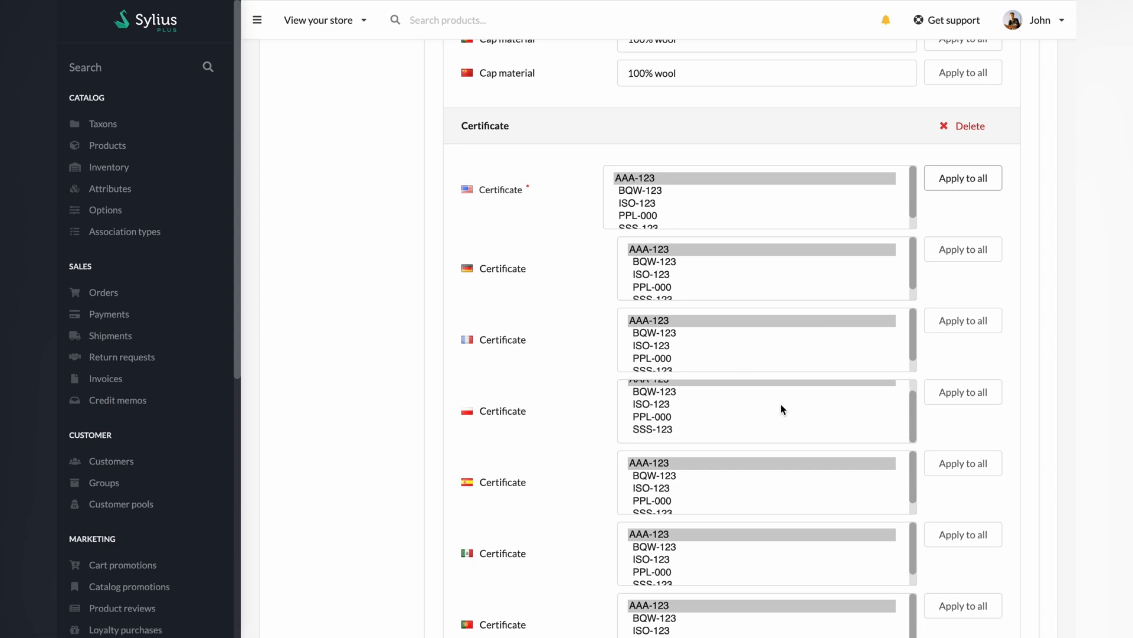
left_click(651, 429)
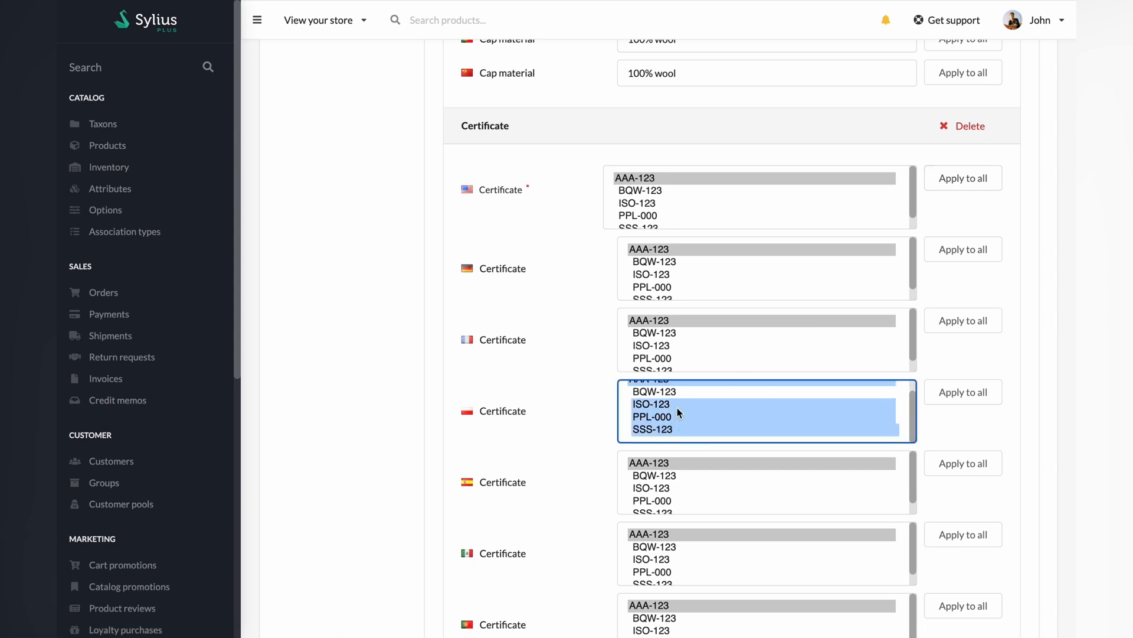
scroll("down", 3)
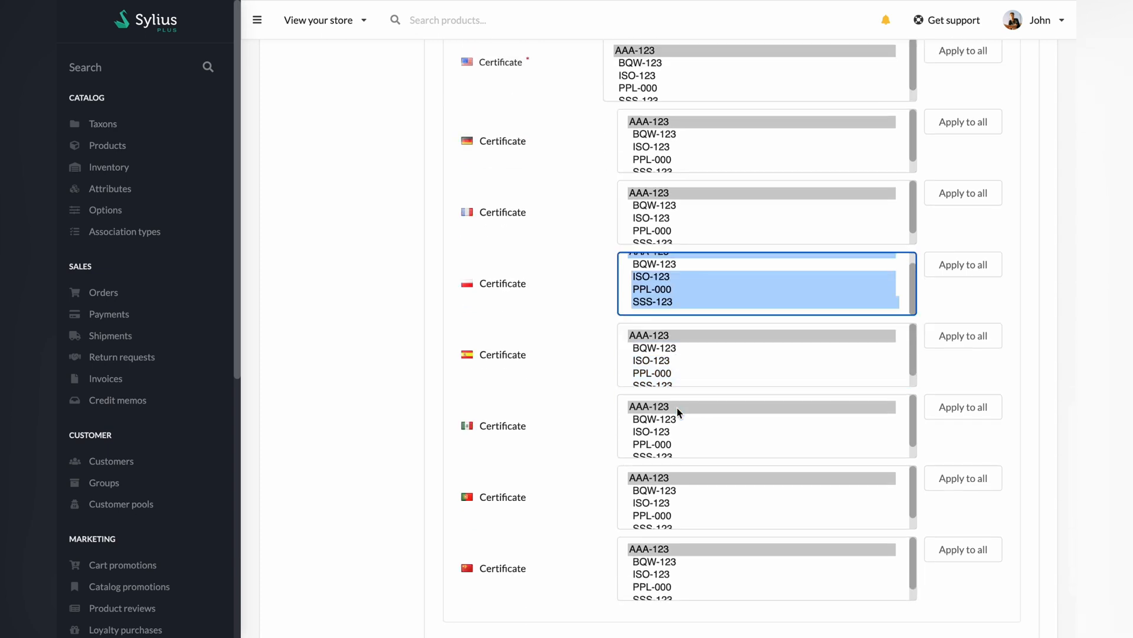
scroll("down", 3)
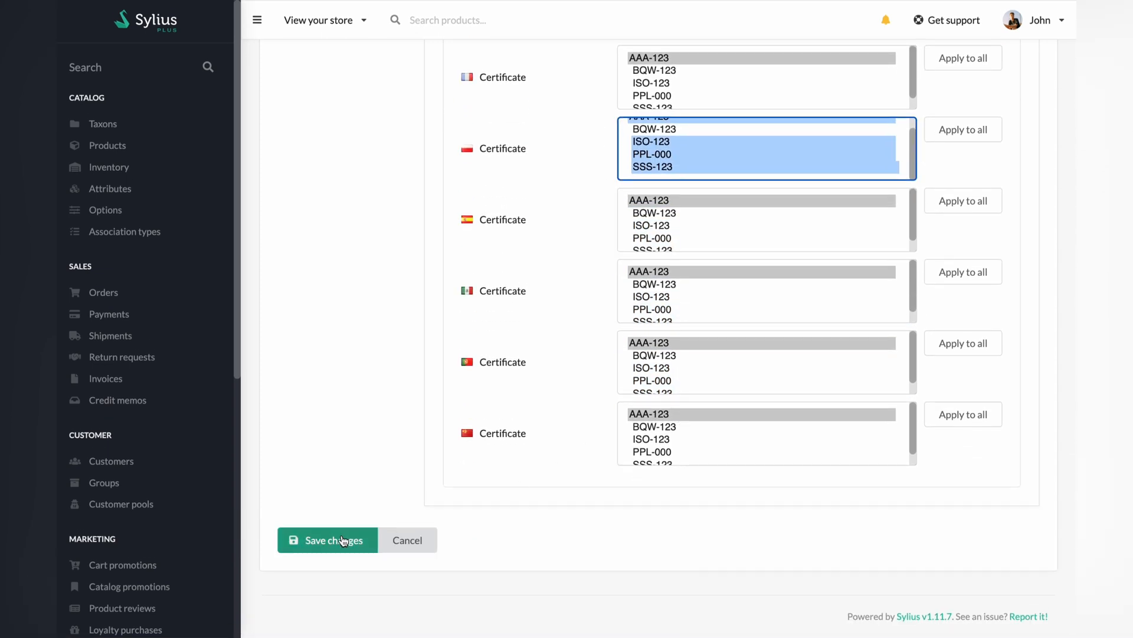
left_click(327, 539)
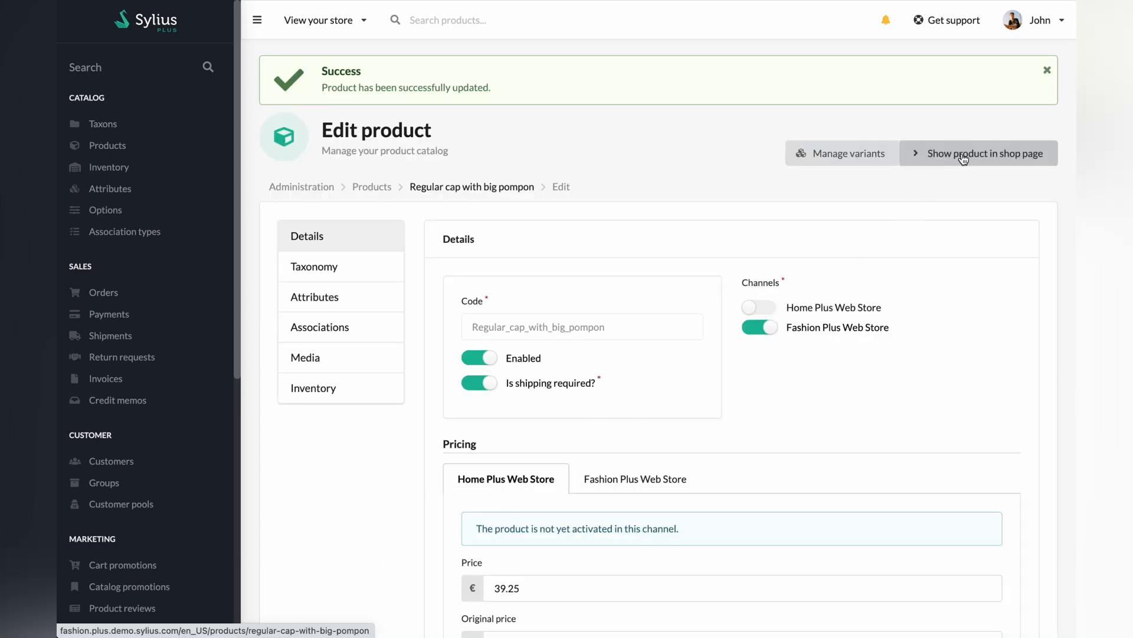
View the cap's storefront page and show its attributes with Certificate AAA-123
left_click(978, 154)
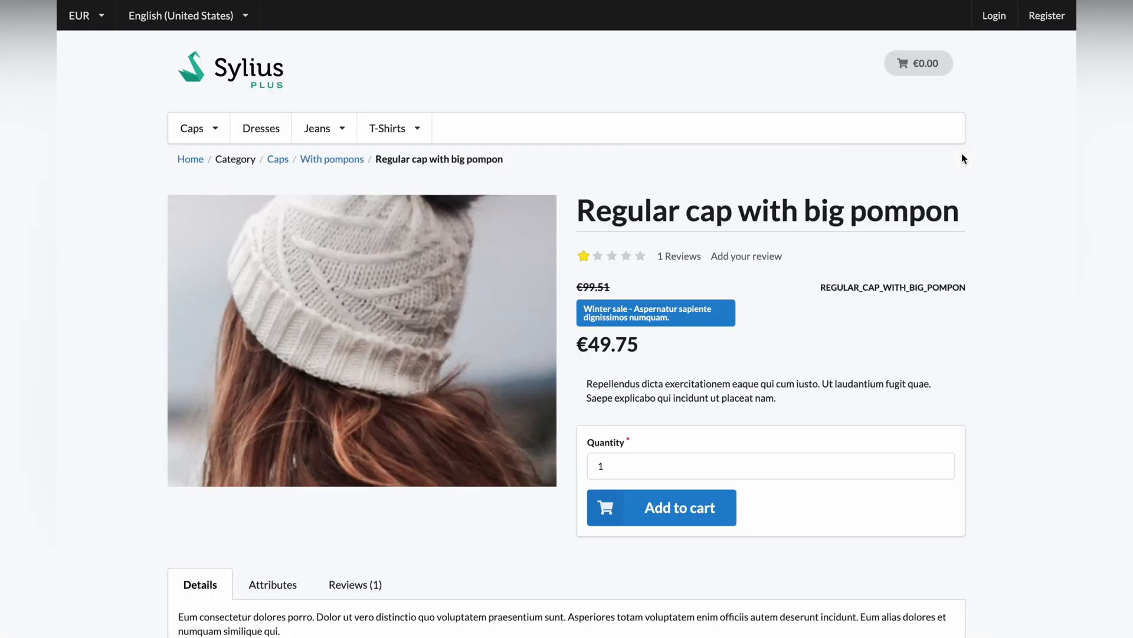
scroll("down", 3)
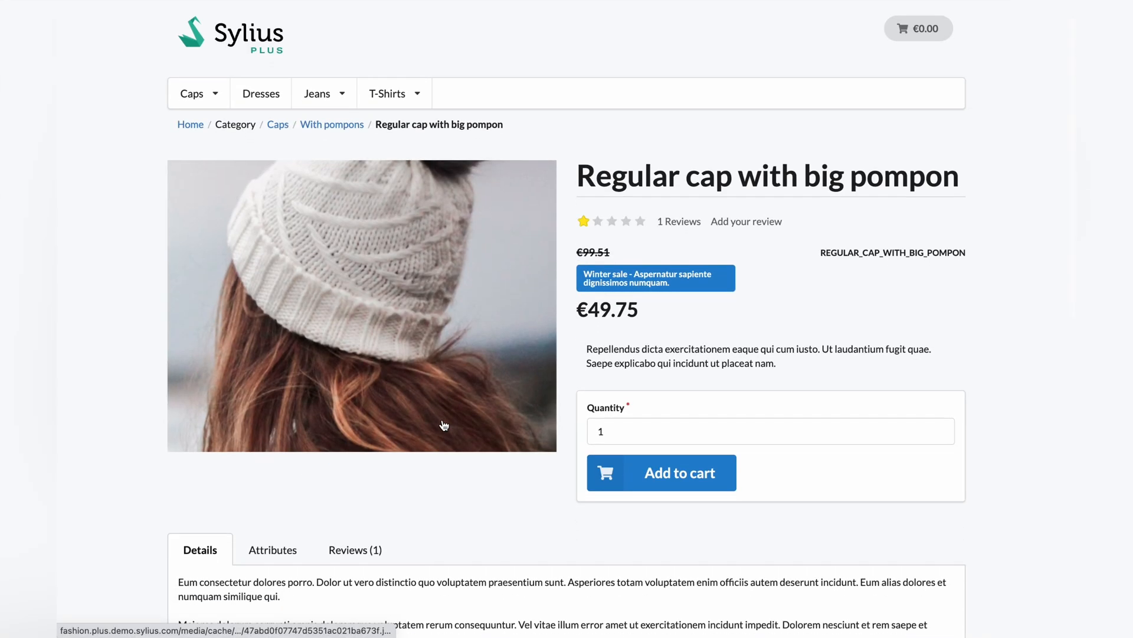
scroll("down", 3)
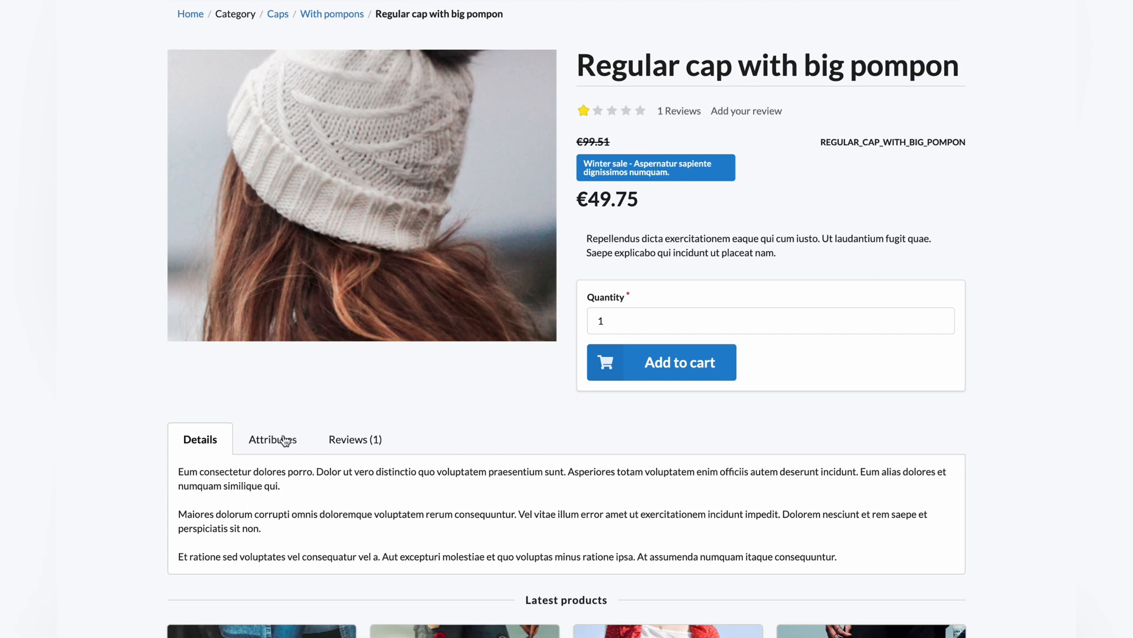
left_click(273, 439)
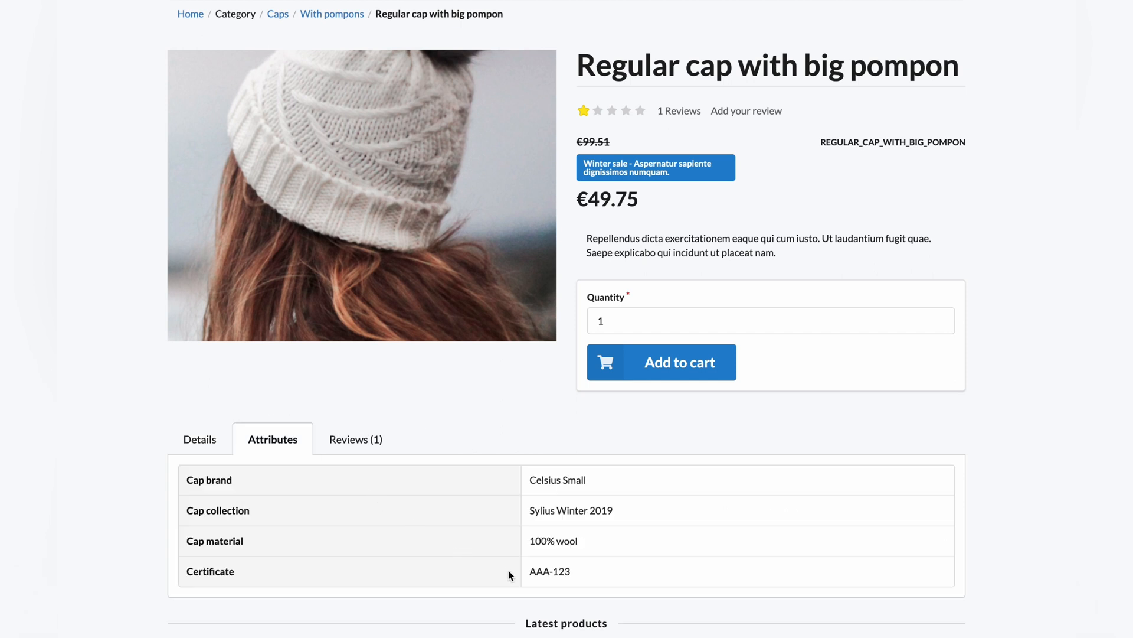
mouse_move(558, 564)
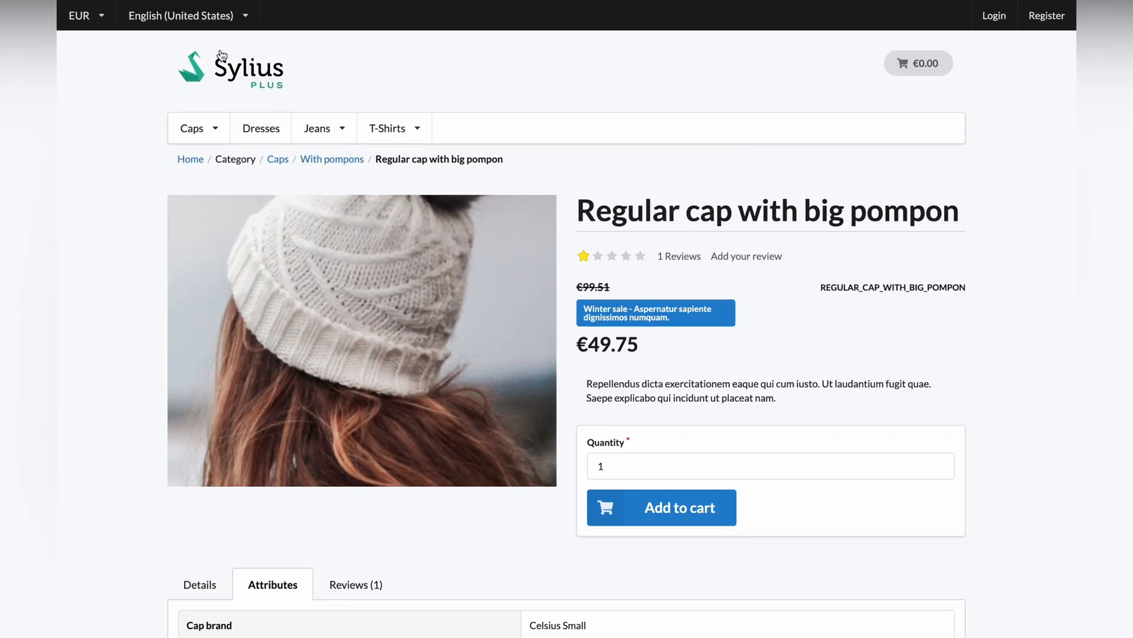
Switch the storefront to Polish (Poland) and browse the nisi eos quod cap category
left_click(187, 15)
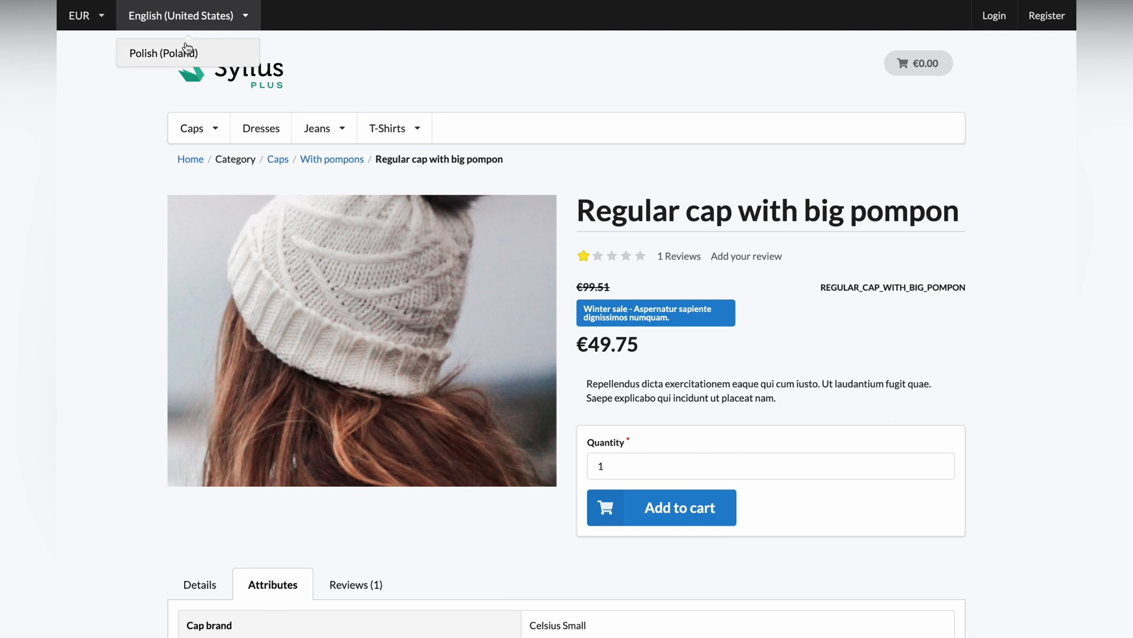
left_click(163, 53)
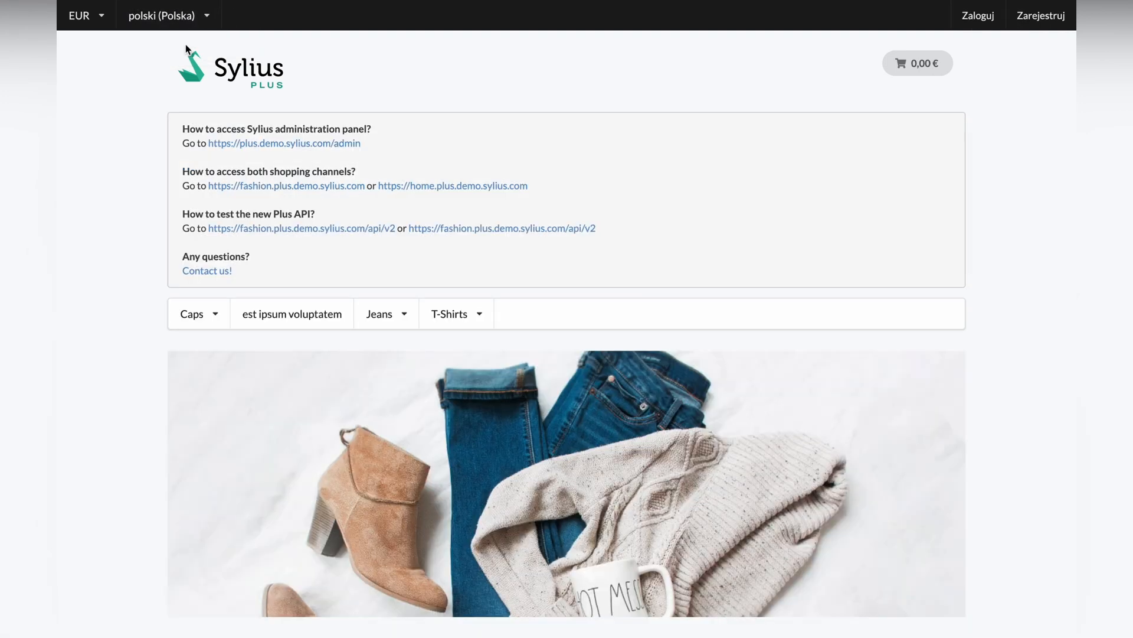
left_click(192, 313)
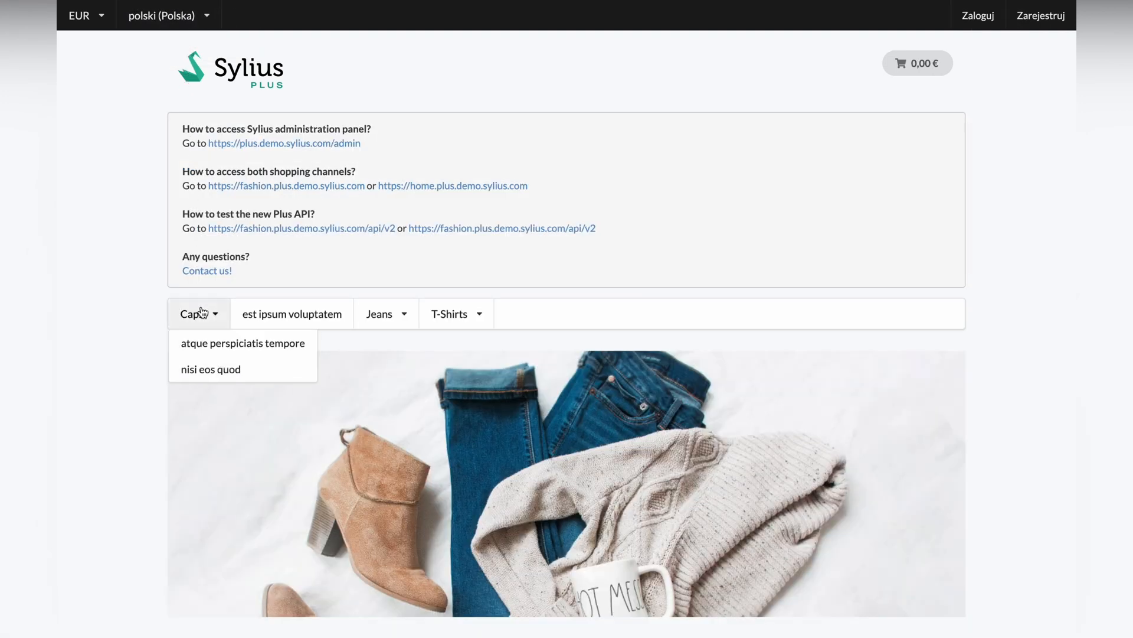
left_click(210, 368)
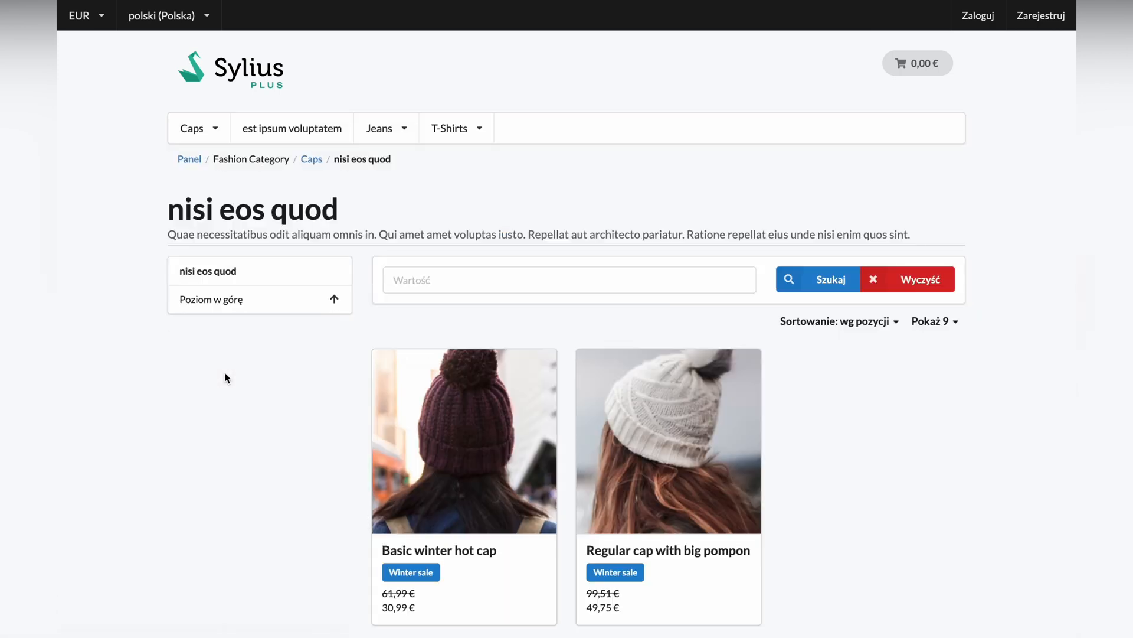
mouse_move(641, 459)
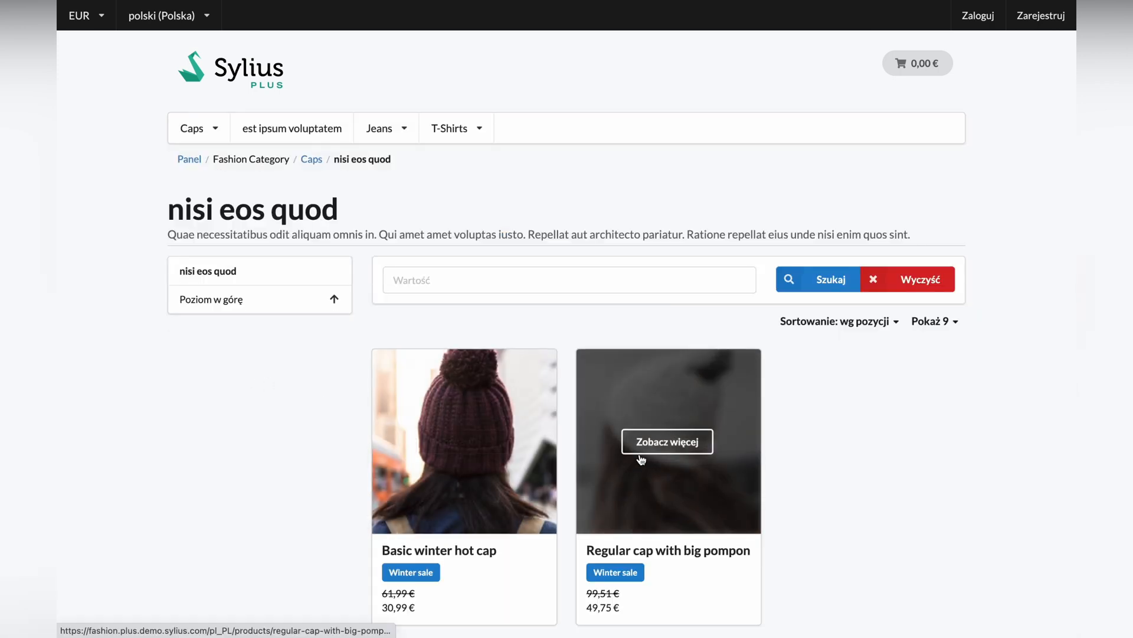